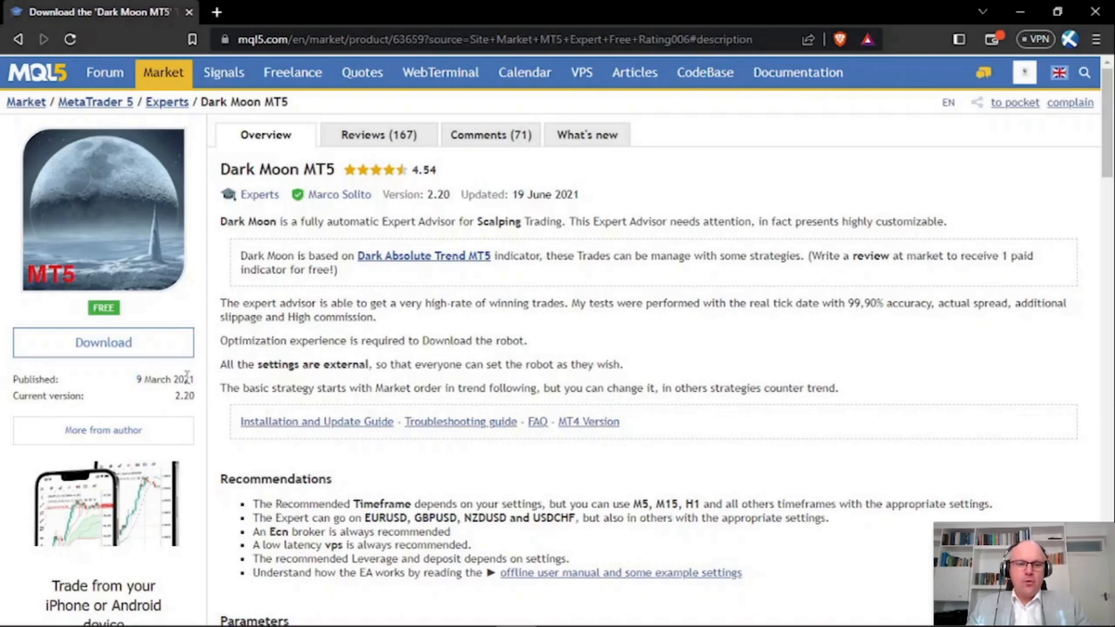
mouse_move(378, 135)
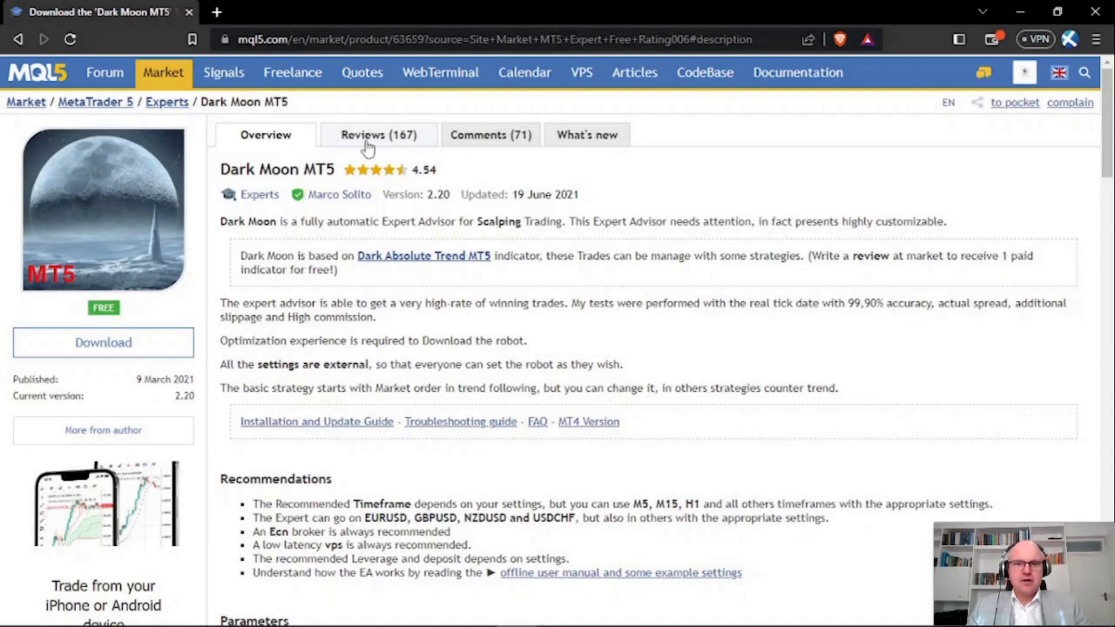
mouse_move(419, 141)
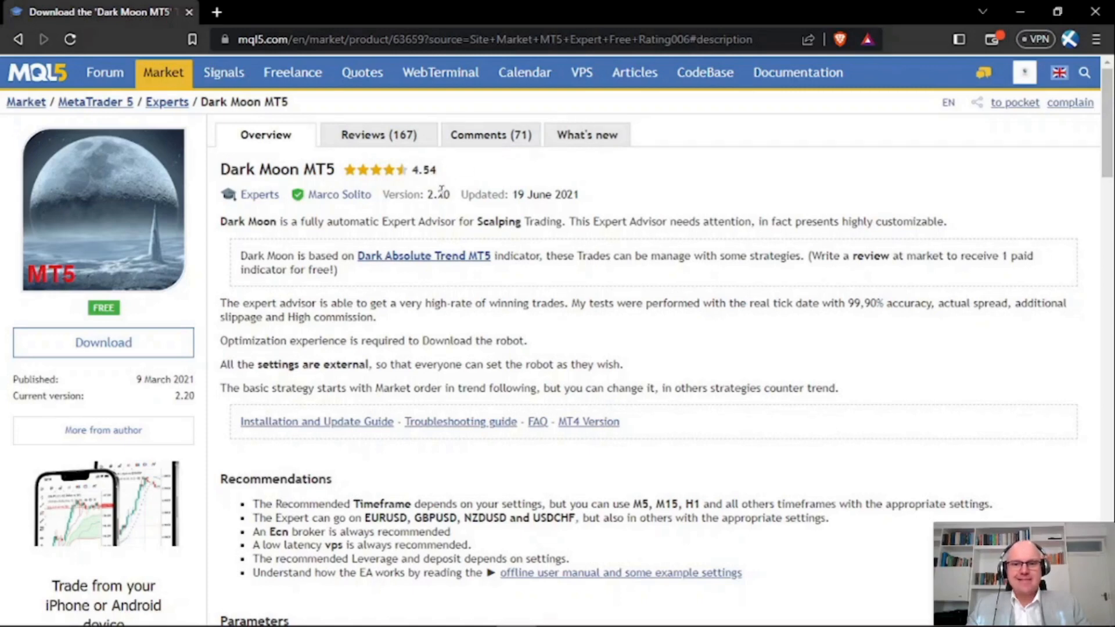
Open the Dark Absolute Trend MT5 indicator page from the Dark Moon description in a new tab.
left_click(423, 255)
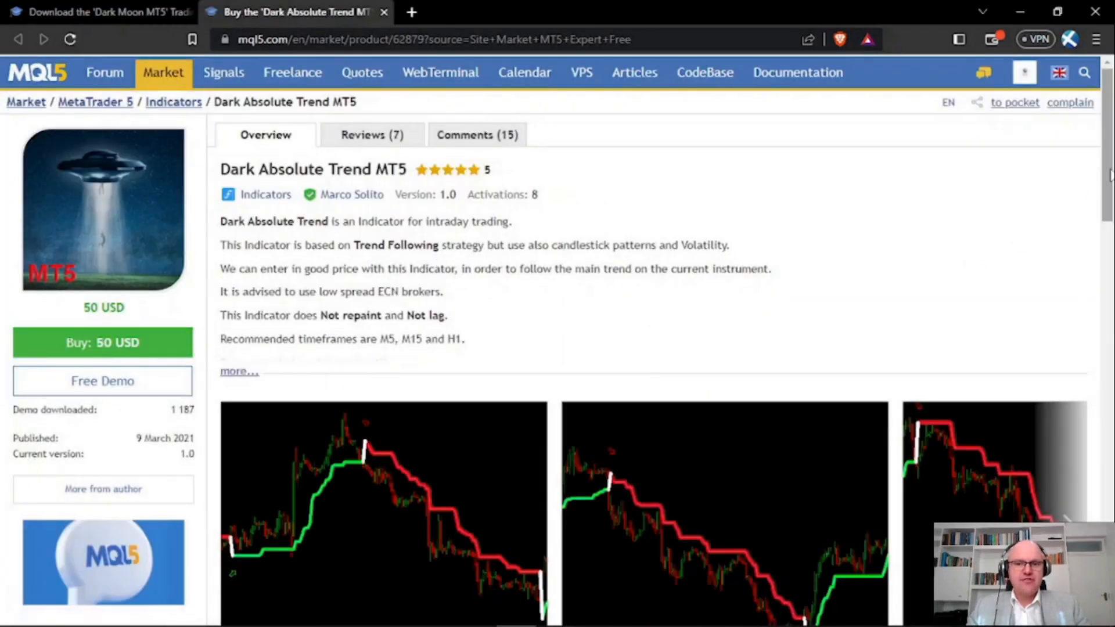
Browse the indicator's example chart screenshots, then return to the Dark Moon MT5 page.
scroll("down", 3)
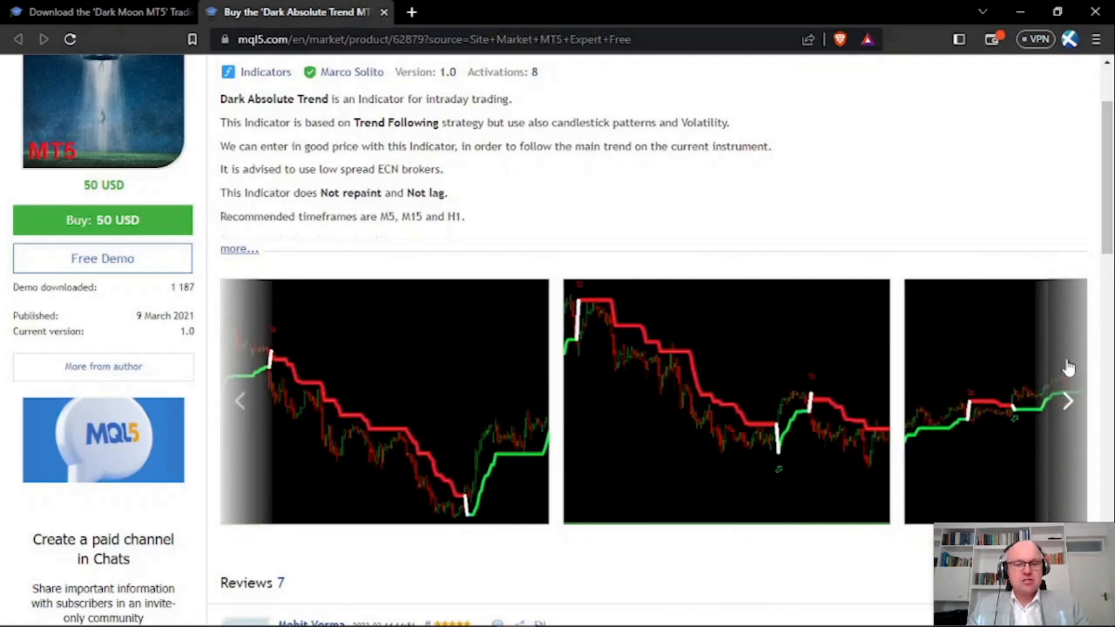
left_click(1068, 401)
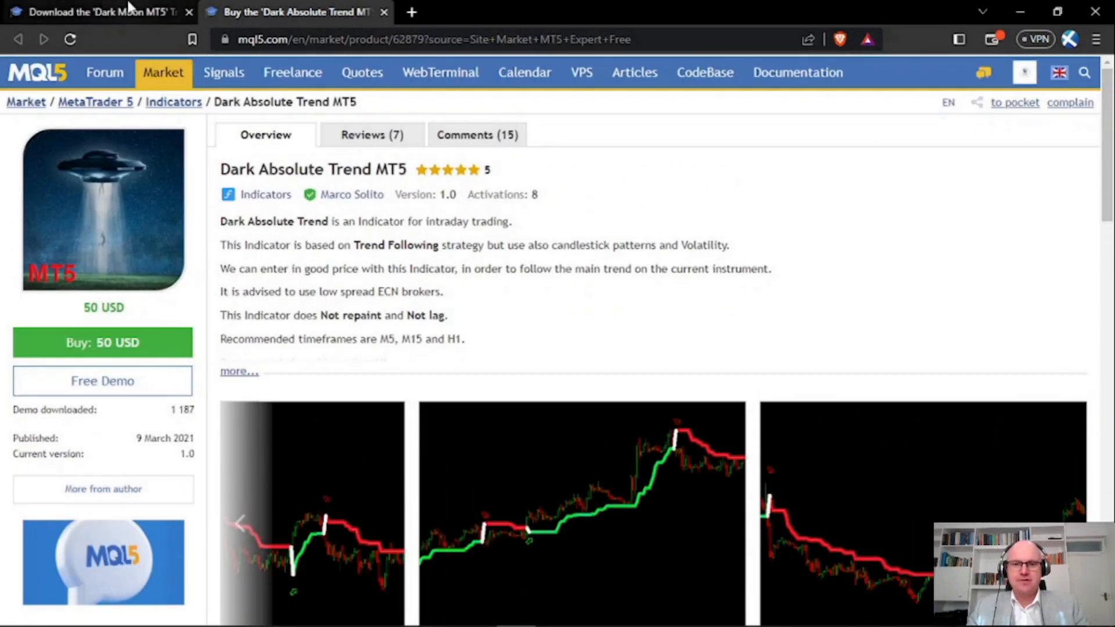
mouse_move(93, 12)
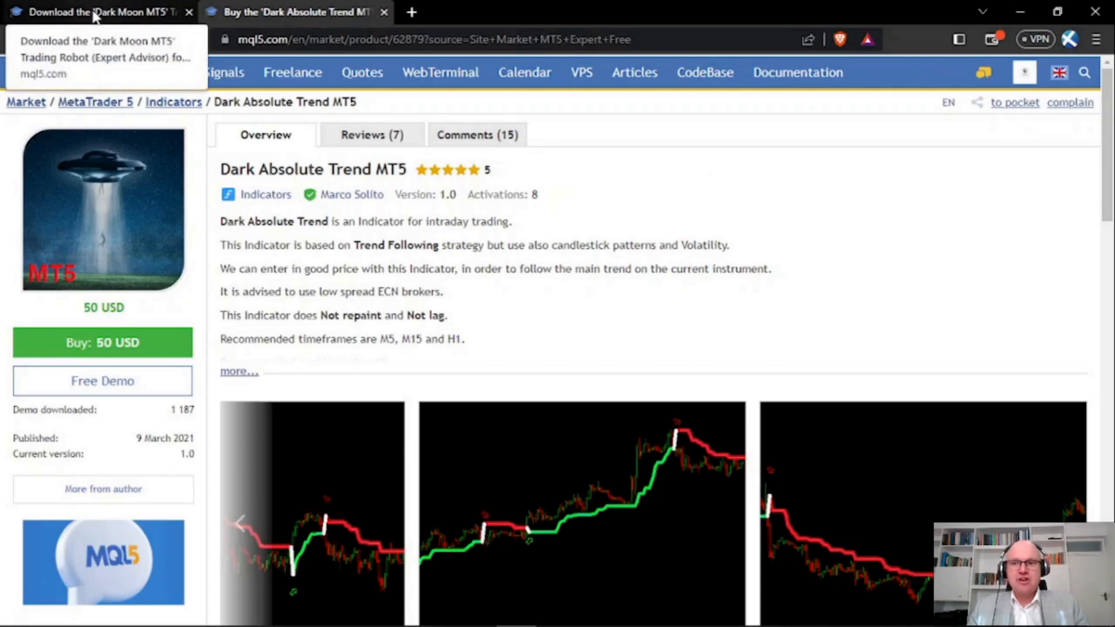
left_click(99, 11)
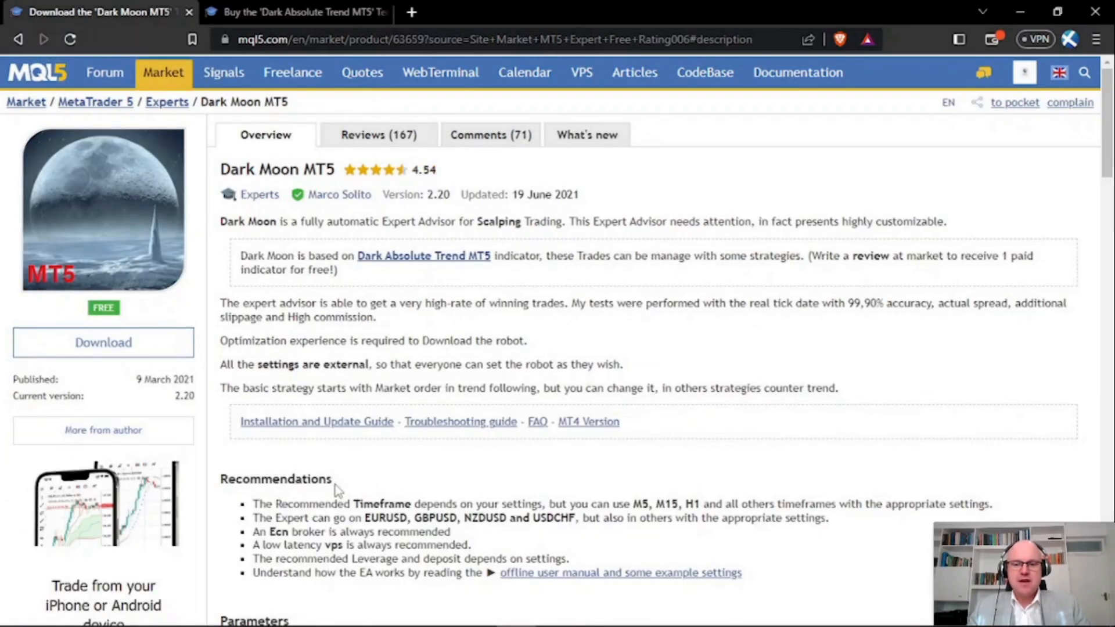
Read the Recommendations and Parameters sections, then switch to the MetaTrader 5 Strategy Tester.
double_click(276, 479)
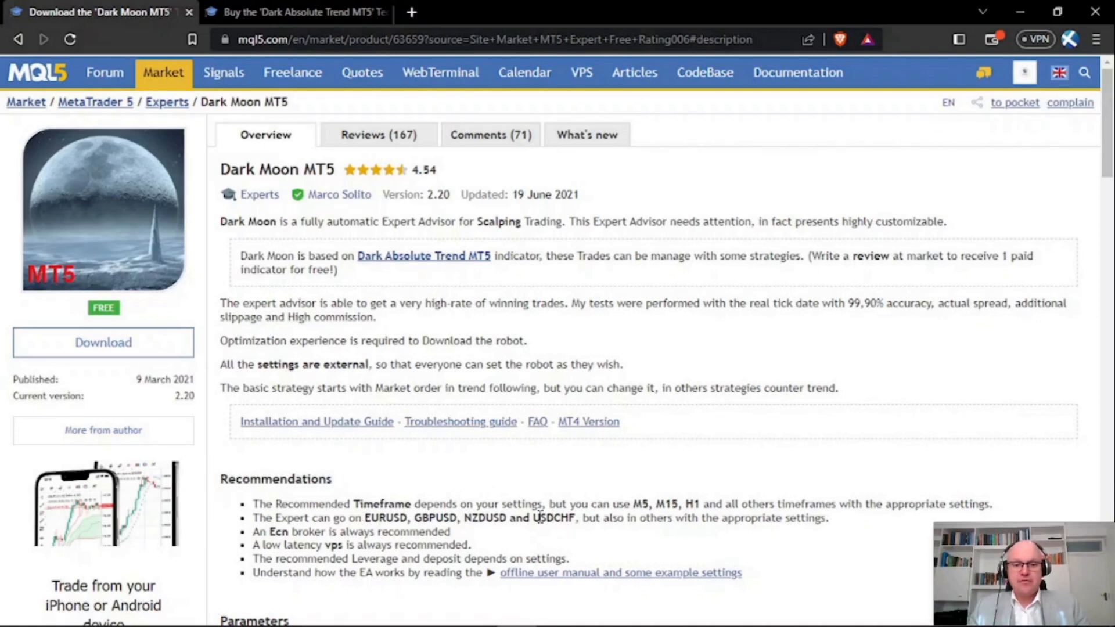
scroll("down", 3)
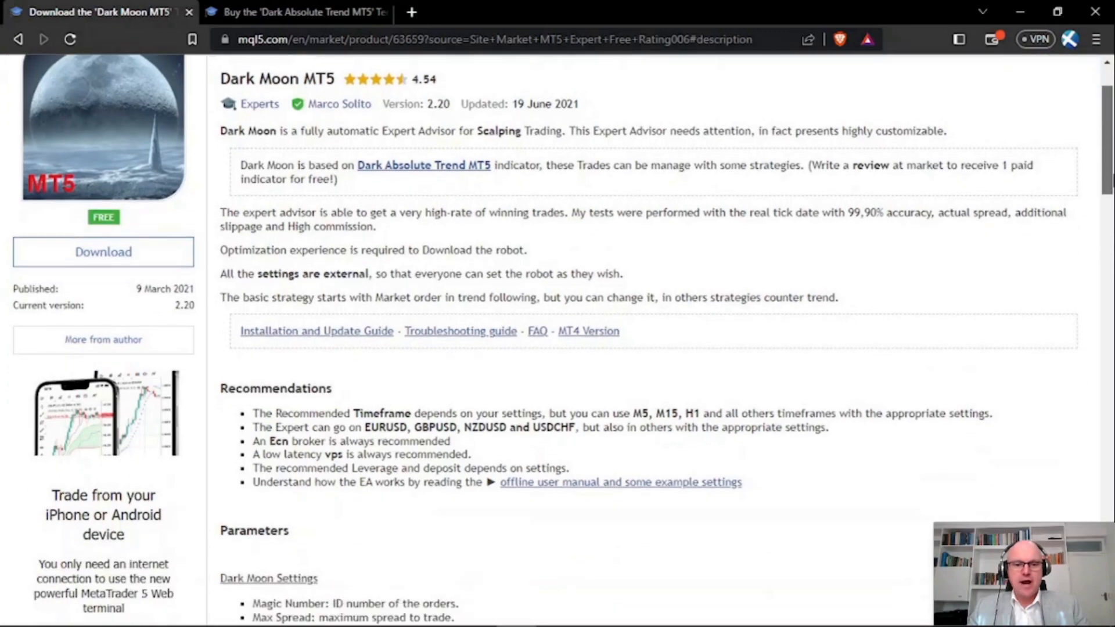
scroll("down", 3)
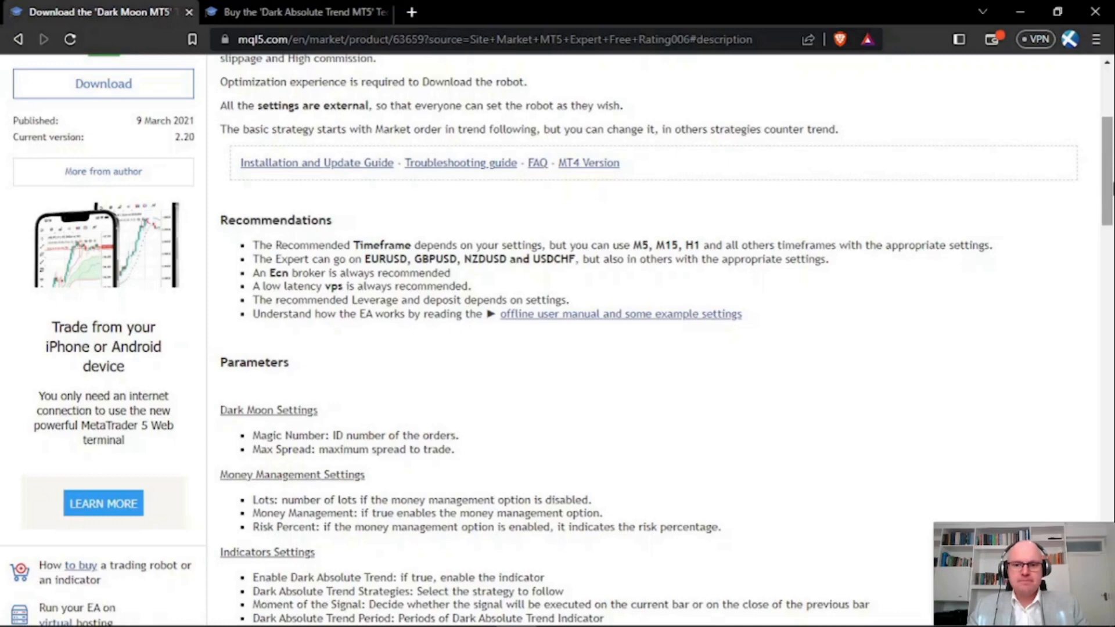
scroll("up", 3)
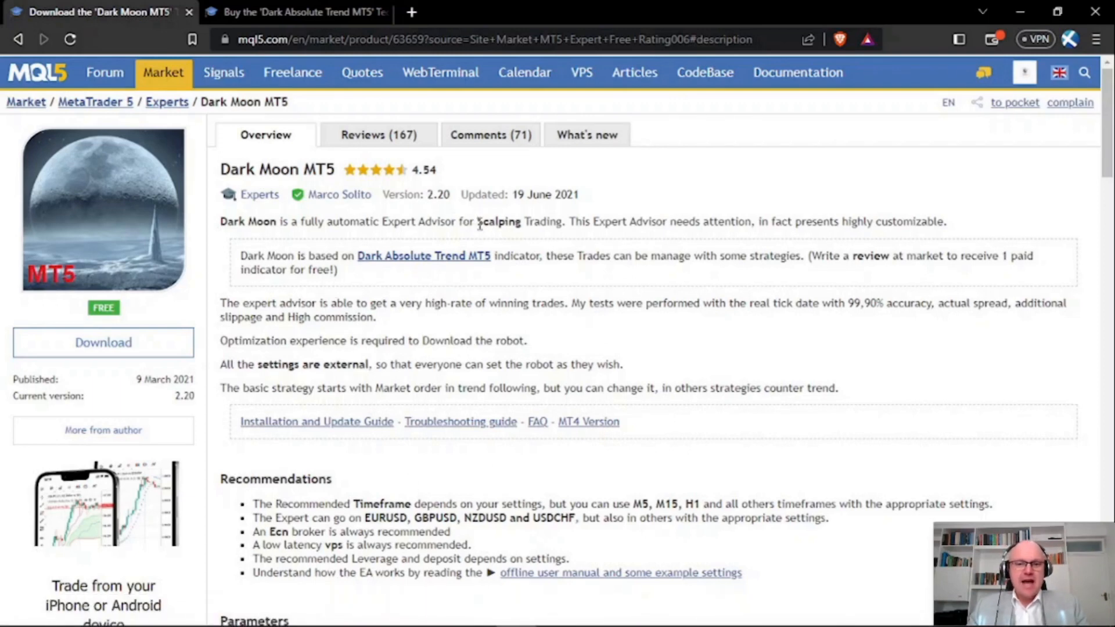
double_click(498, 221)
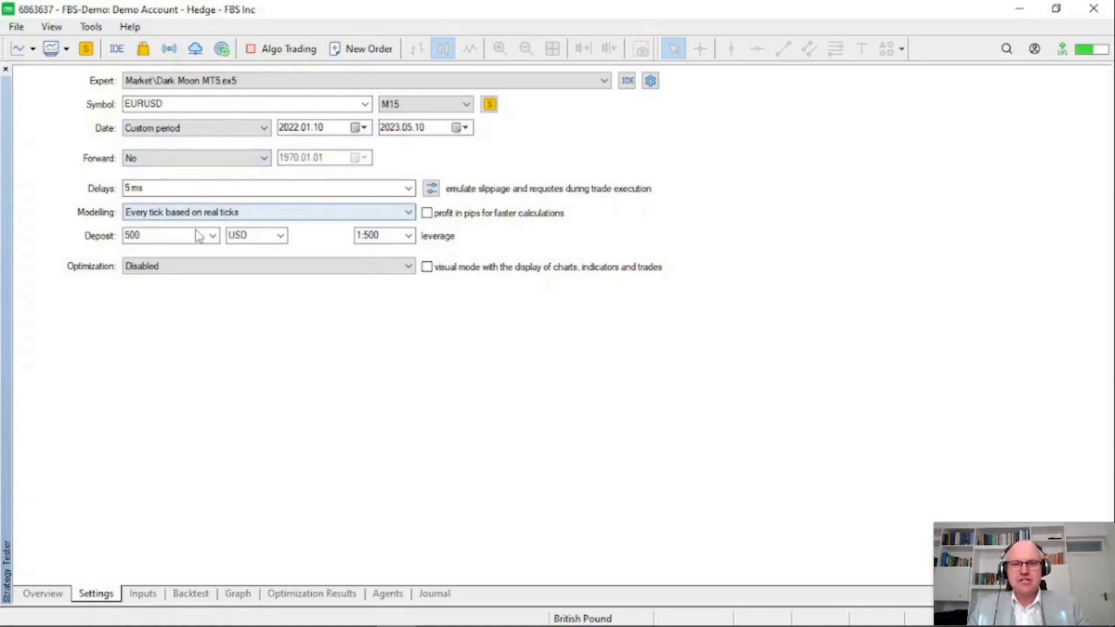
Review the Dark Moon test settings and inputs, then show the balance/equity graph.
left_click(385, 236)
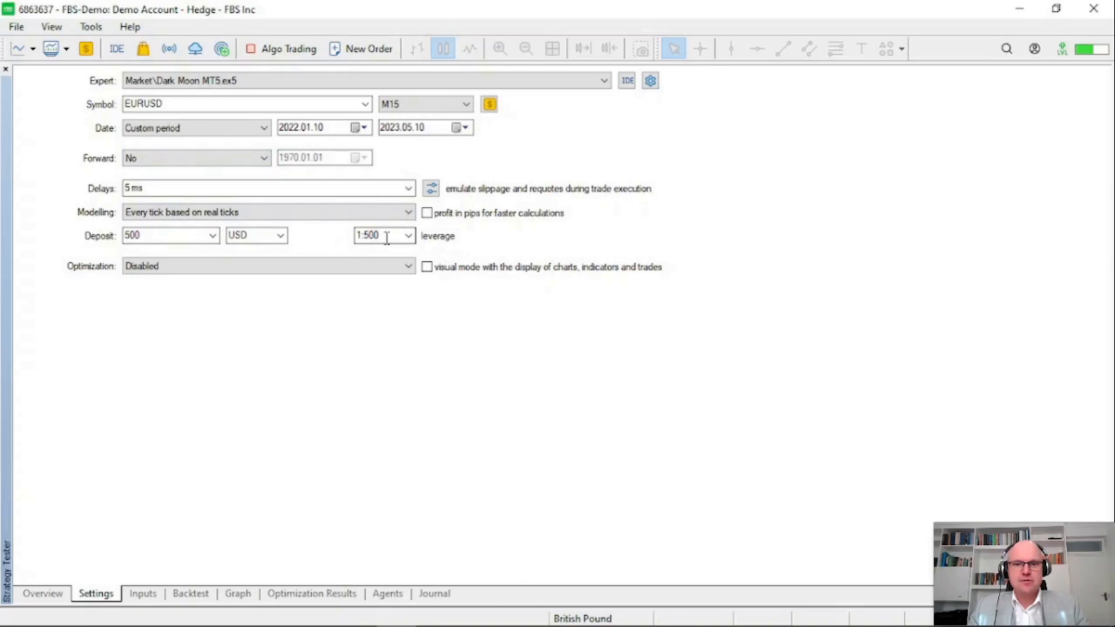
left_click(141, 593)
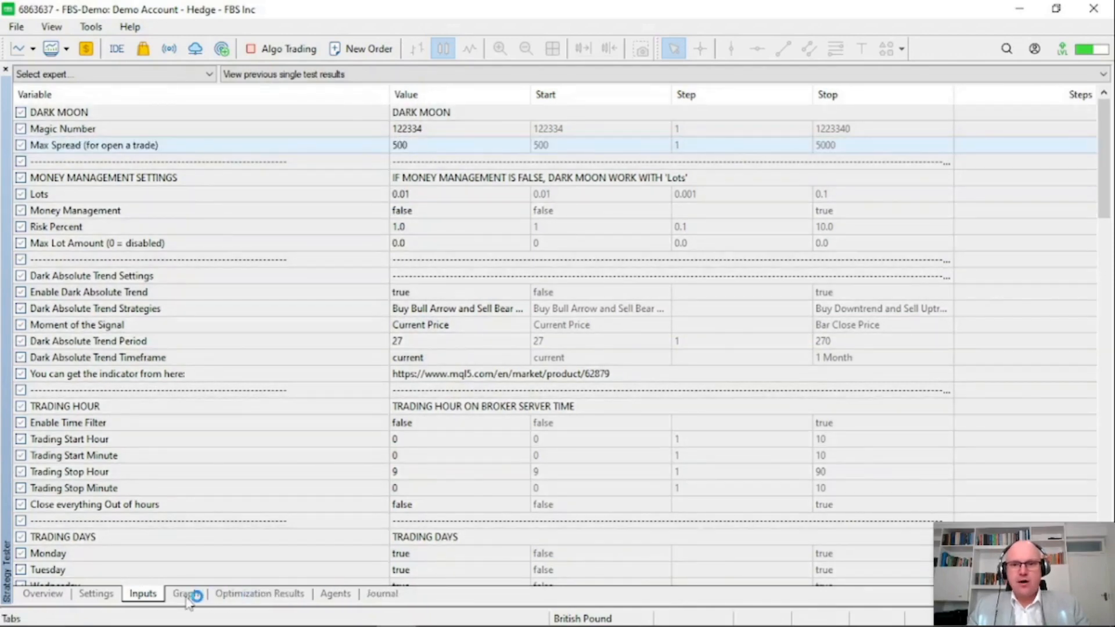
left_click(185, 593)
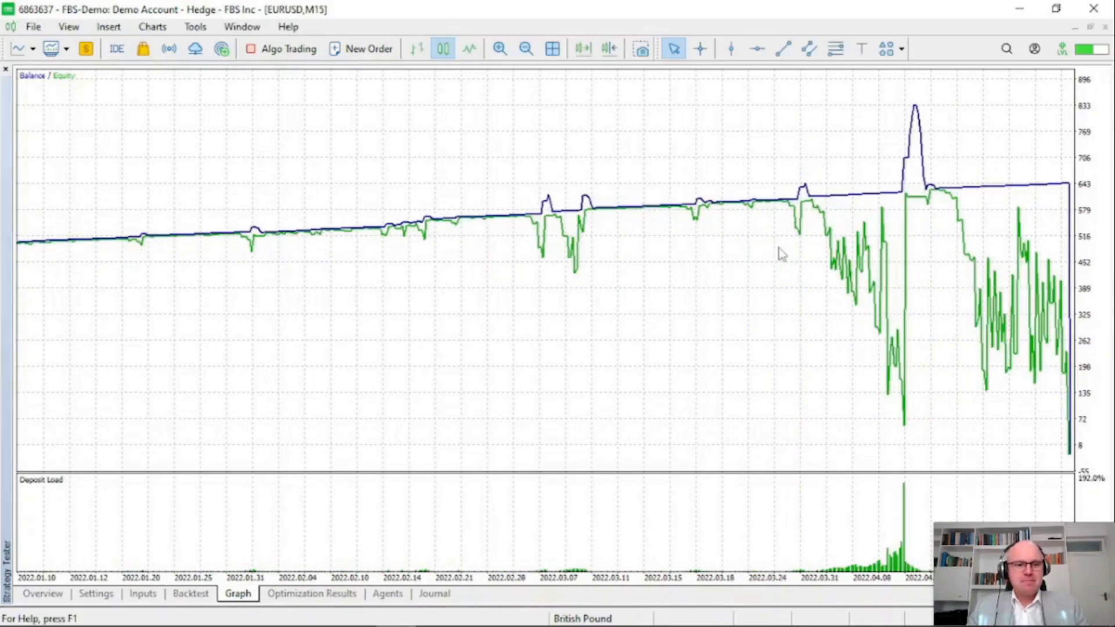
mouse_move(754, 262)
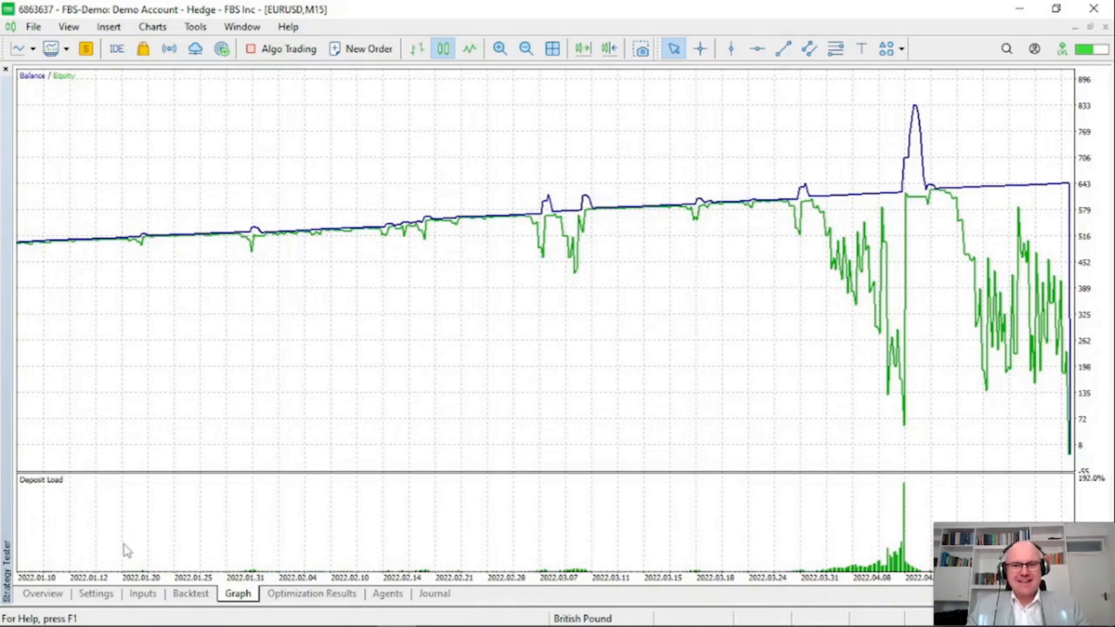
mouse_move(56, 600)
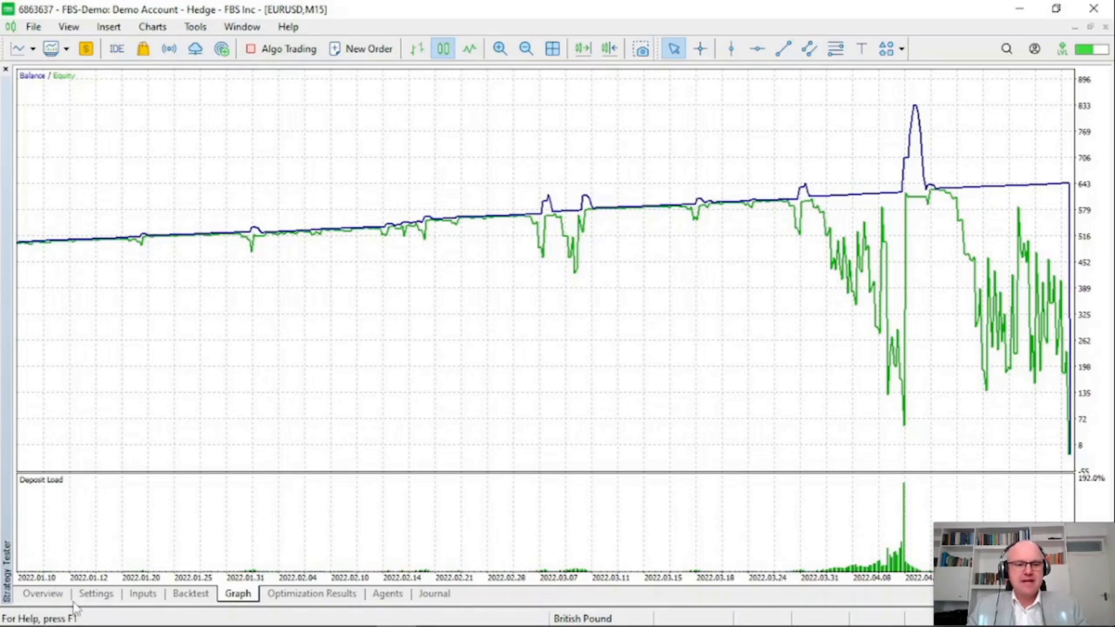
View the overview of previous tests, then return to the Dark Moon test settings.
left_click(43, 593)
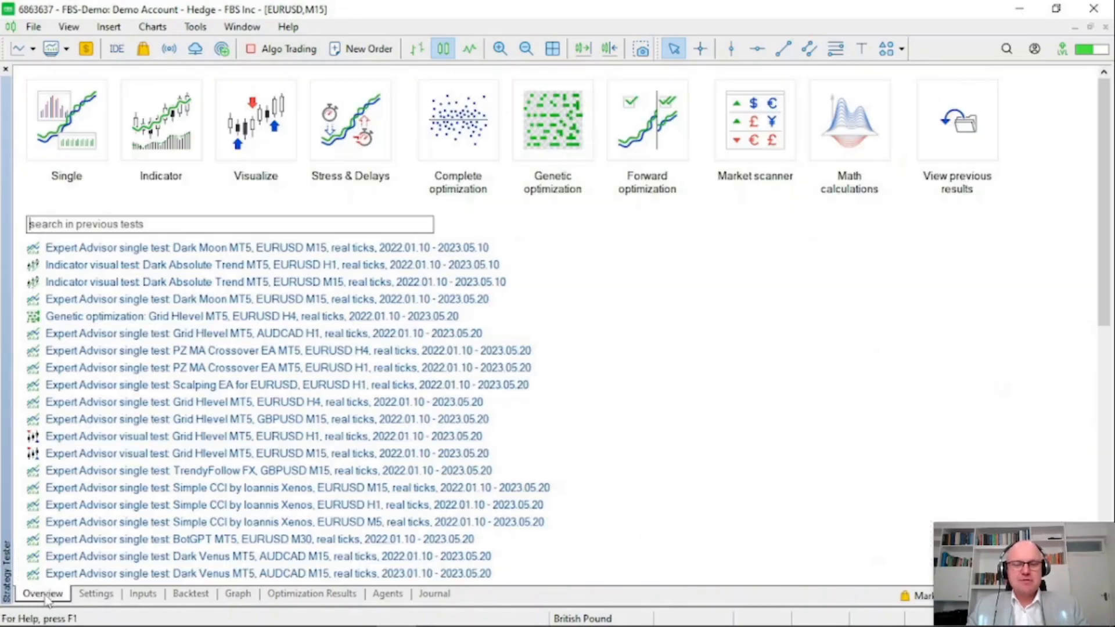
left_click(96, 594)
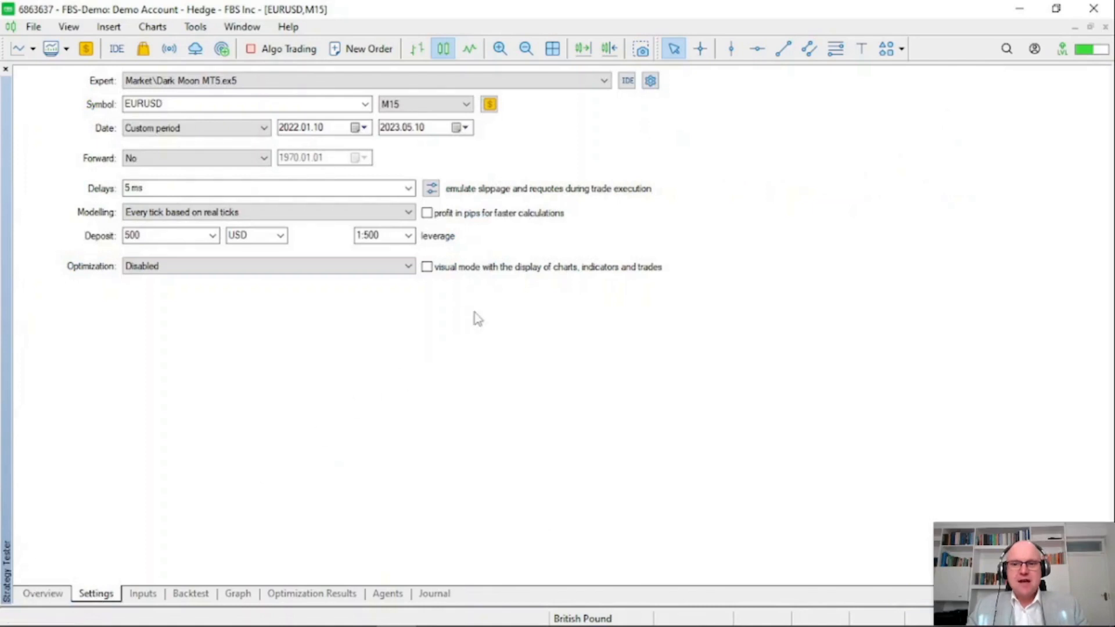
Enable visual mode with charts, indicators and trades for the Dark Moon test.
left_click(426, 267)
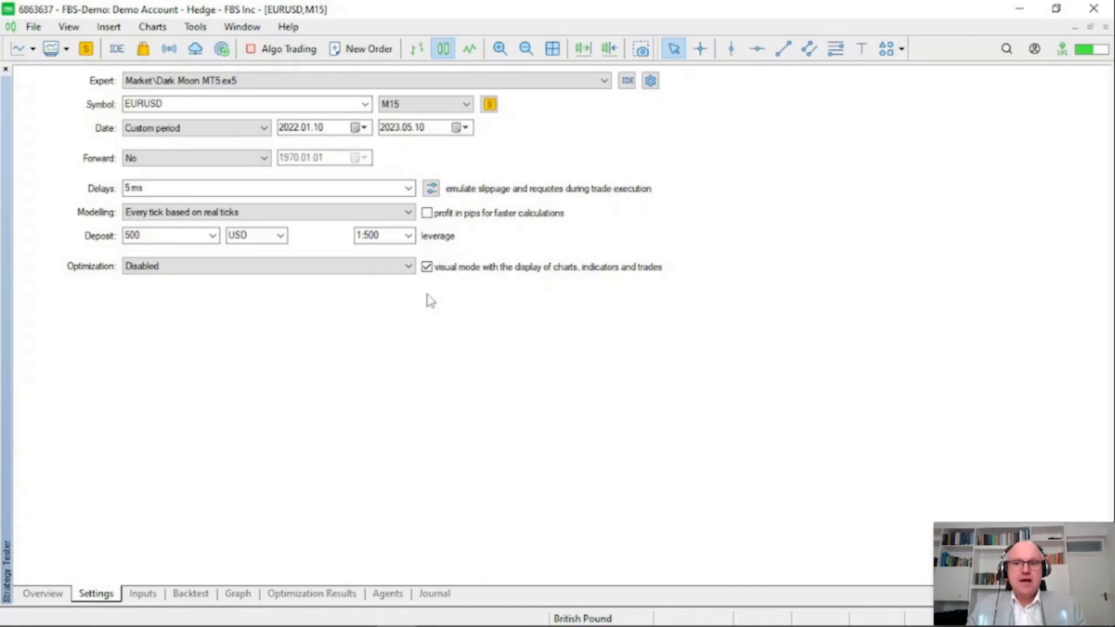
mouse_move(937, 518)
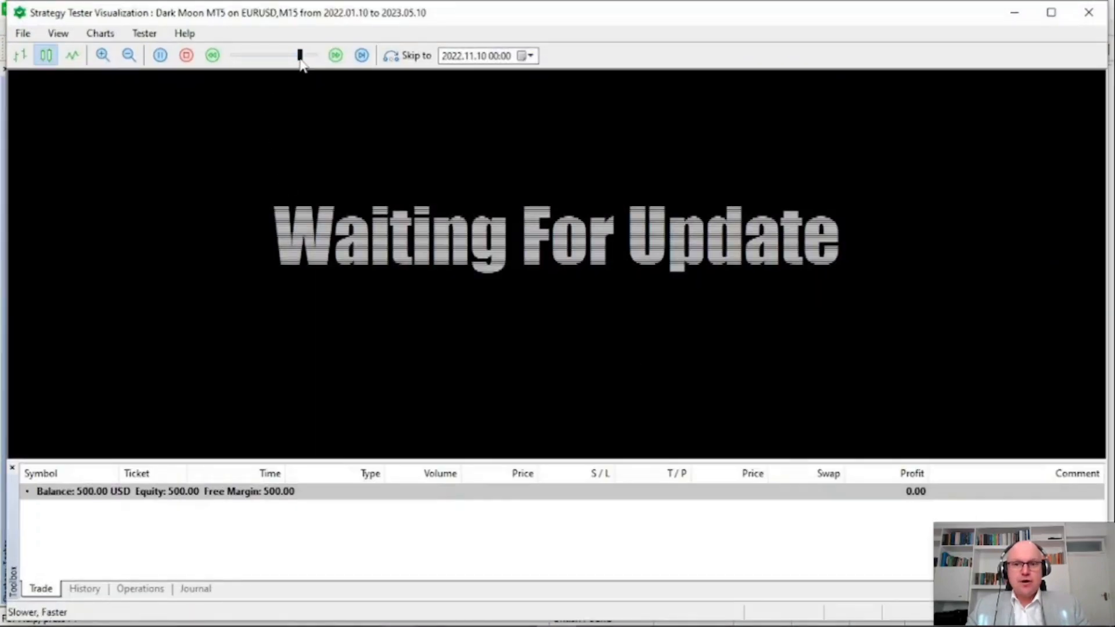
Adjust playback speed while trades open, stop the visual test and close its window.
left_click_drag(298, 54, 274, 55)
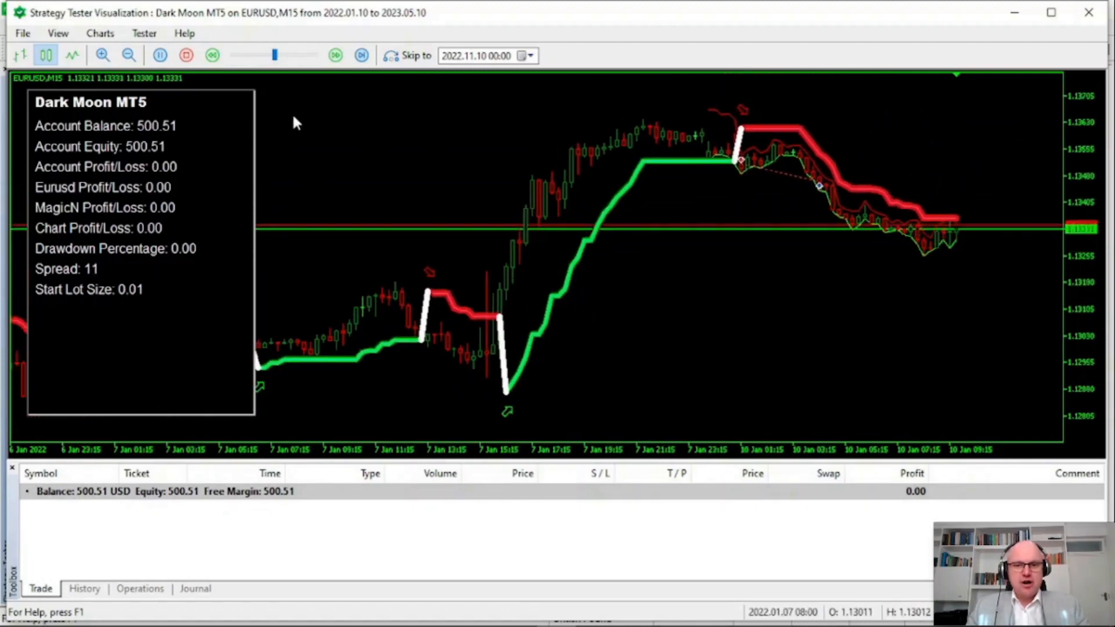
left_click_drag(275, 54, 298, 55)
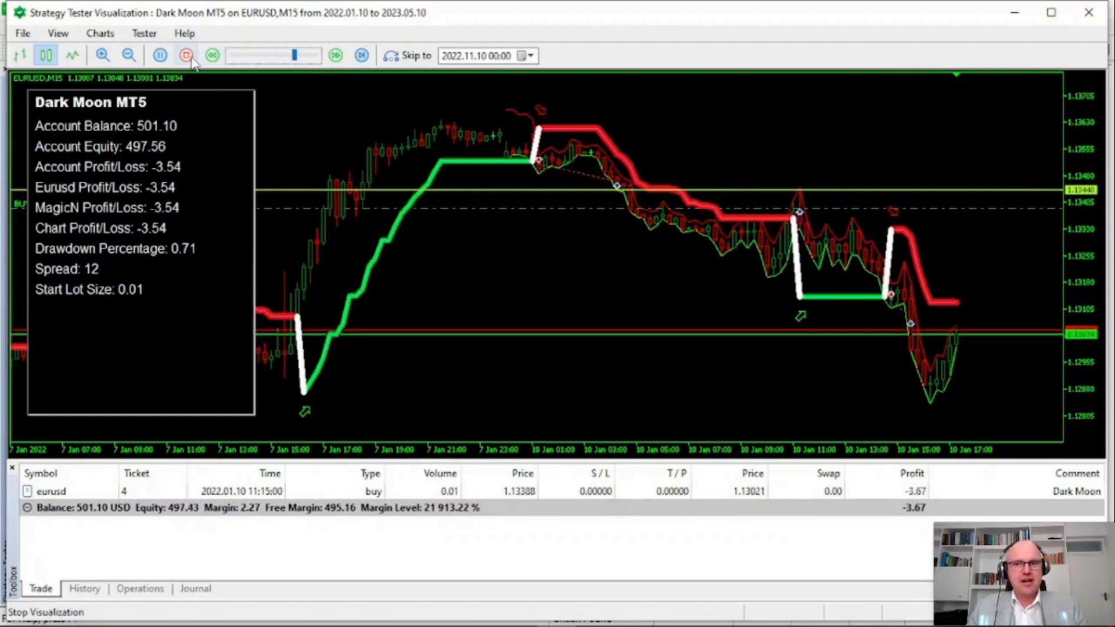
left_click(186, 56)
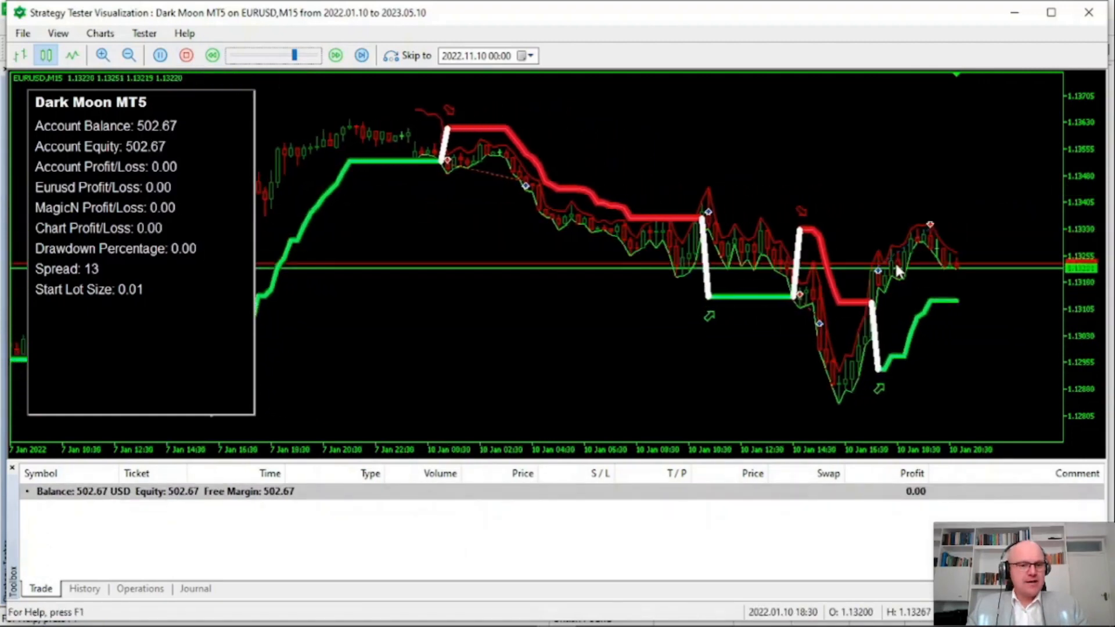
left_click_drag(274, 55, 292, 56)
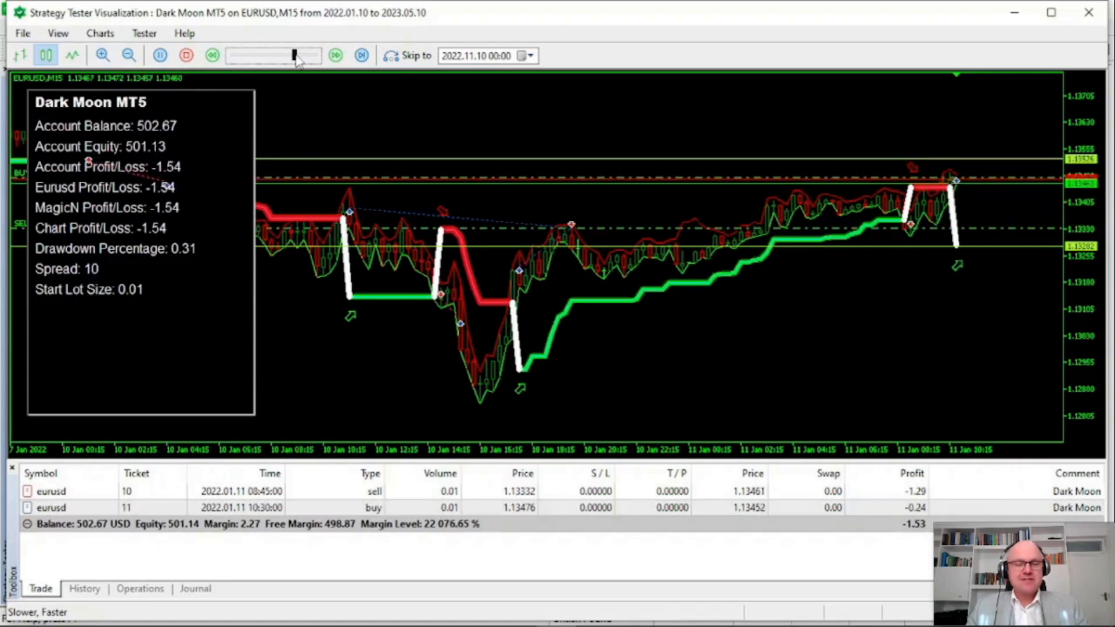
left_click(187, 56)
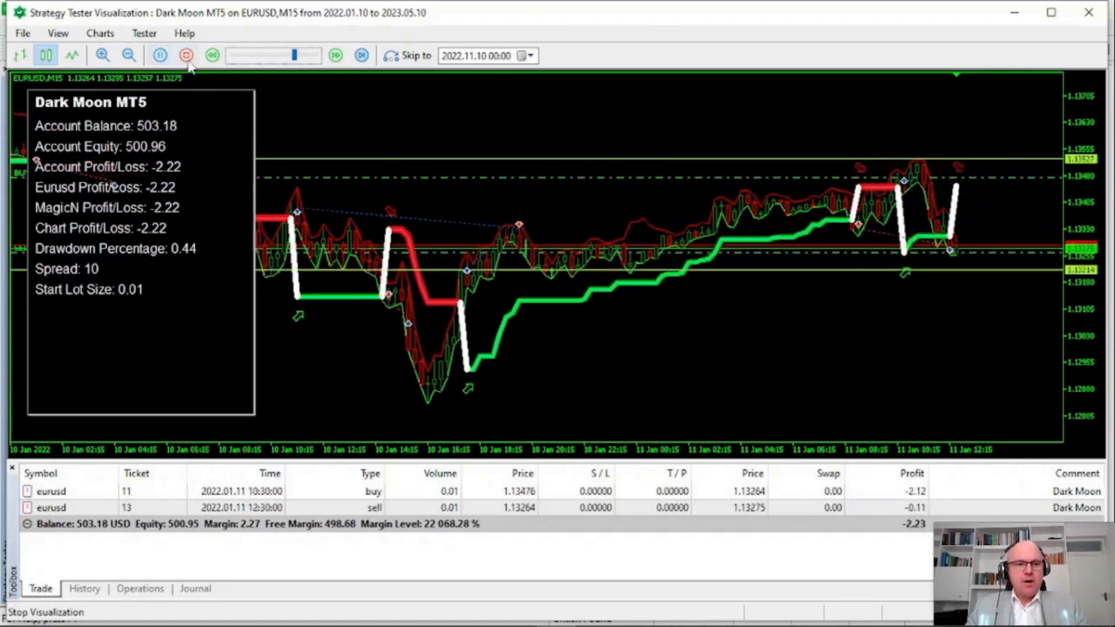
left_click(186, 56)
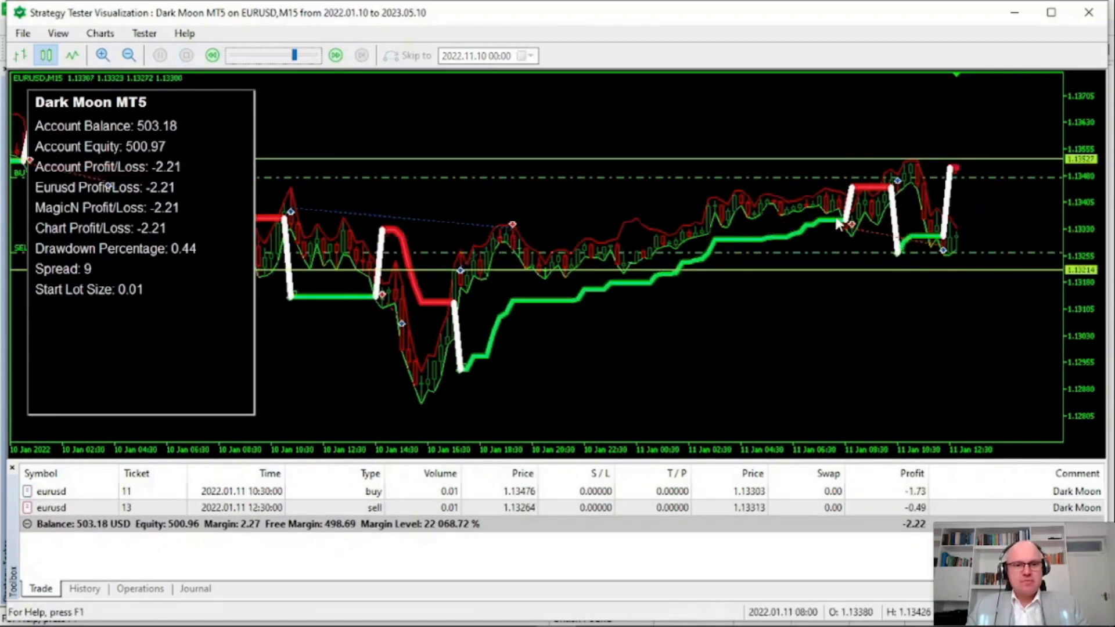
mouse_move(1094, 13)
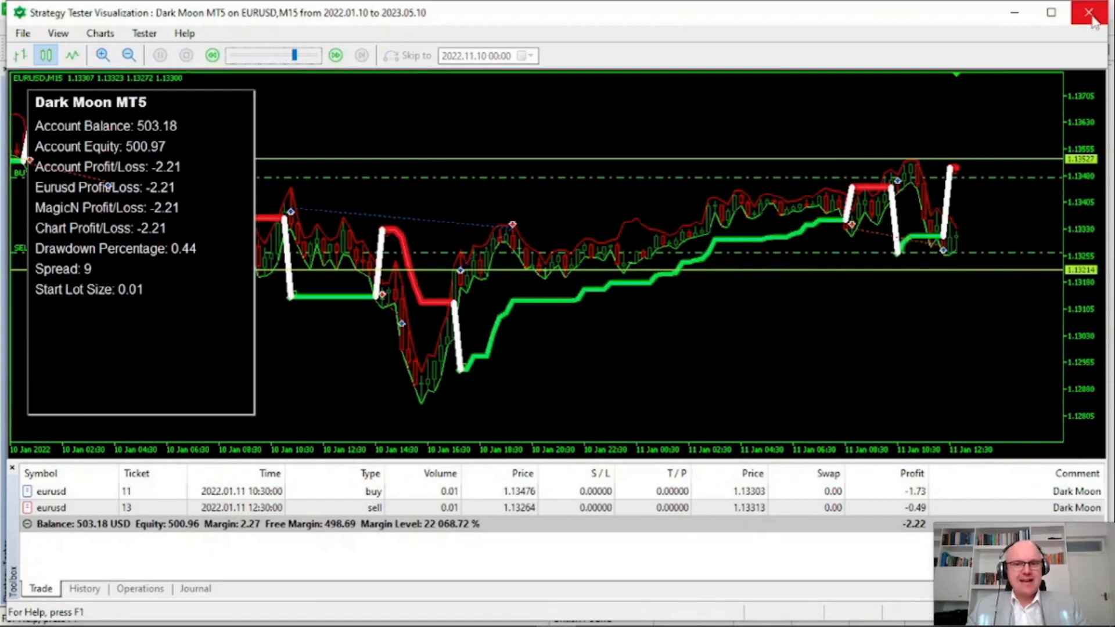
mouse_move(1094, 13)
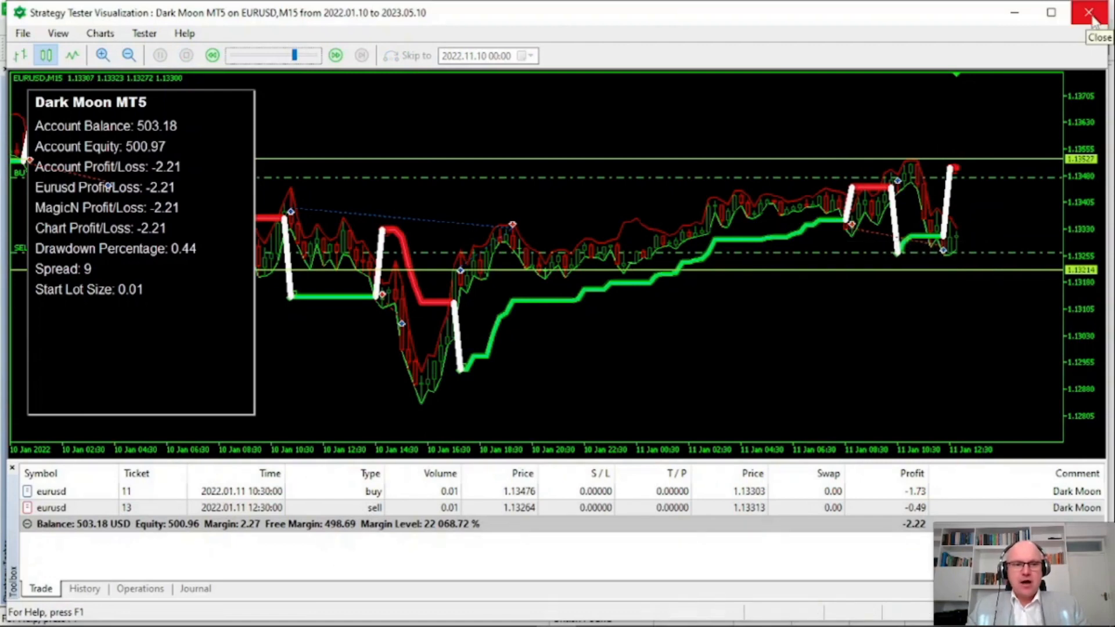
left_click(1093, 11)
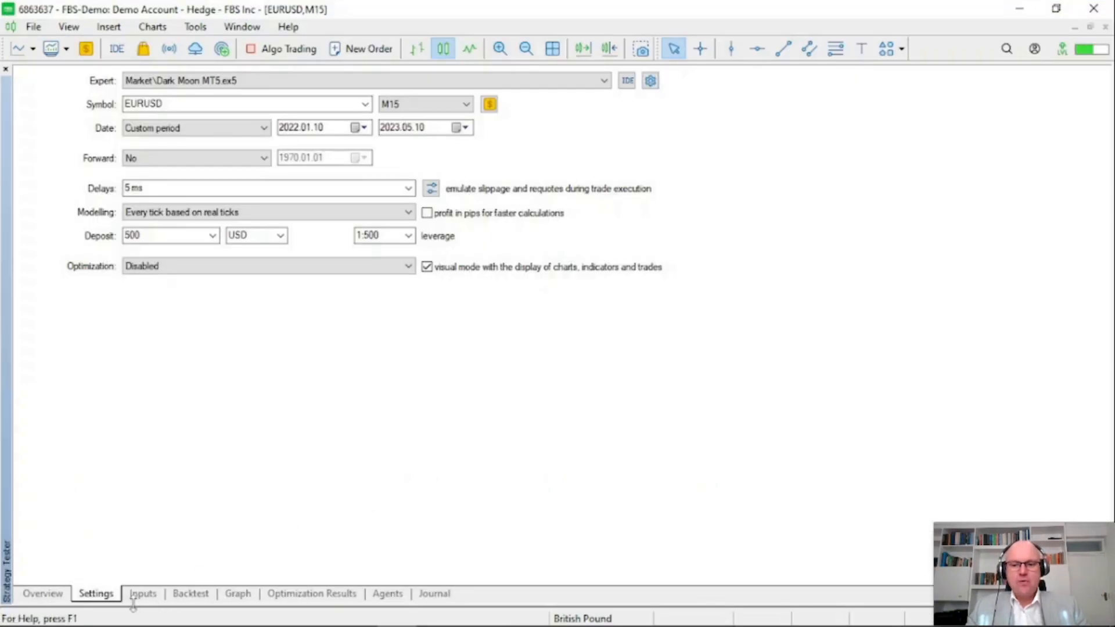
Set Moment of the Signal to Bar Close Price and trend timeframe to 1 Hour, then start the test.
left_click(142, 594)
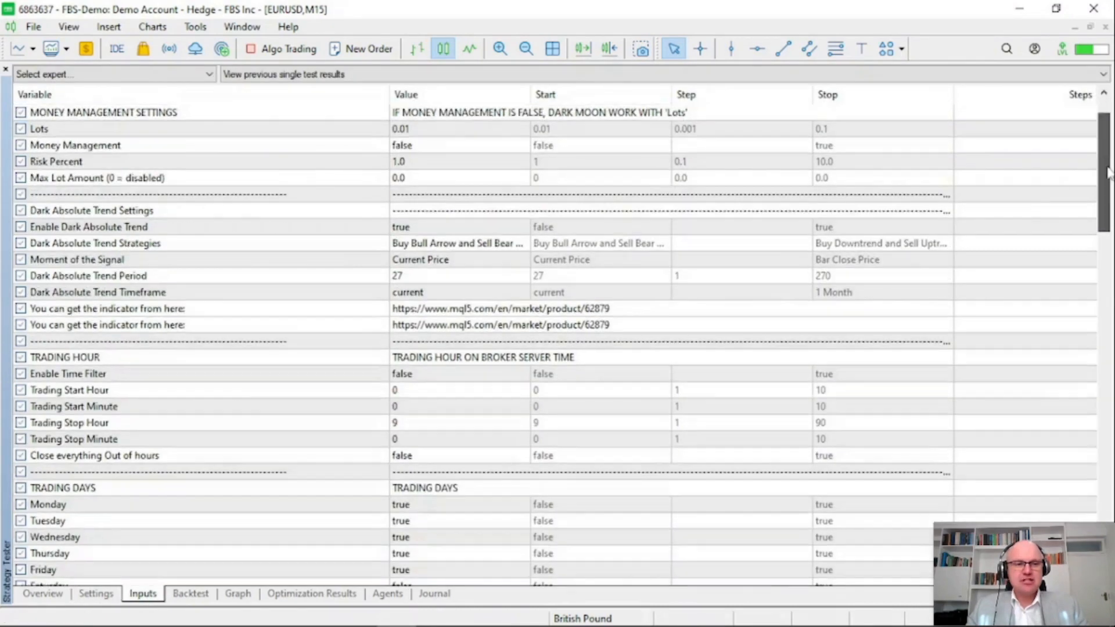
scroll("down", 3)
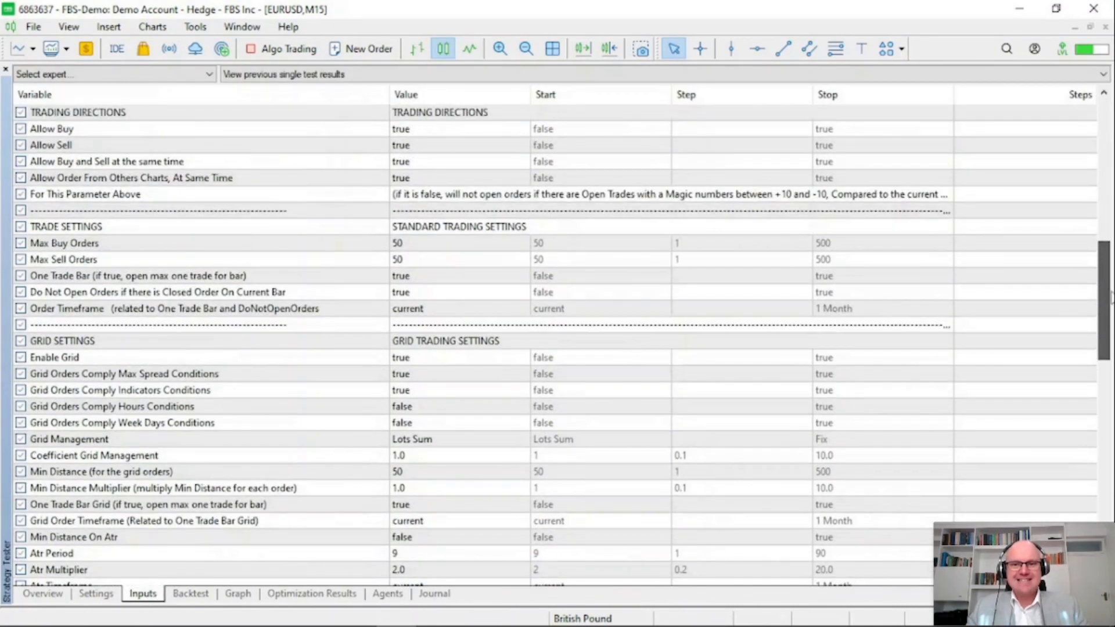
left_click(459, 163)
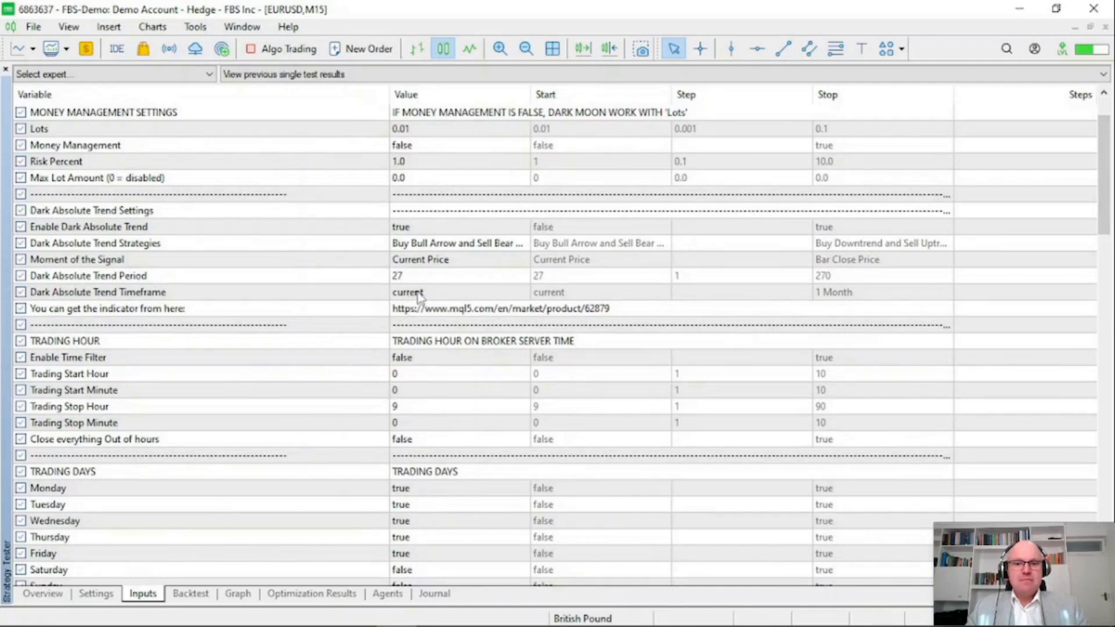
mouse_move(474, 249)
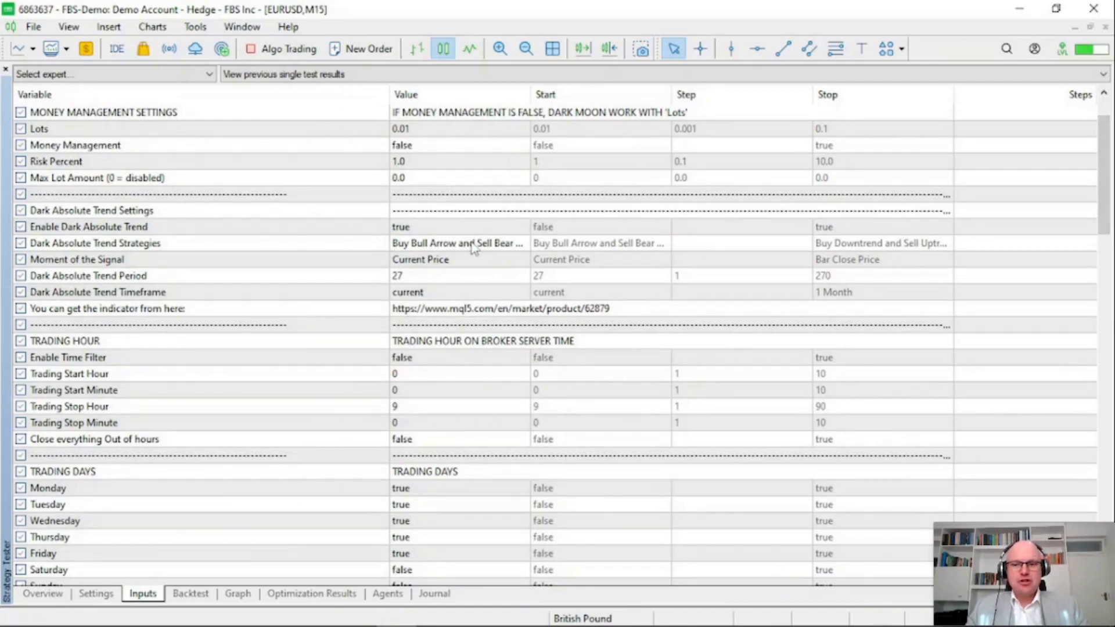
left_click(455, 243)
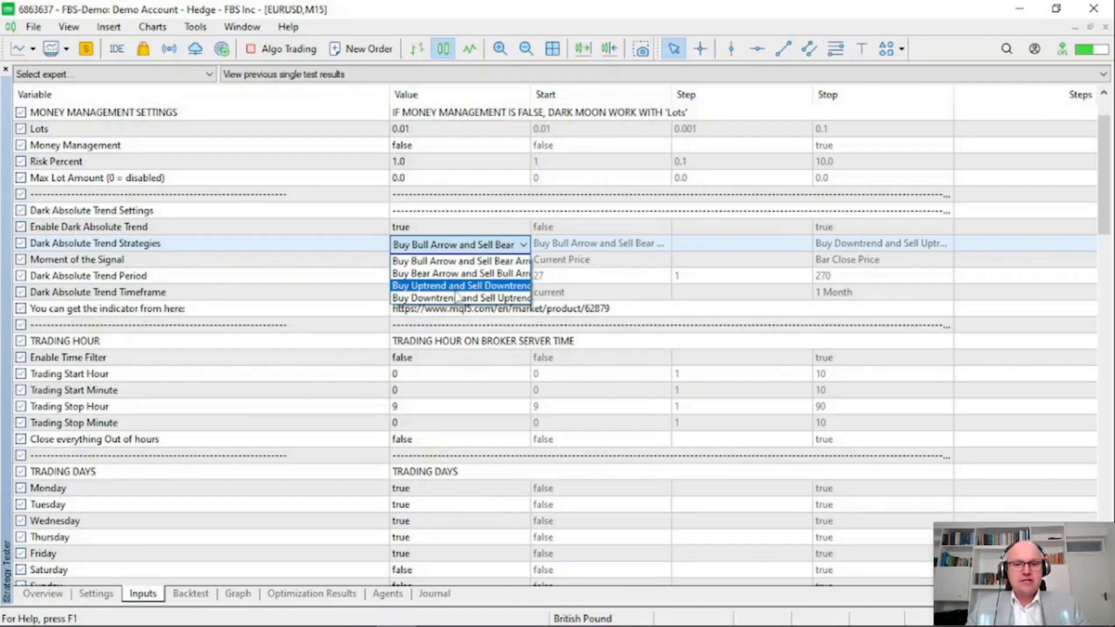
left_click(459, 242)
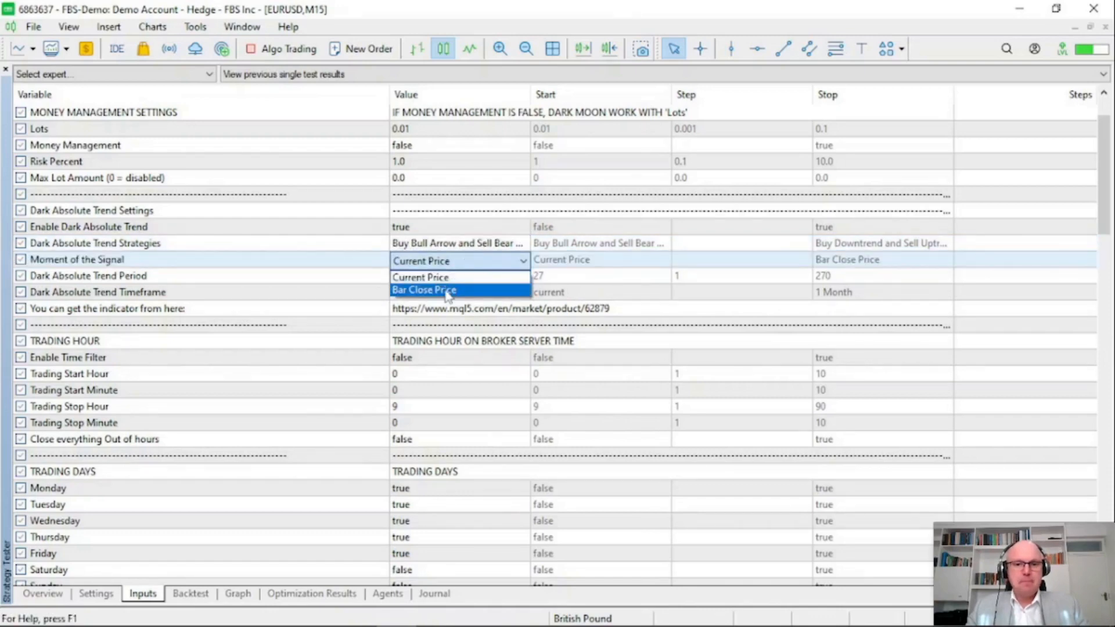
left_click(423, 290)
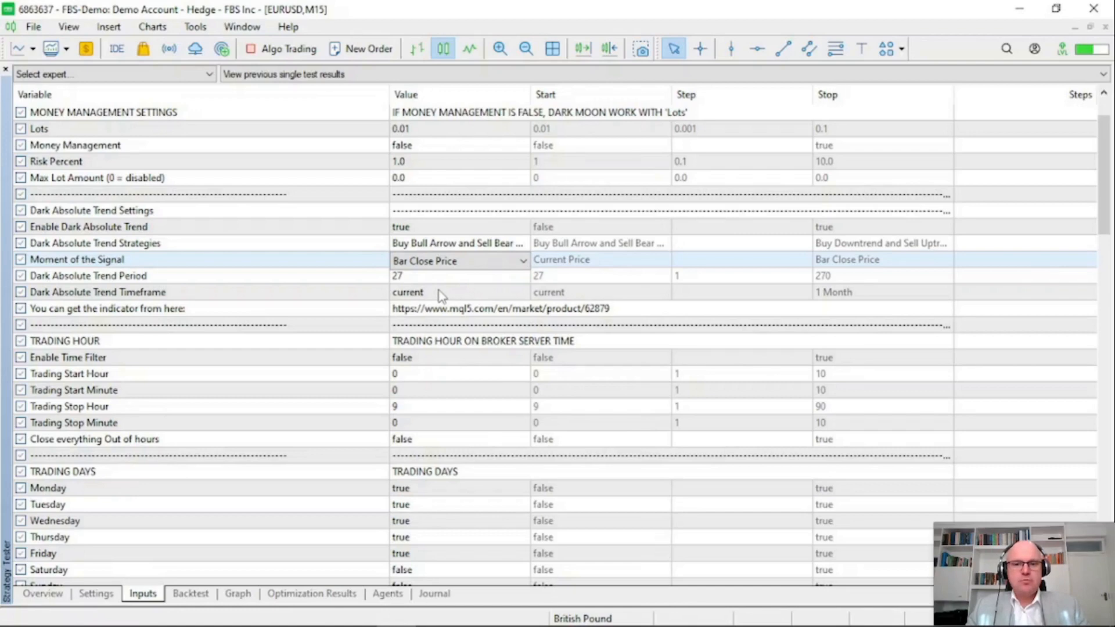
left_click(460, 293)
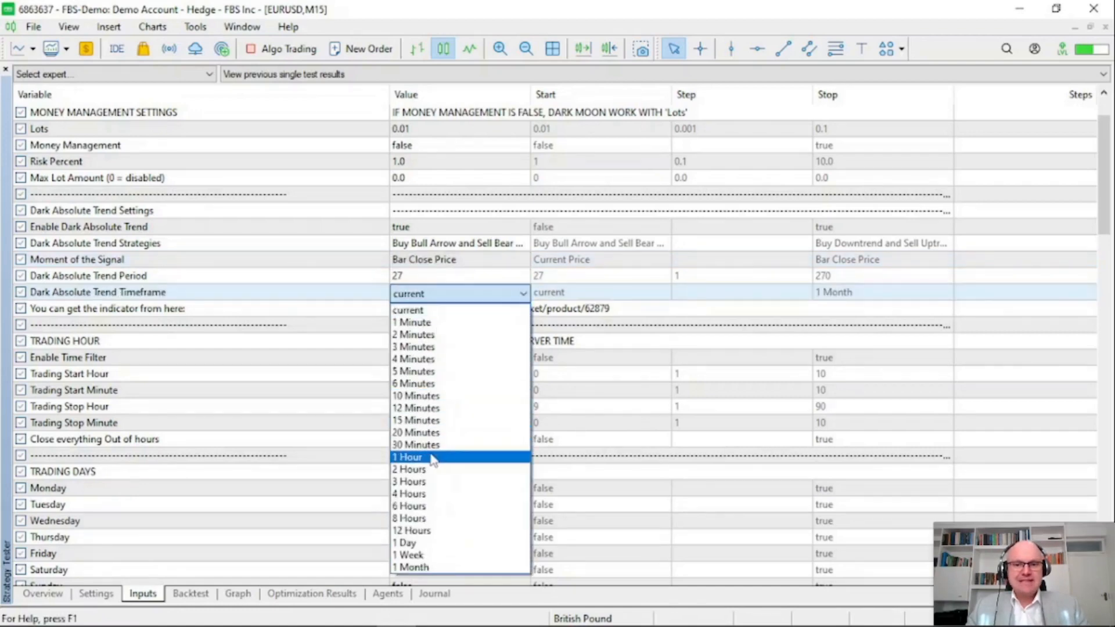
left_click(95, 593)
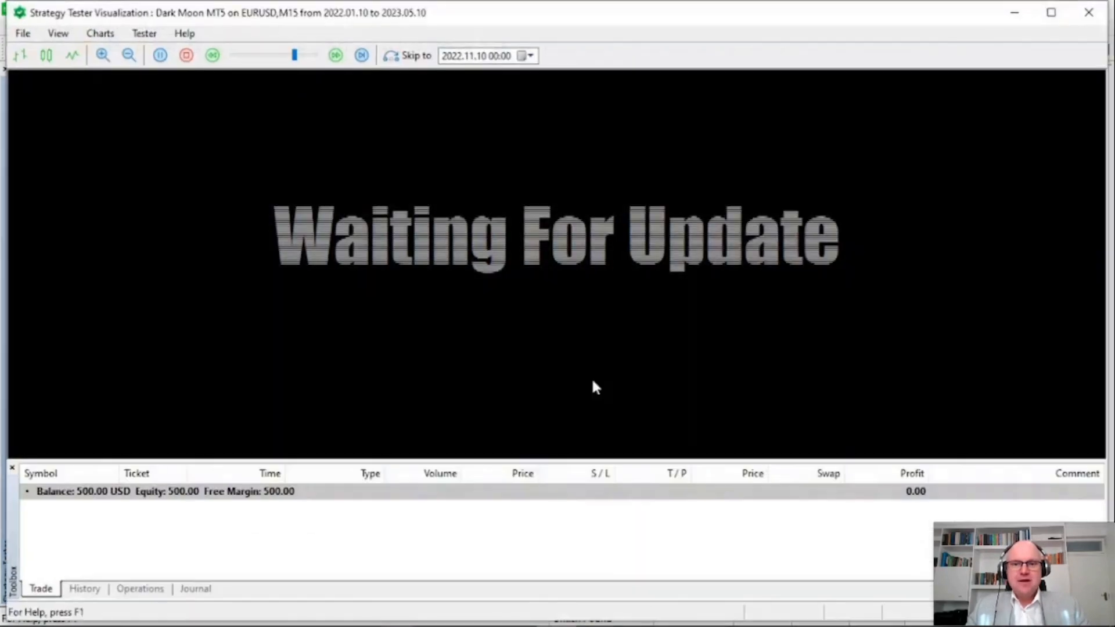
Apply the Dark Moon chart template to the visualization chart and stop the visual run.
left_click(46, 56)
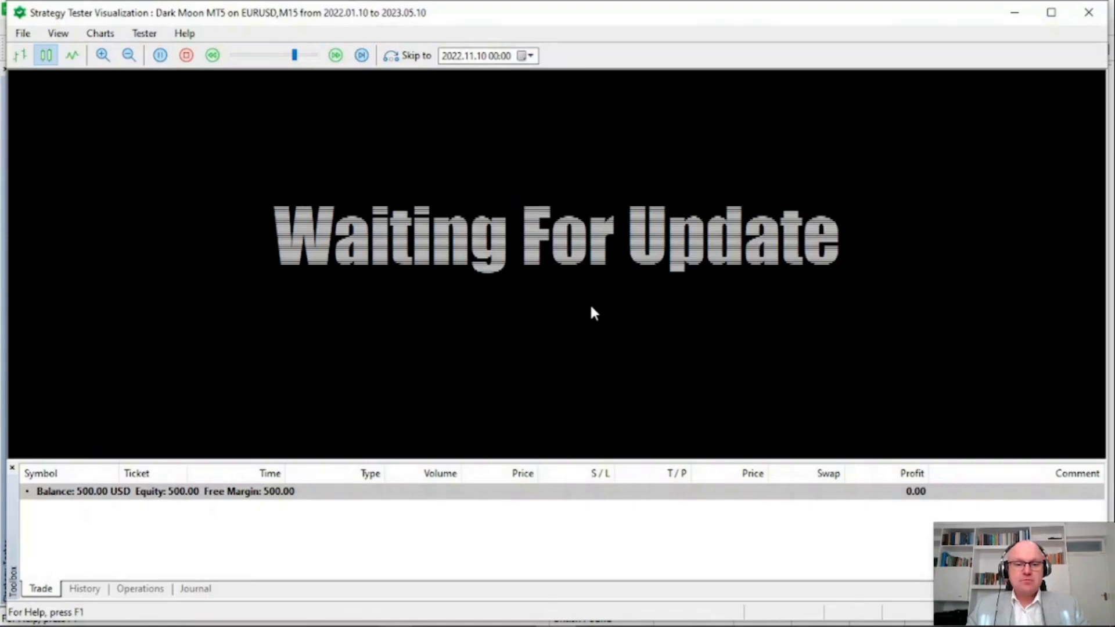
mouse_move(524, 259)
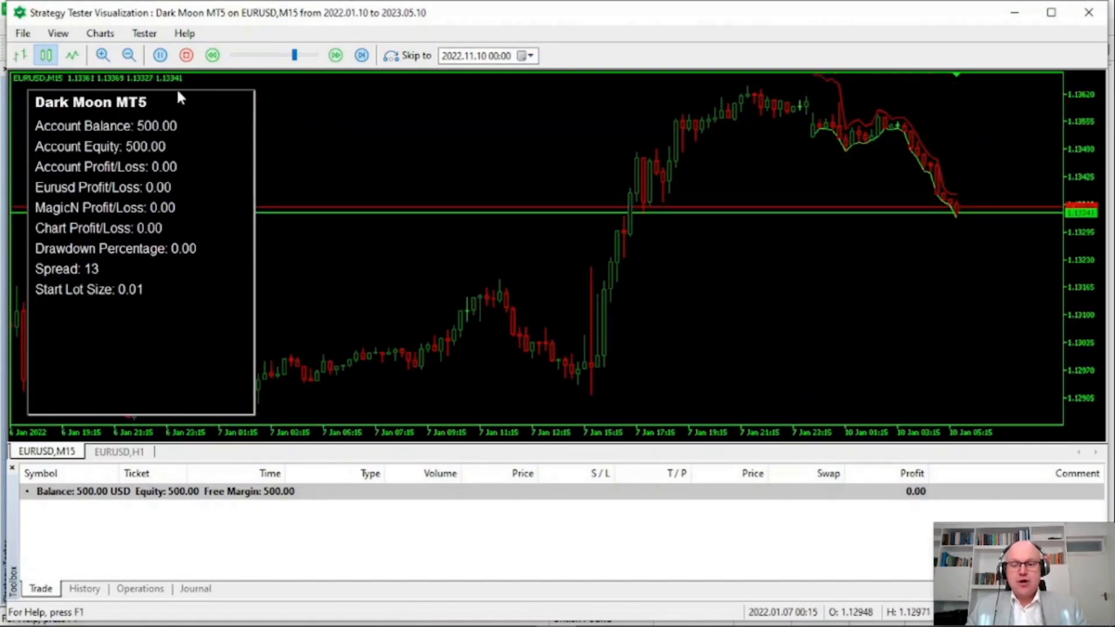
left_click(159, 56)
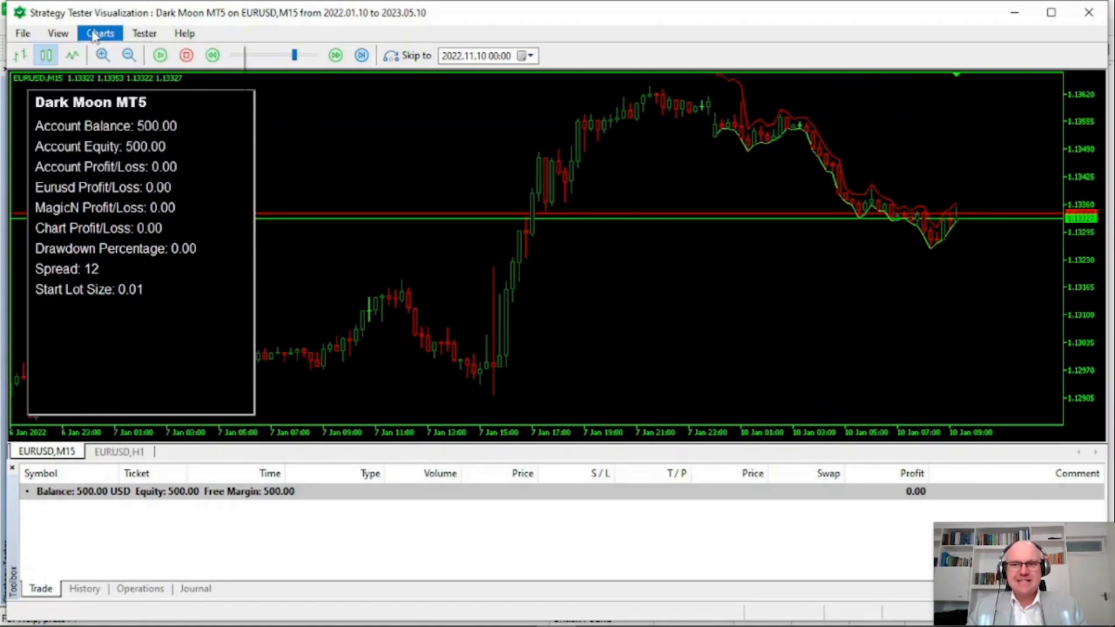
left_click(100, 33)
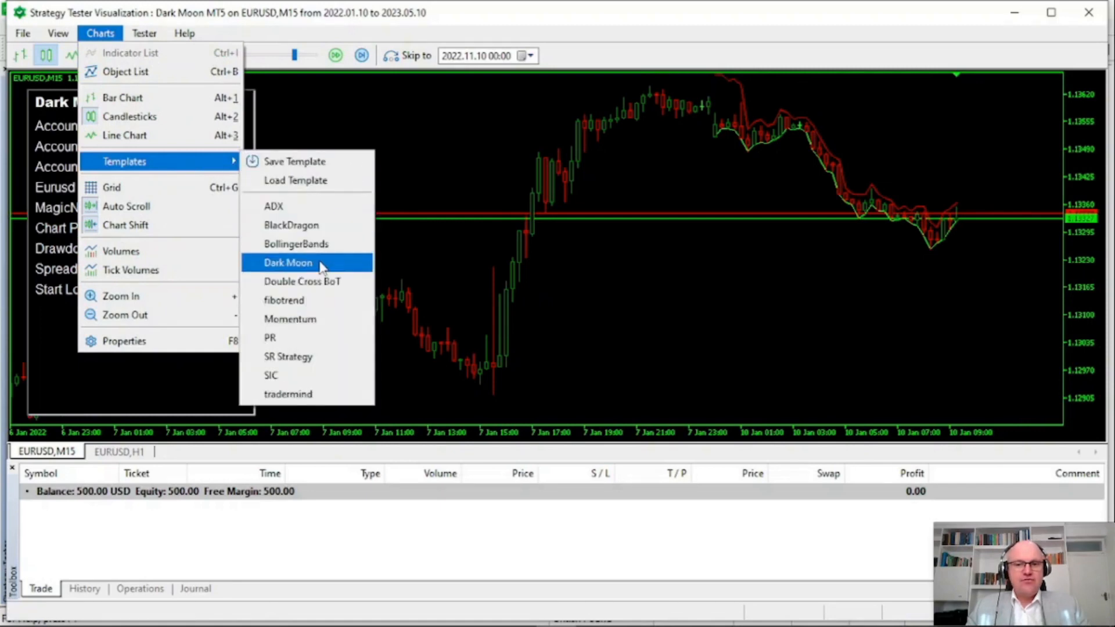
left_click(288, 263)
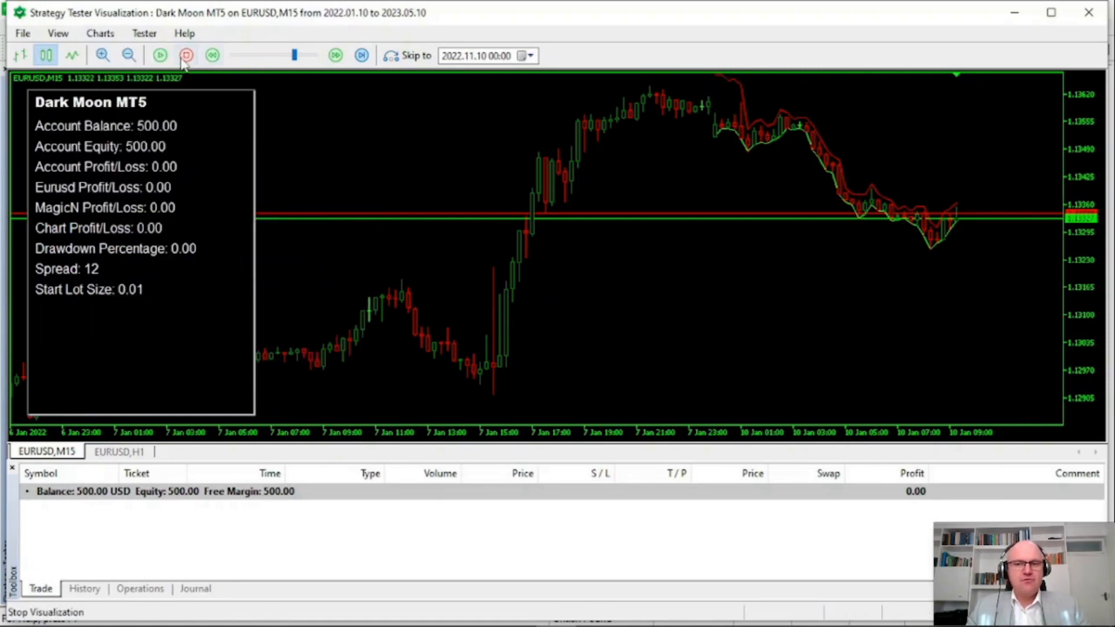
left_click(159, 56)
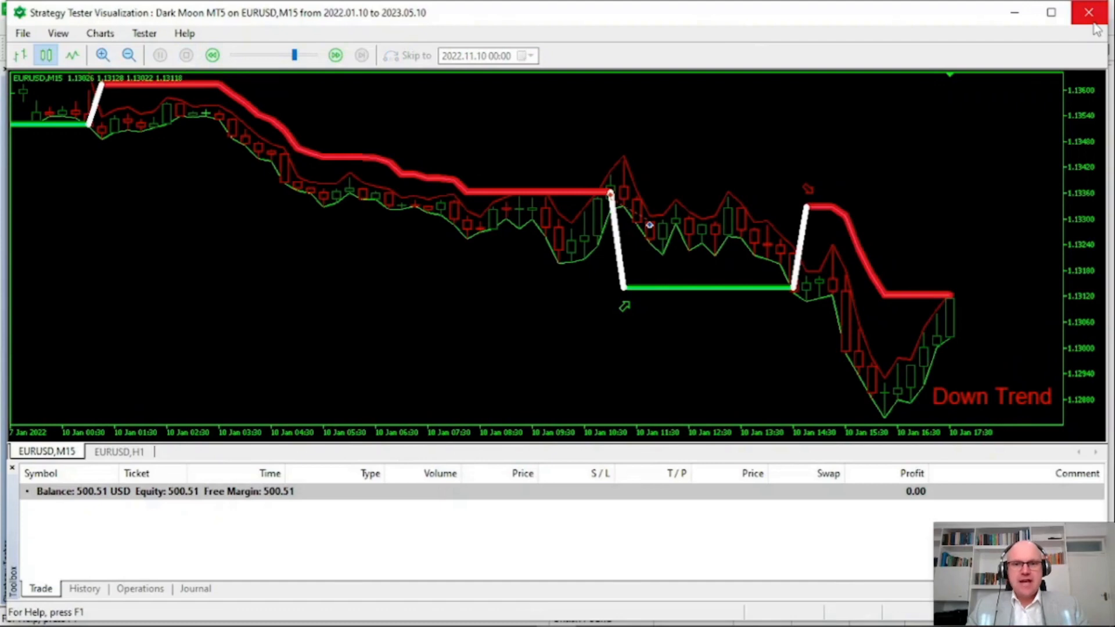
mouse_move(1088, 13)
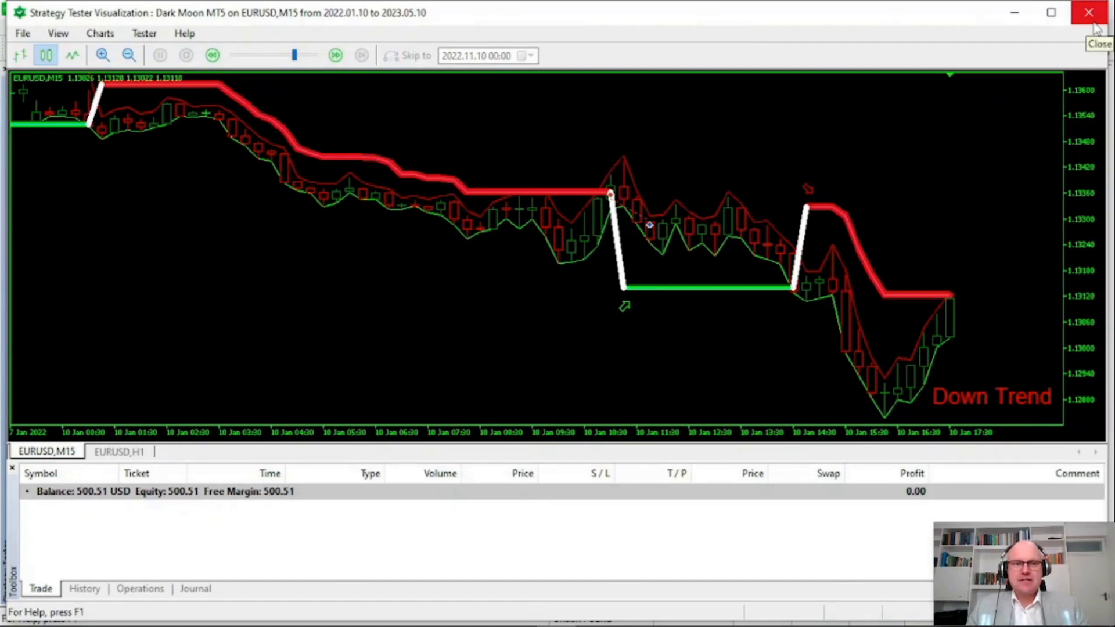
Close the visualization window and set Max Spread for opening a trade to 40.
left_click(1090, 12)
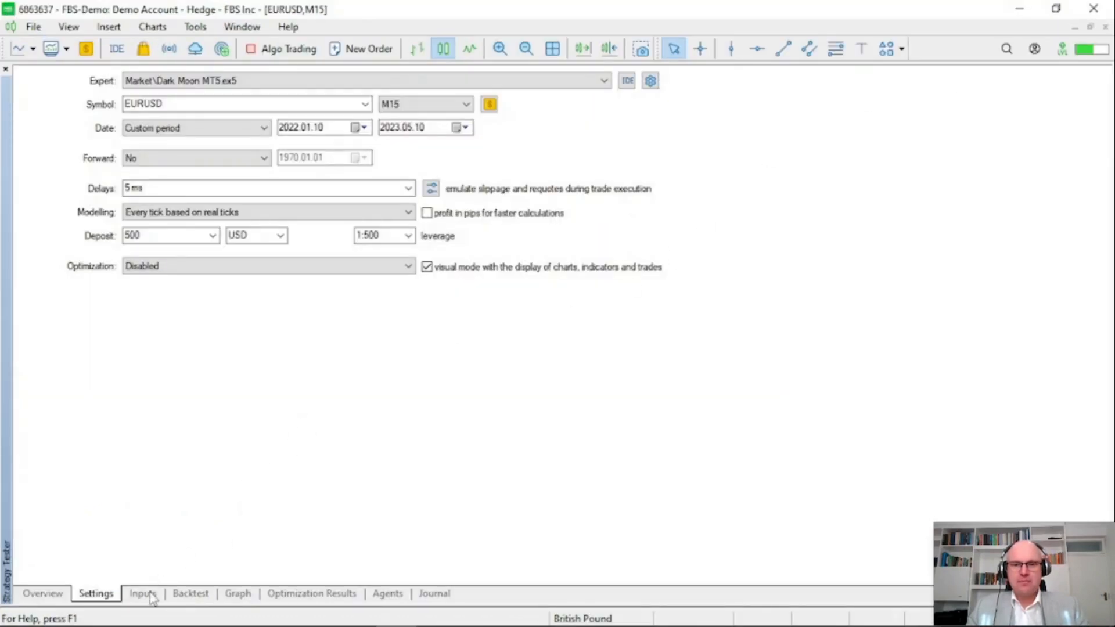
left_click(141, 594)
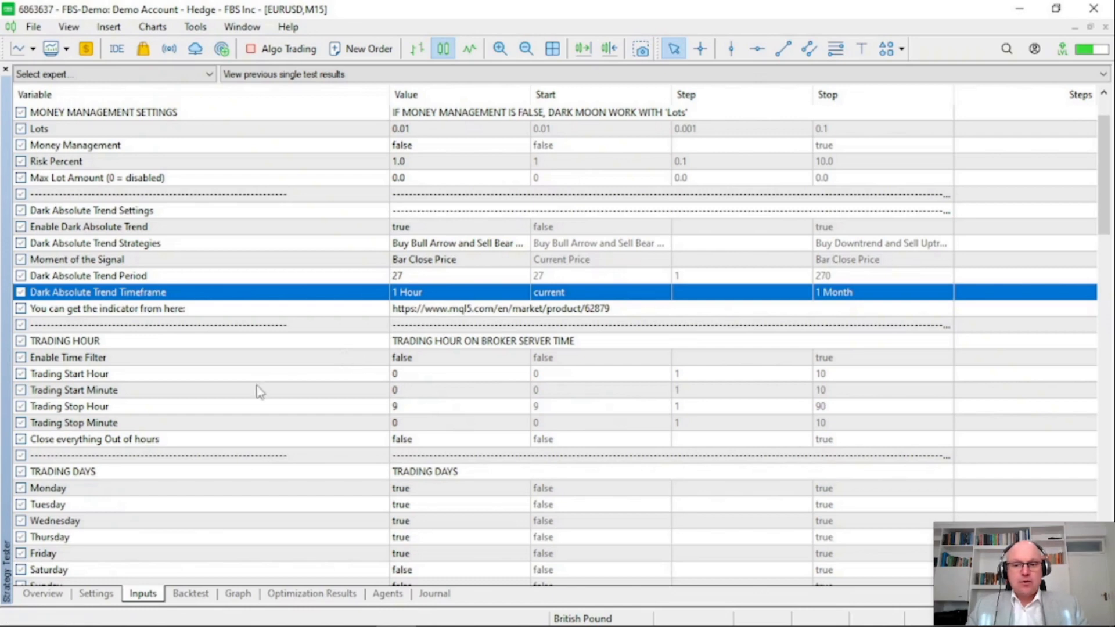
mouse_move(421, 158)
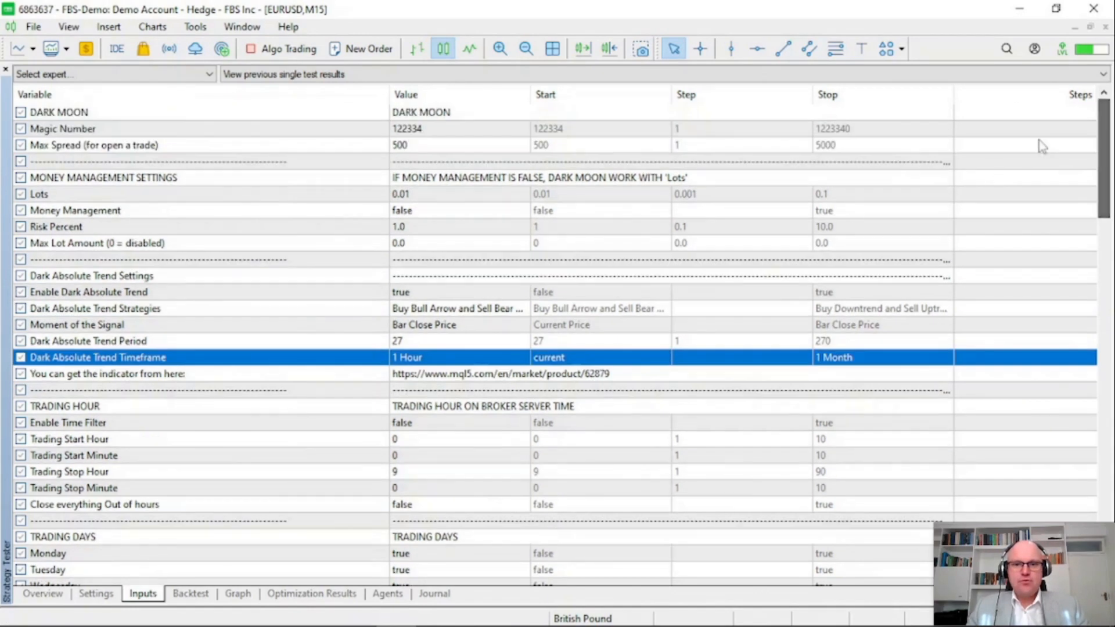
left_click(459, 144)
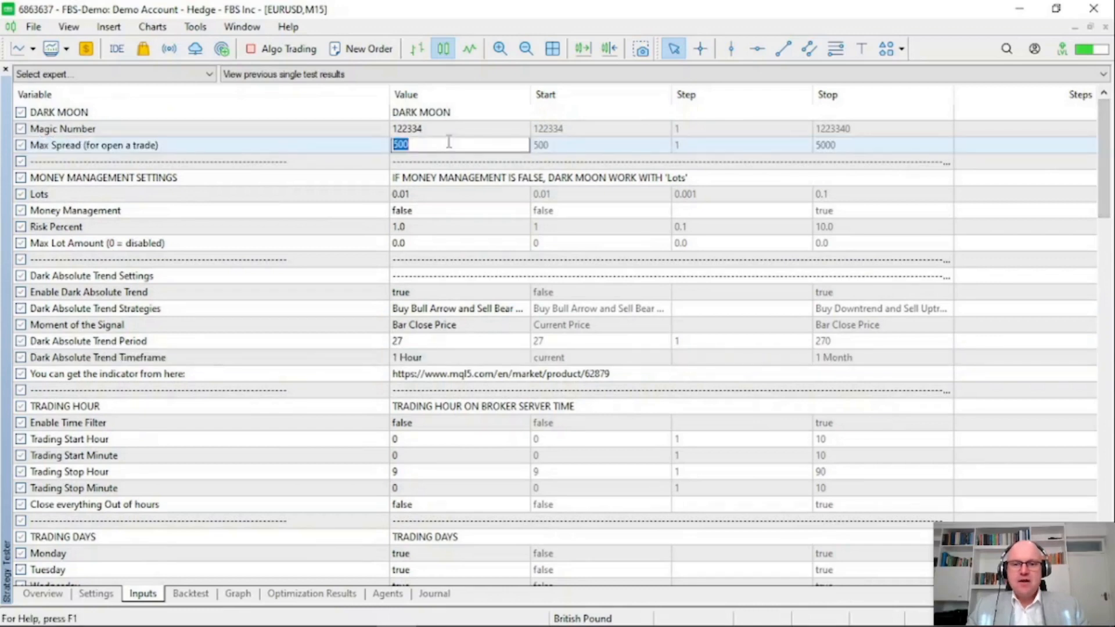
type("40")
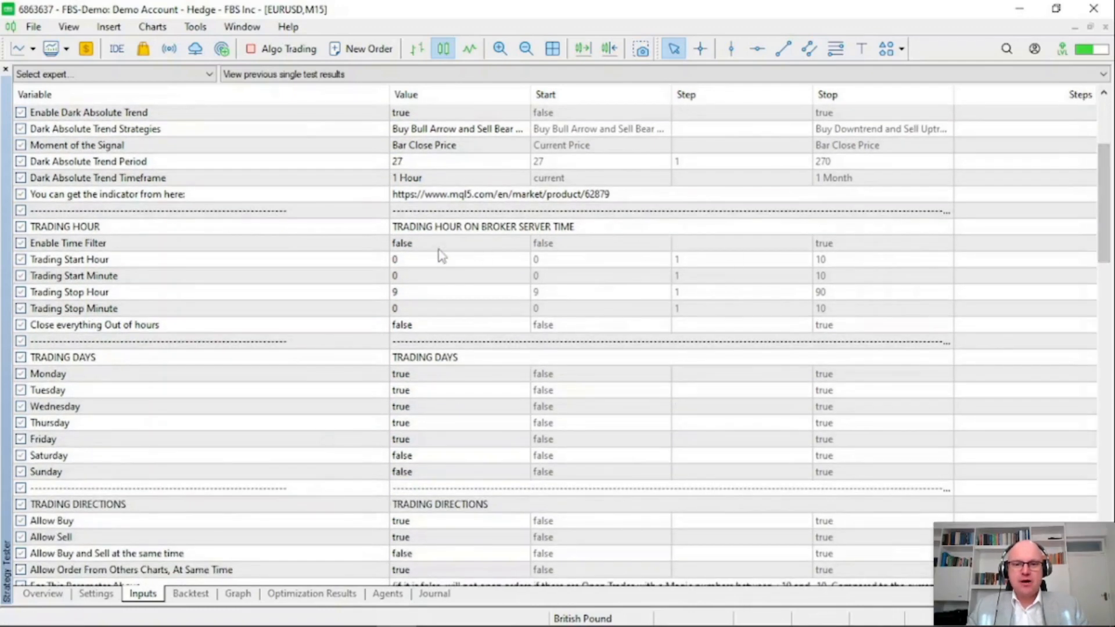
Enable the time filter with trading start hour 5 and stop hour 22.
left_click(459, 243)
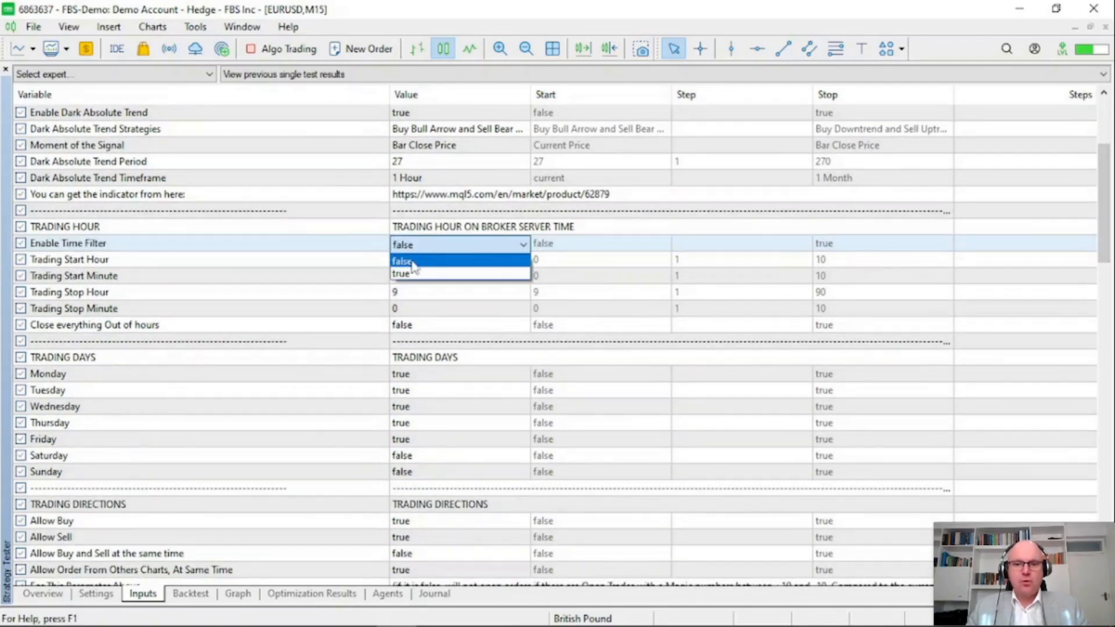
left_click(402, 274)
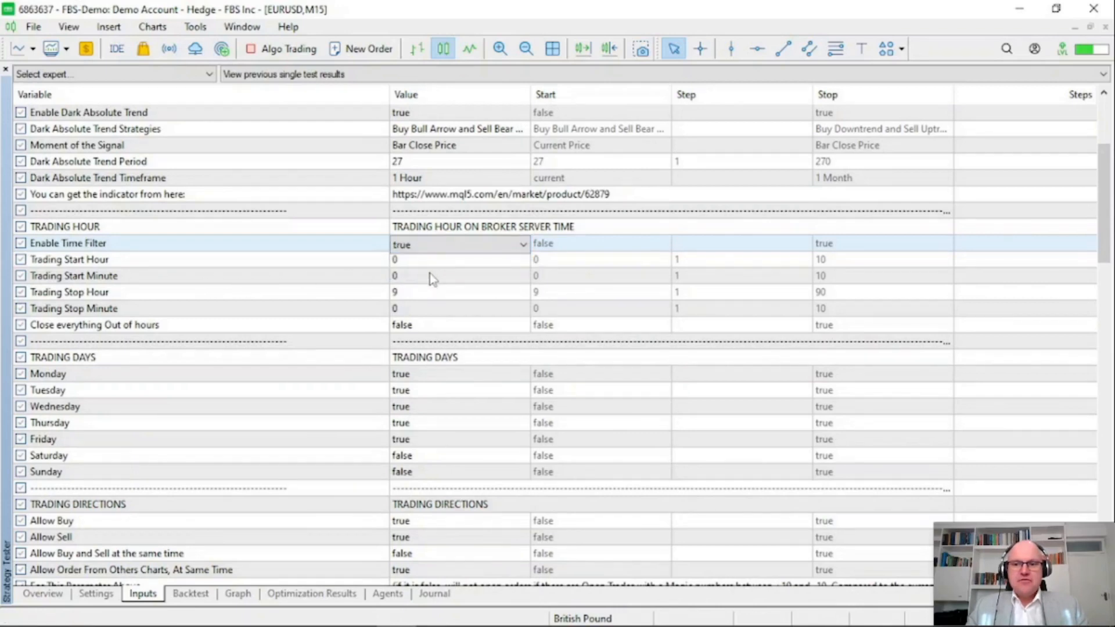
mouse_move(418, 288)
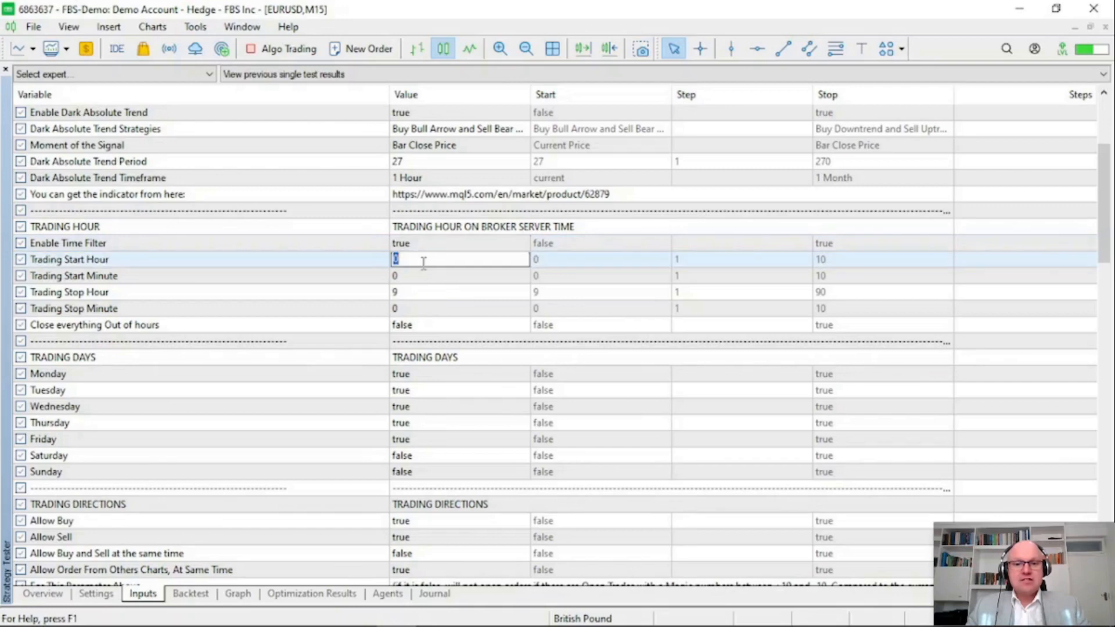
type("5")
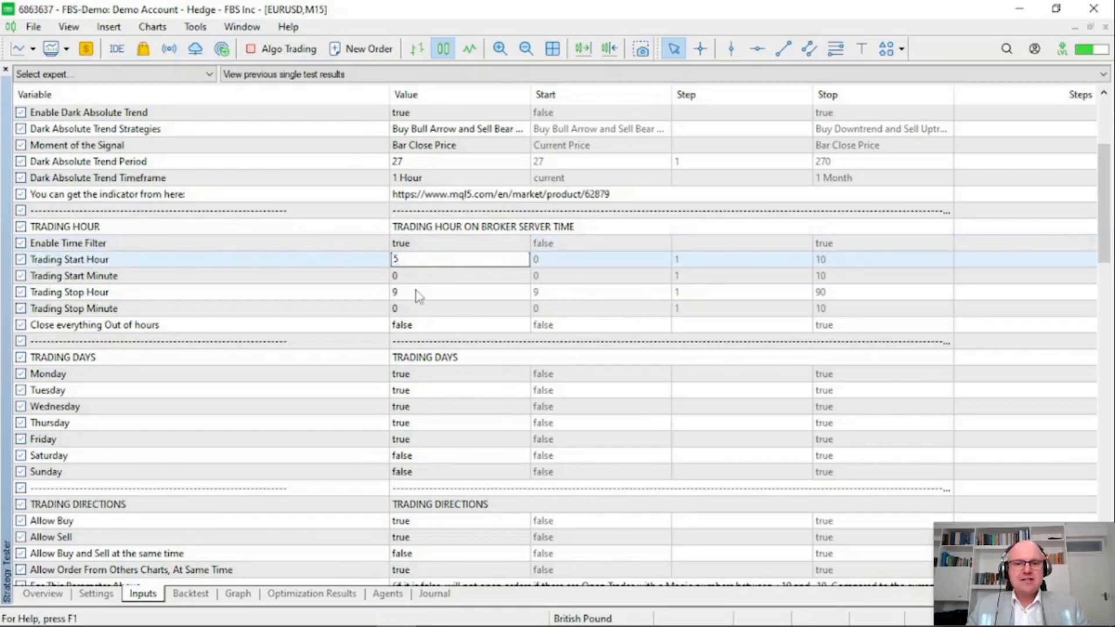
type("22")
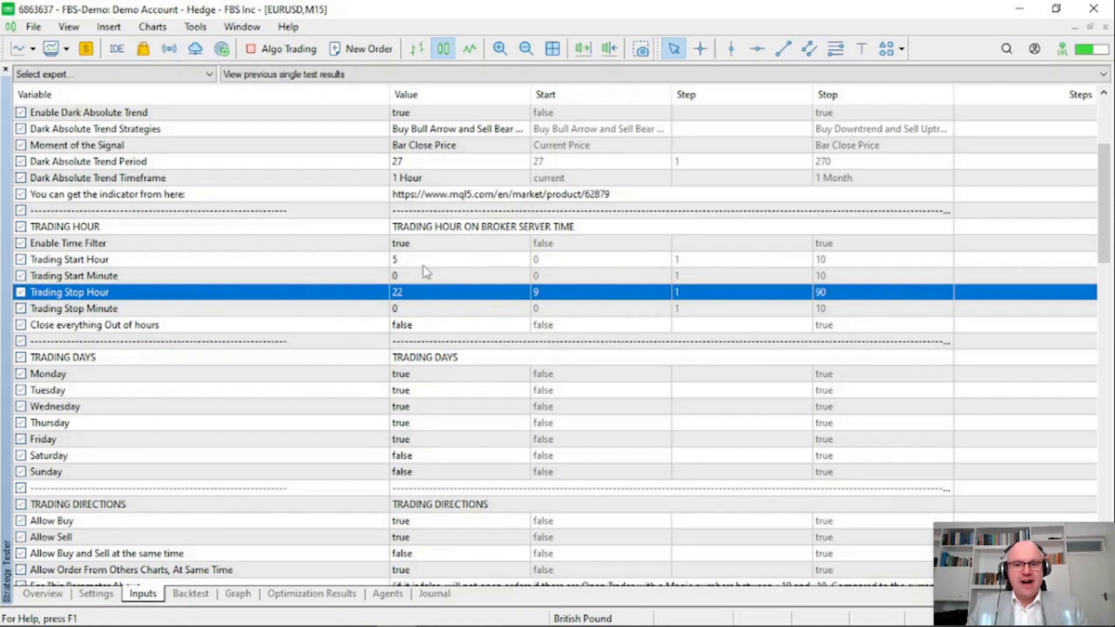
mouse_move(412, 439)
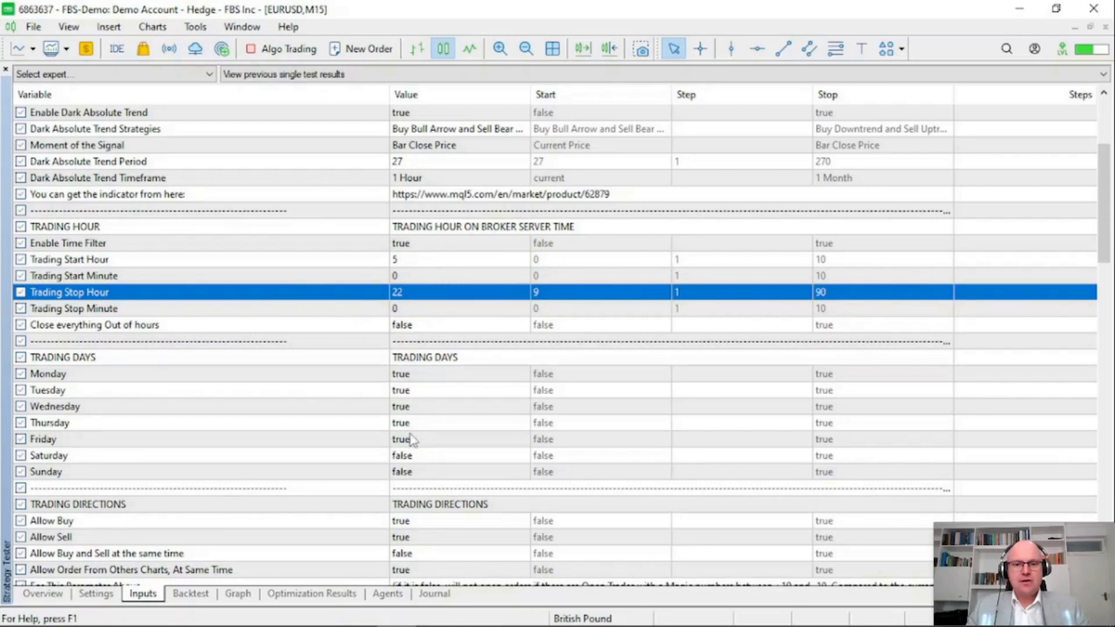
Set Friday trading to false.
left_click(458, 439)
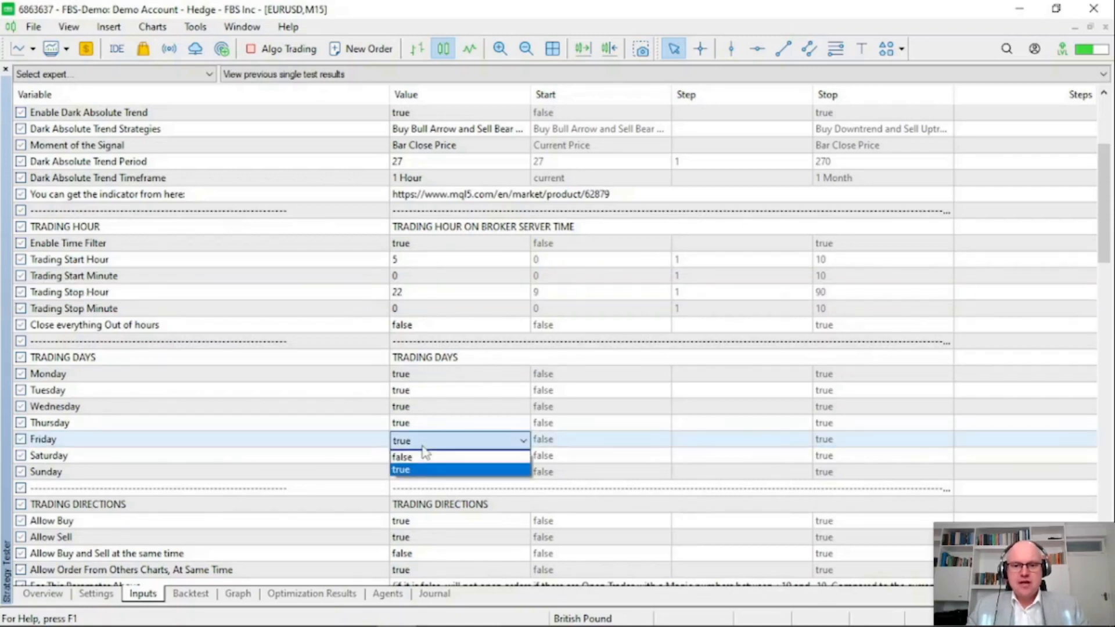
left_click(402, 455)
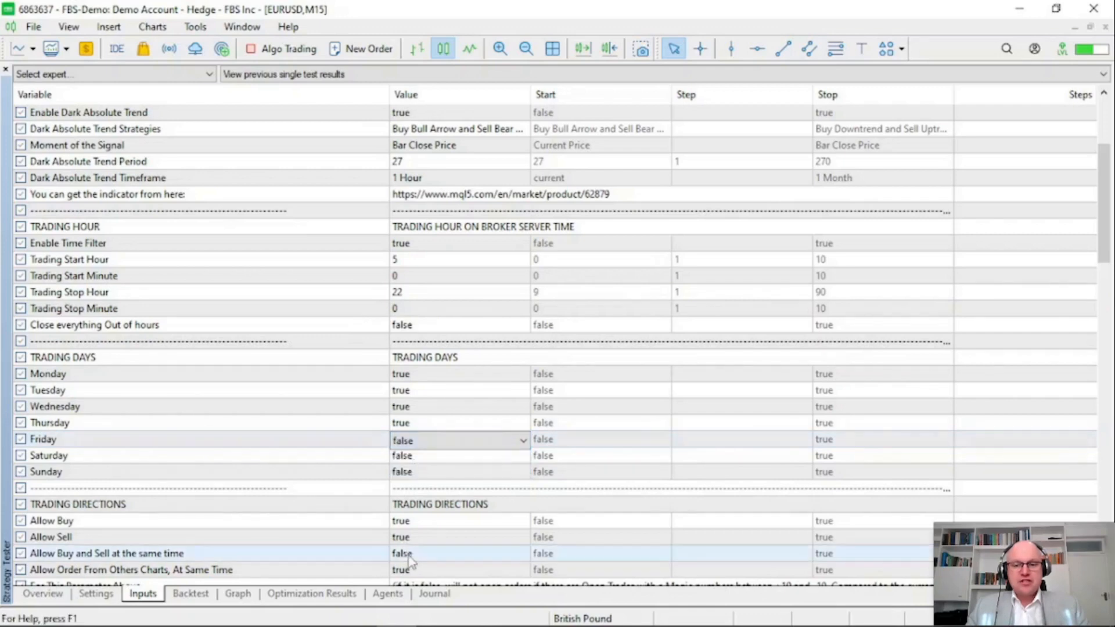
Make grid orders comply with both hours and week-day conditions.
scroll("down", 3)
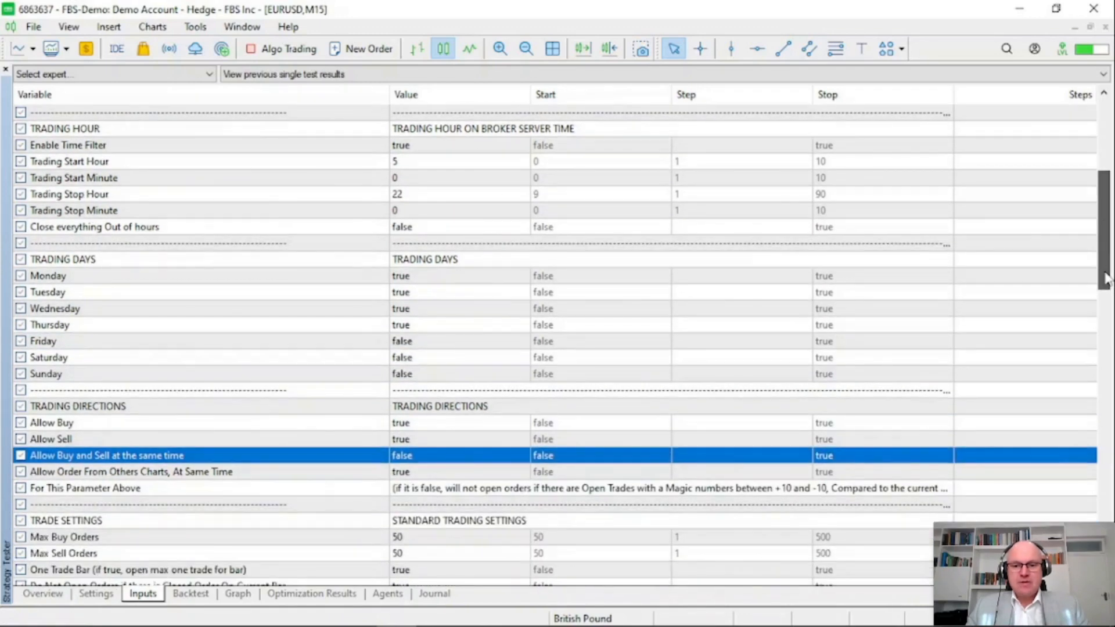
scroll("down", 3)
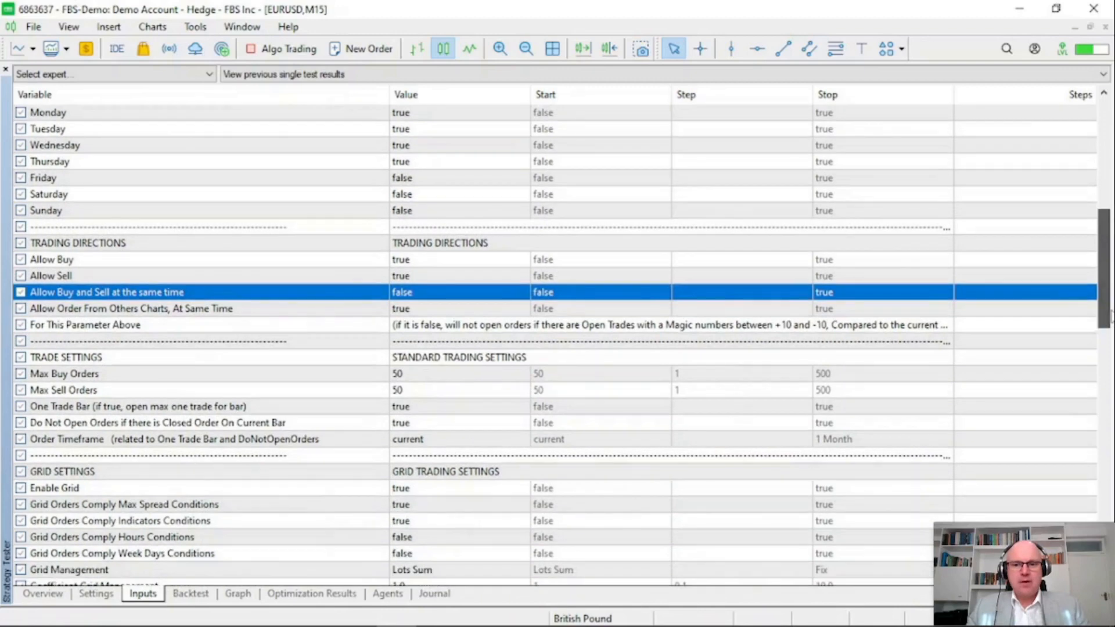
scroll("down", 3)
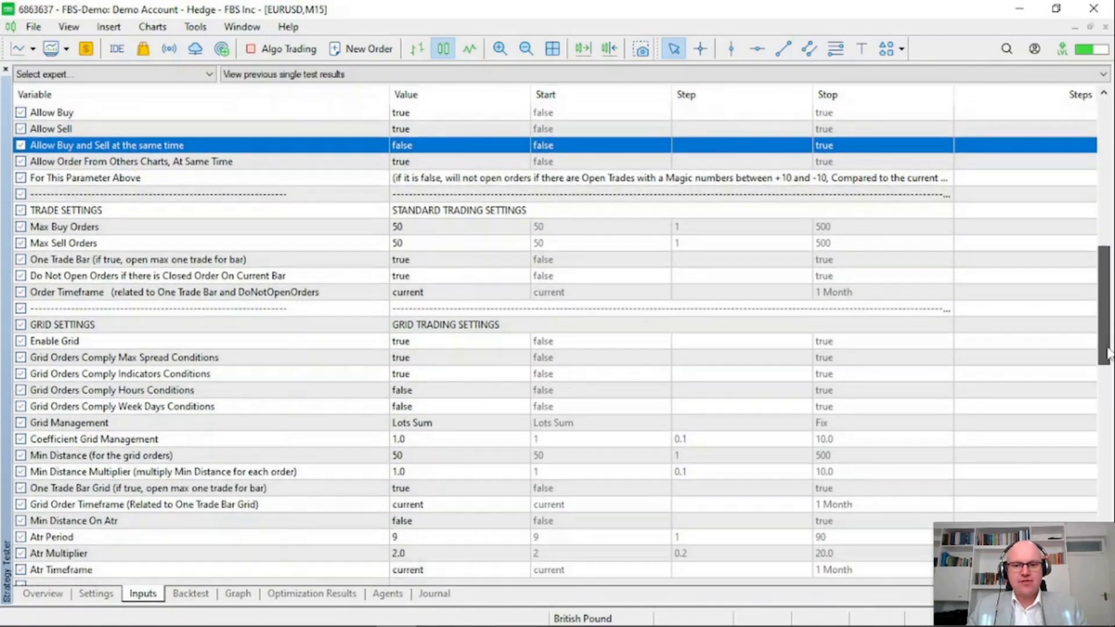
scroll("down", 3)
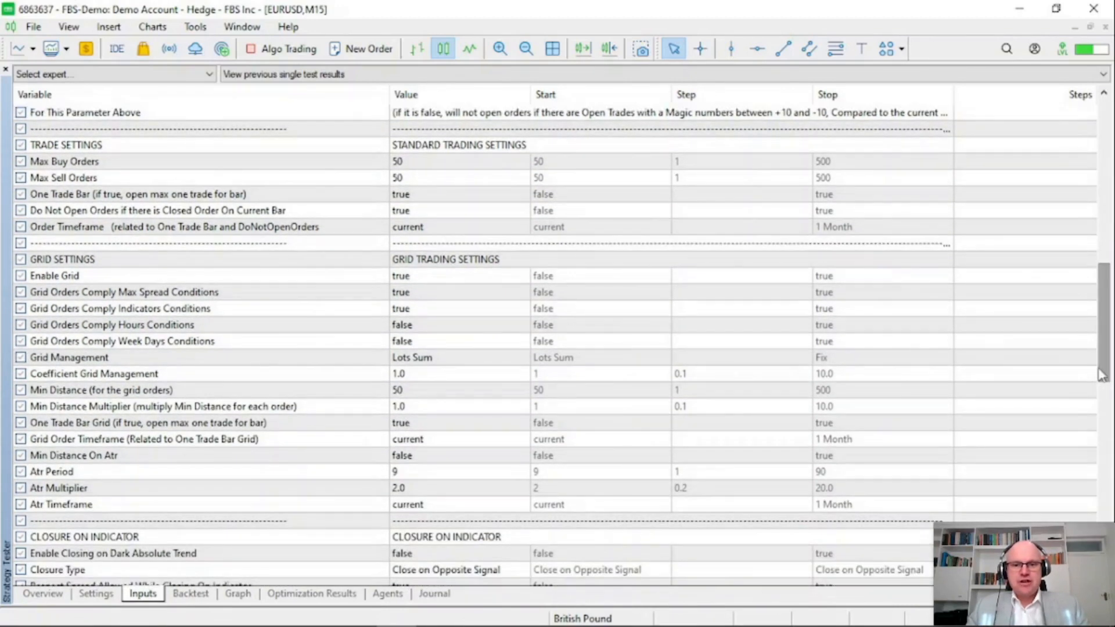
left_click(62, 259)
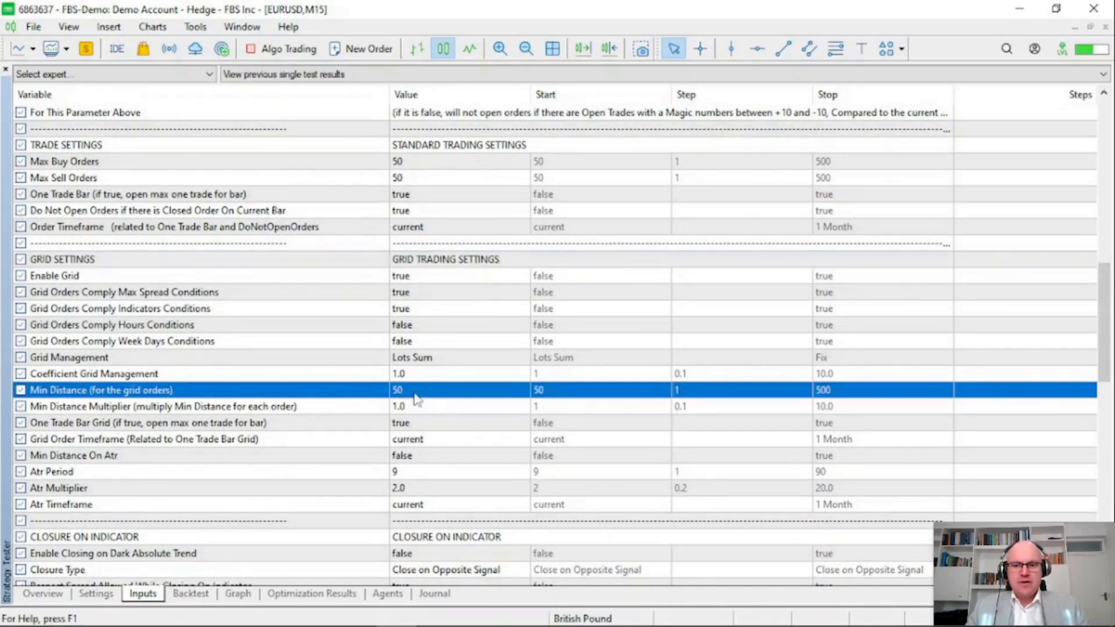
mouse_move(416, 376)
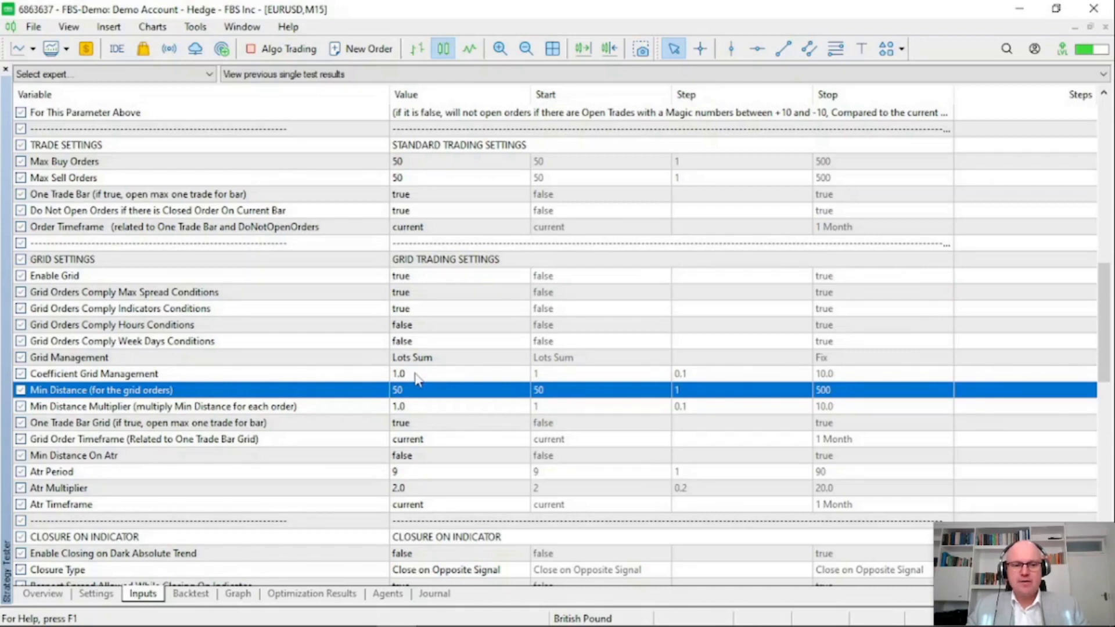
mouse_move(409, 305)
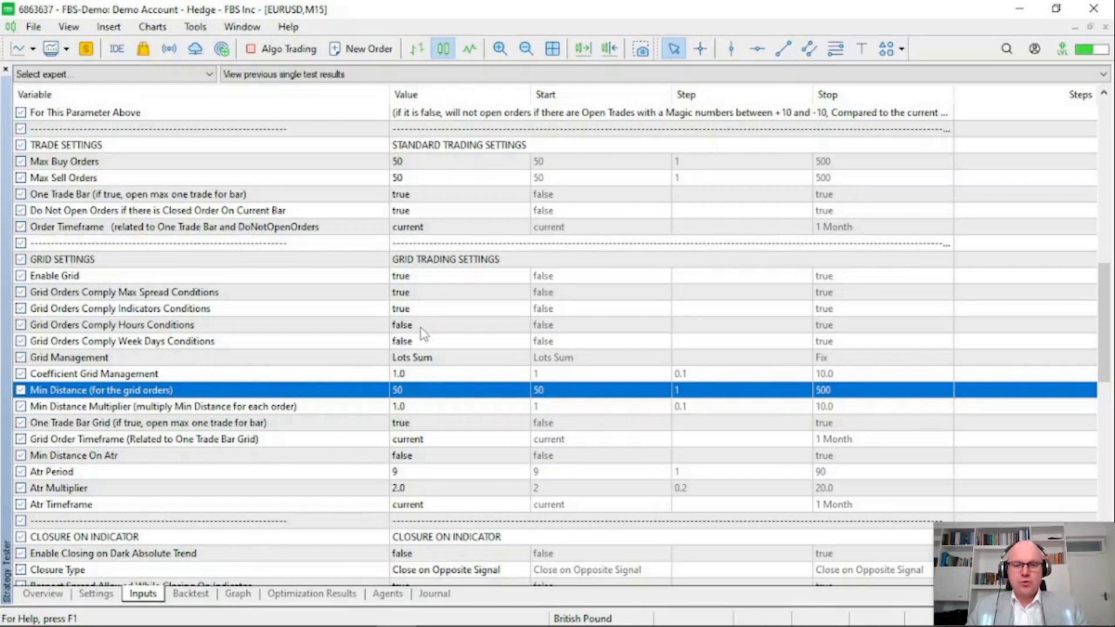
left_click(459, 326)
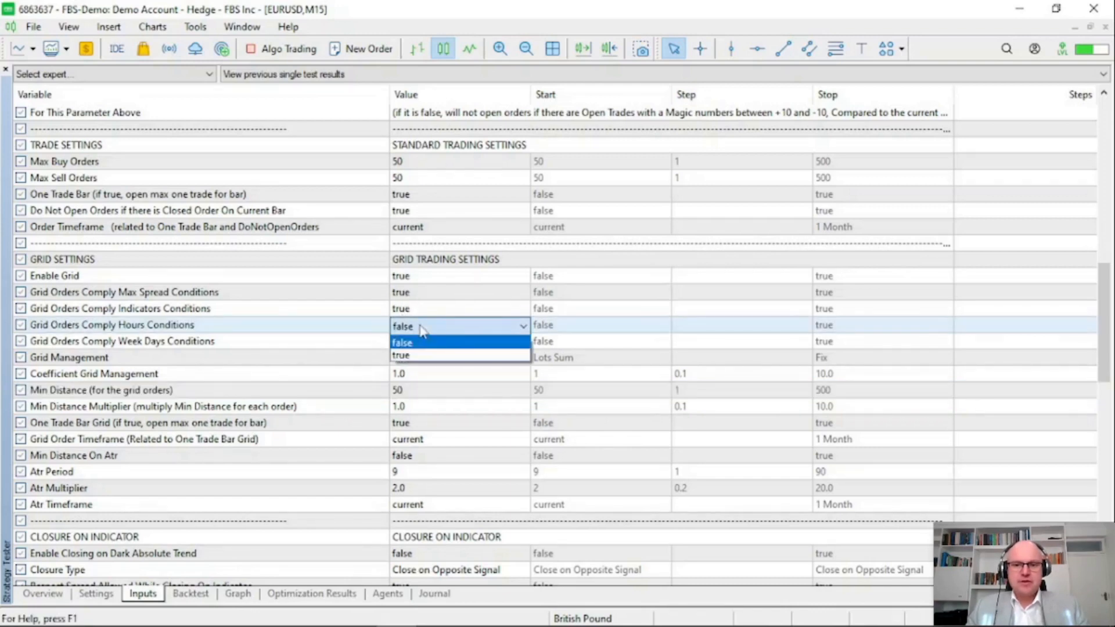
left_click(401, 355)
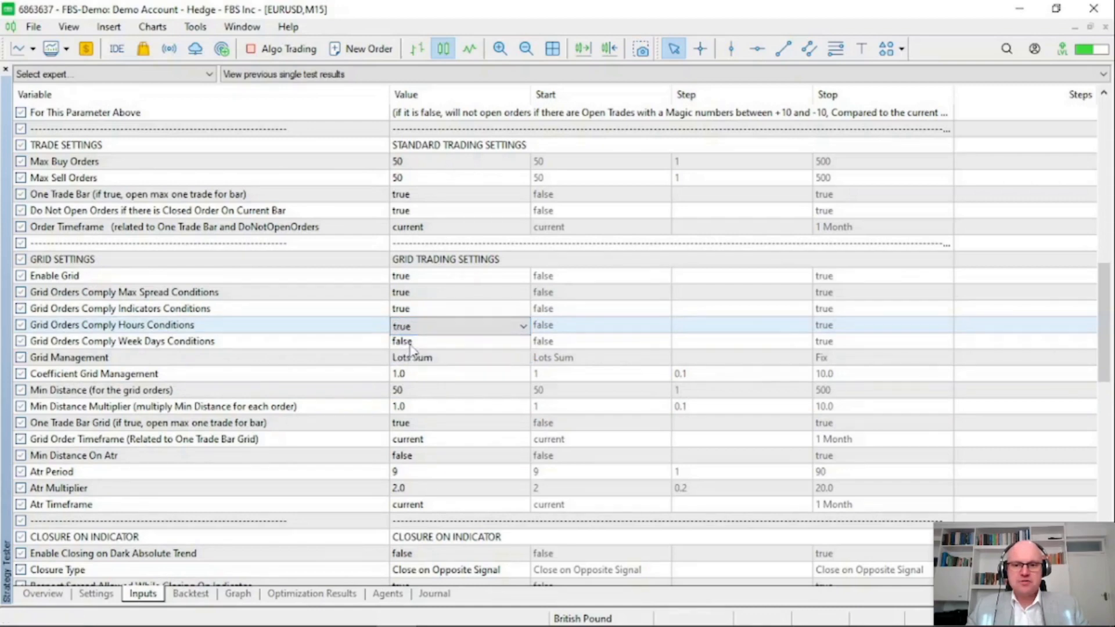
left_click(458, 340)
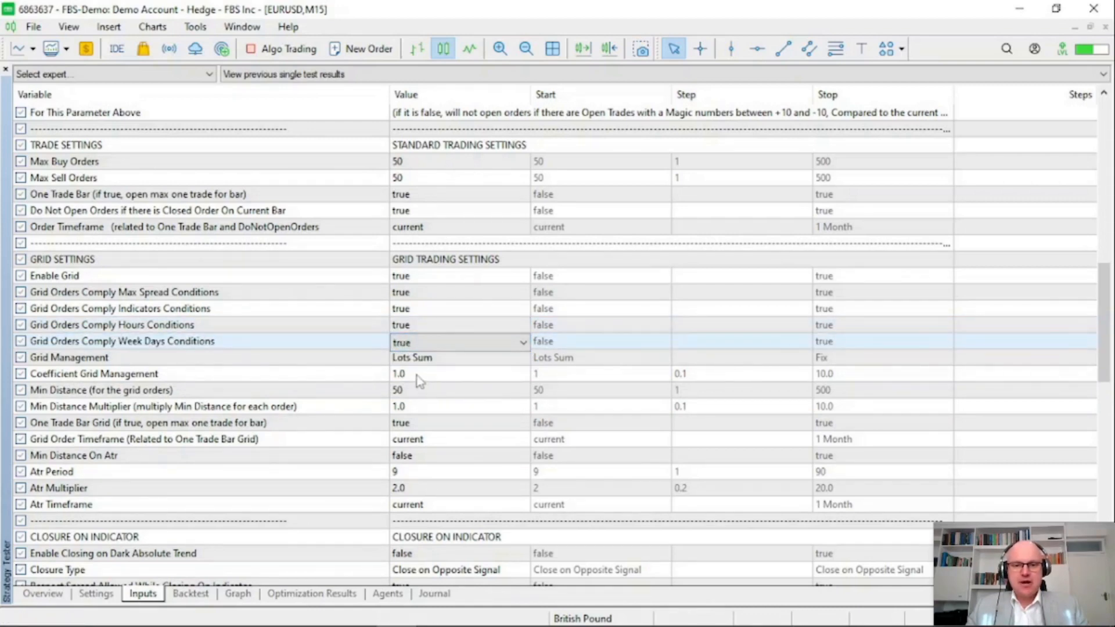
Set Coefficient Grid Management 0.5, Min Distance 200 and Multiplier 1.1.
left_click(93, 372)
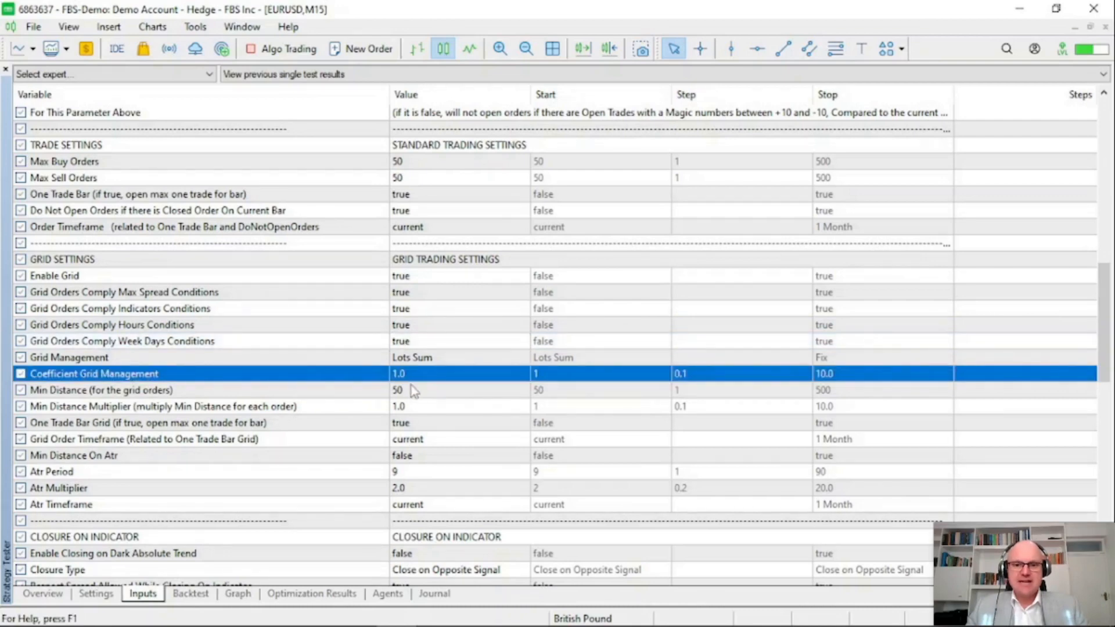
mouse_move(418, 382)
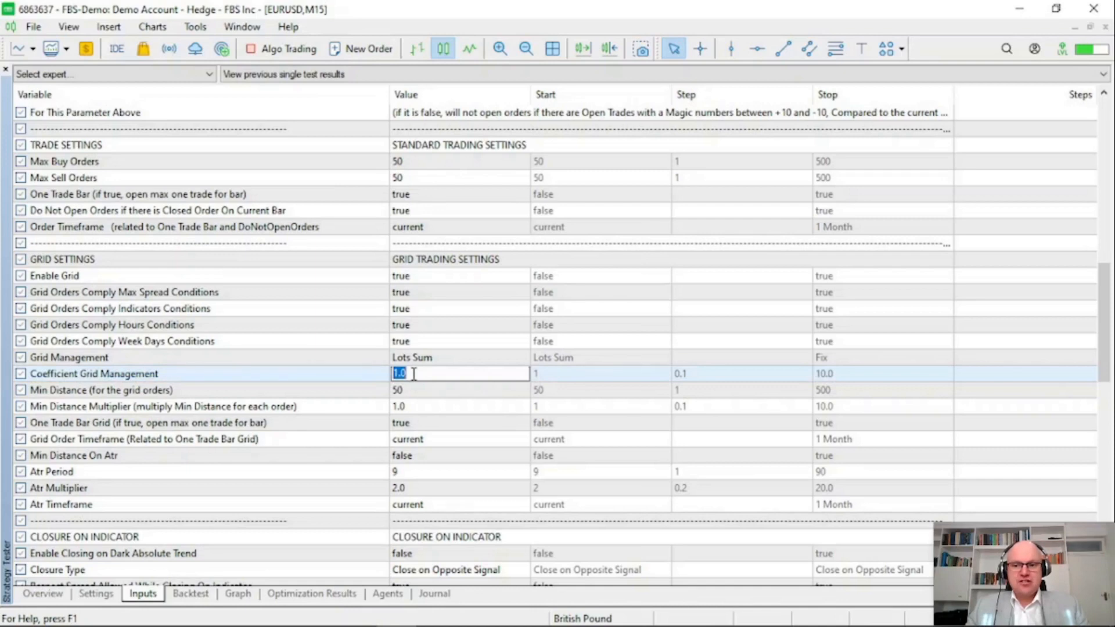
type("0.5")
left_click(460, 406)
type("1.1")
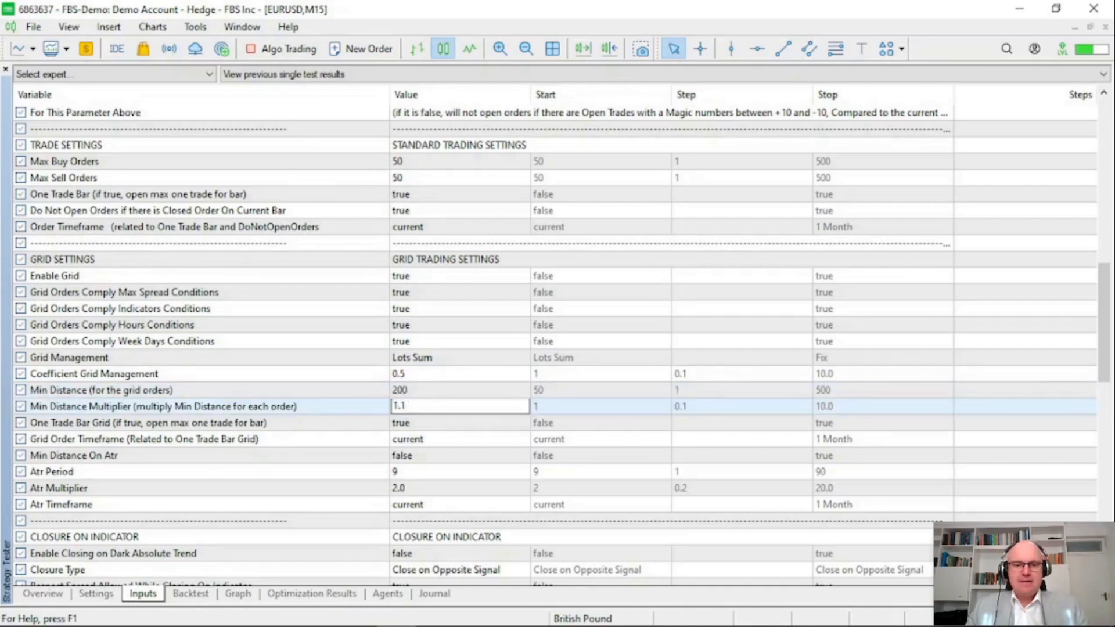
left_click(150, 423)
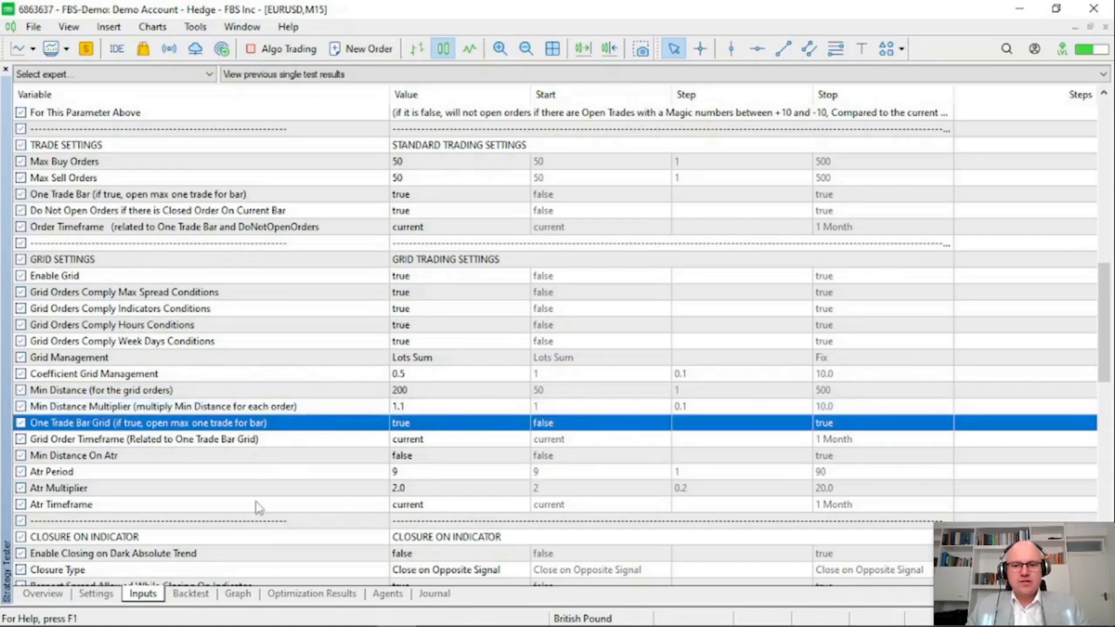
left_click(59, 488)
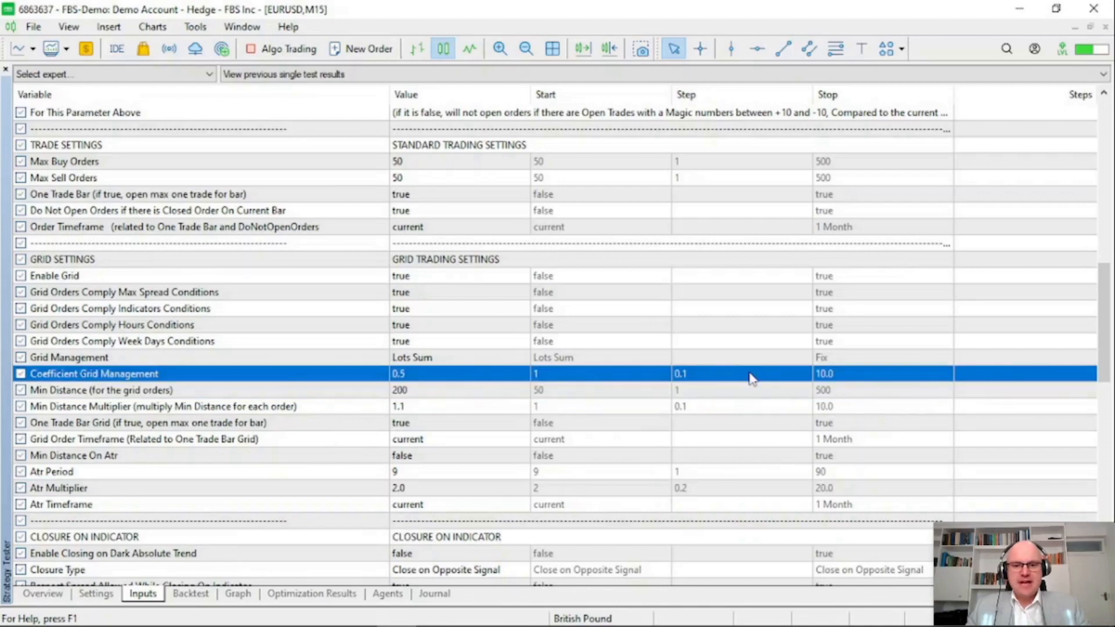
Enable a different take target for the first order set to 150.
scroll("down", 3)
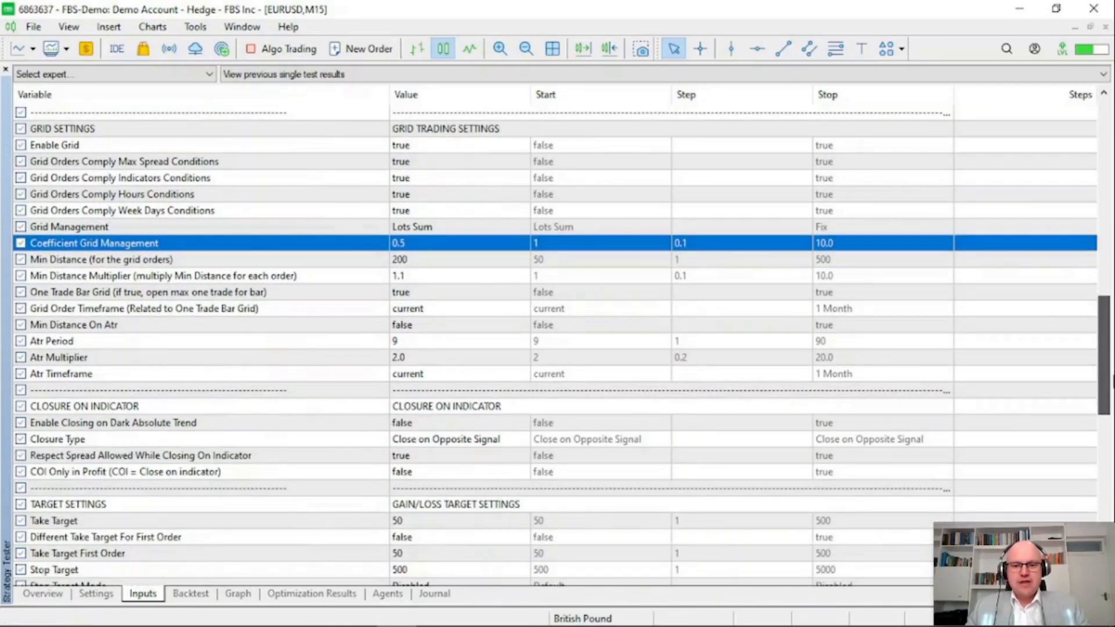
scroll("down", 3)
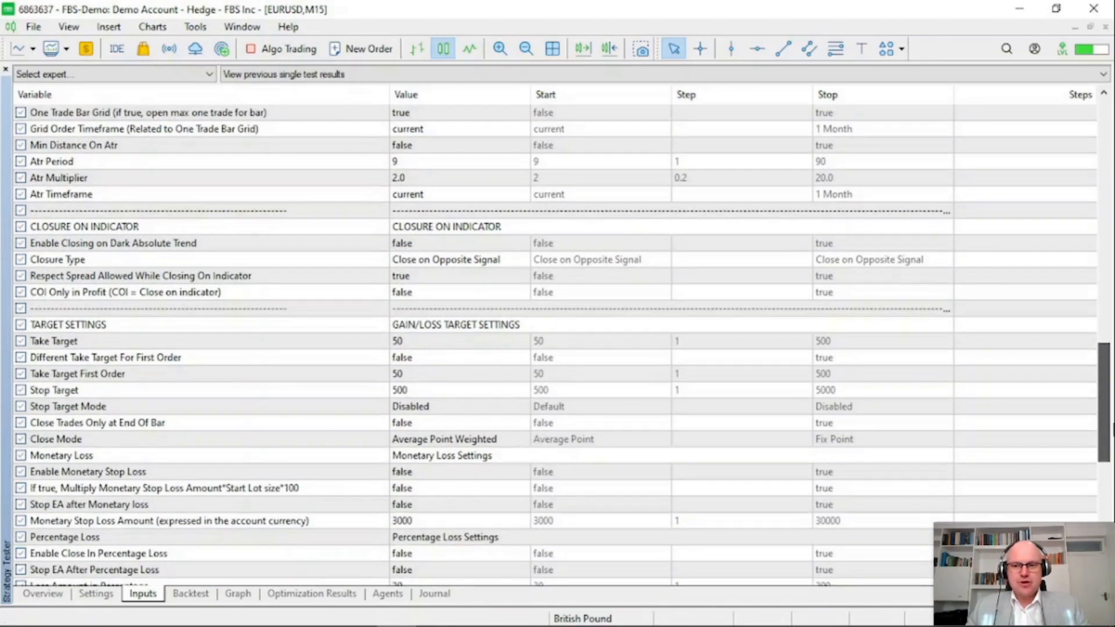
scroll("down", 3)
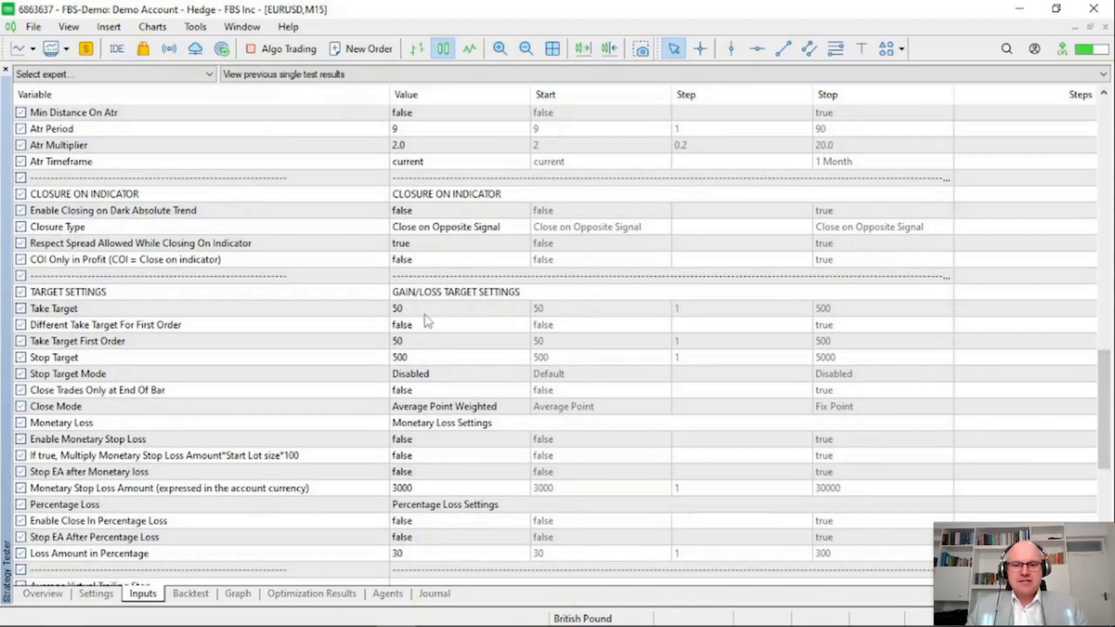
mouse_move(417, 397)
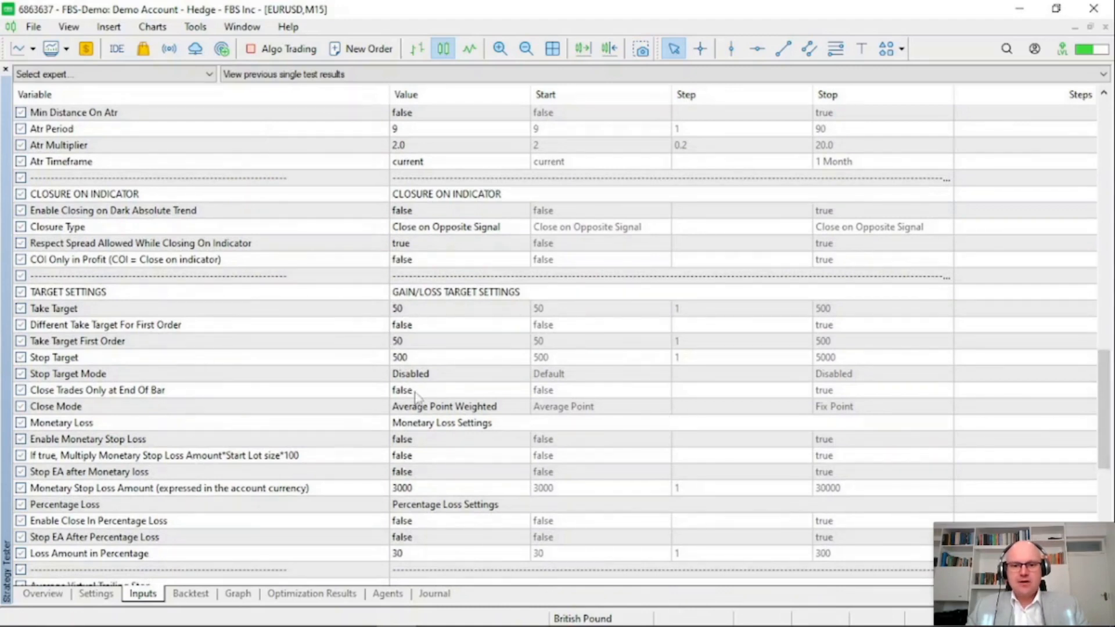
left_click(459, 326)
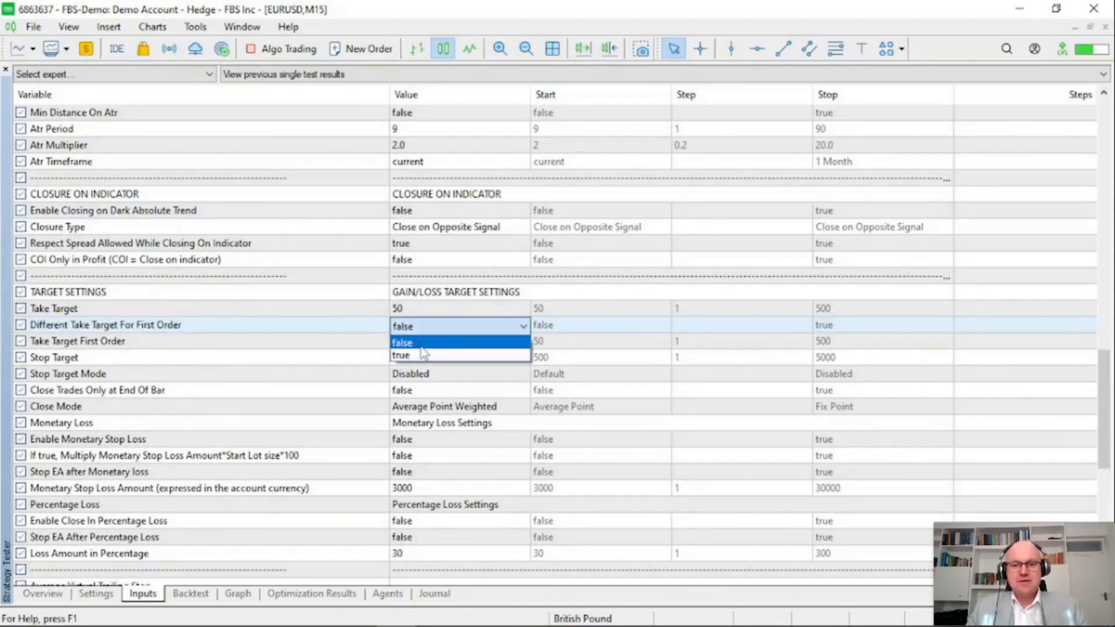
left_click(401, 355)
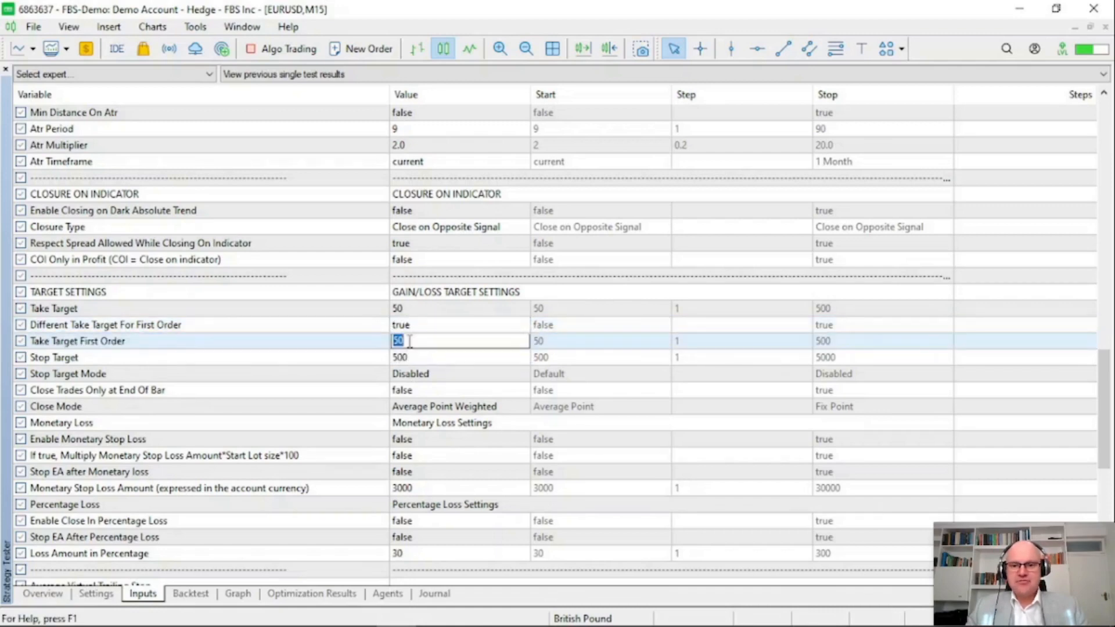
type("150")
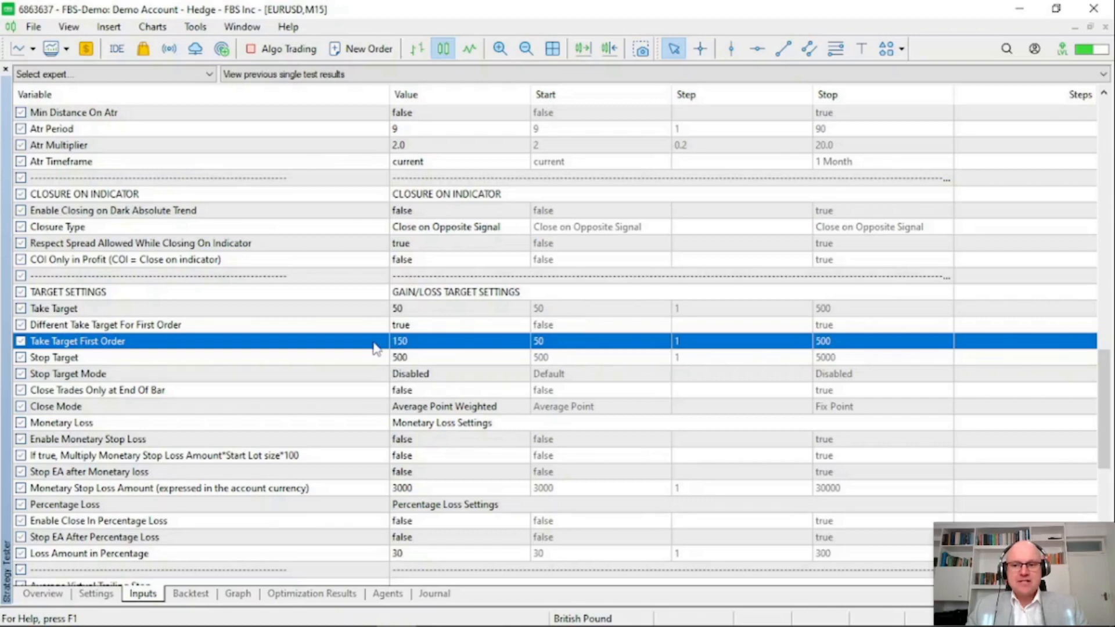
mouse_move(368, 382)
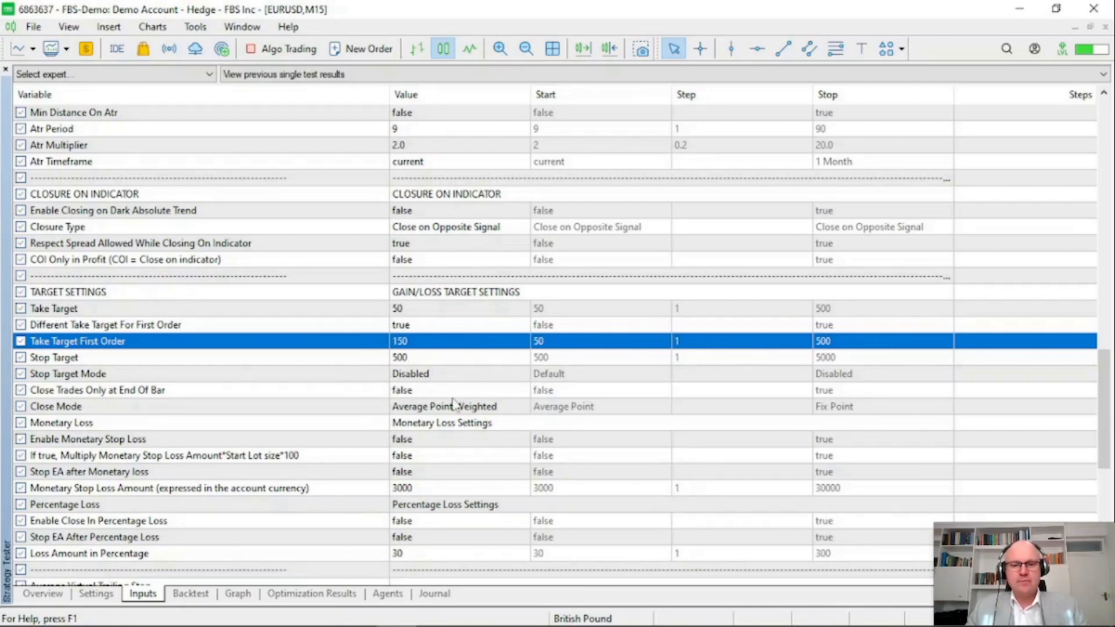
mouse_move(402, 446)
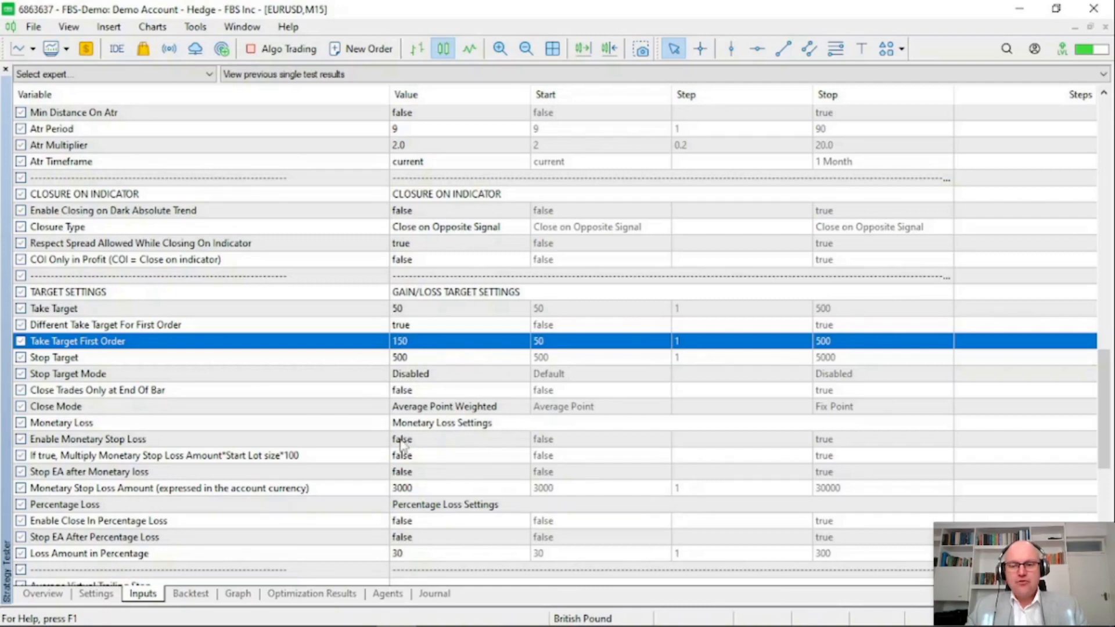
Enable the monetary stop loss with amount 300.
left_click(459, 439)
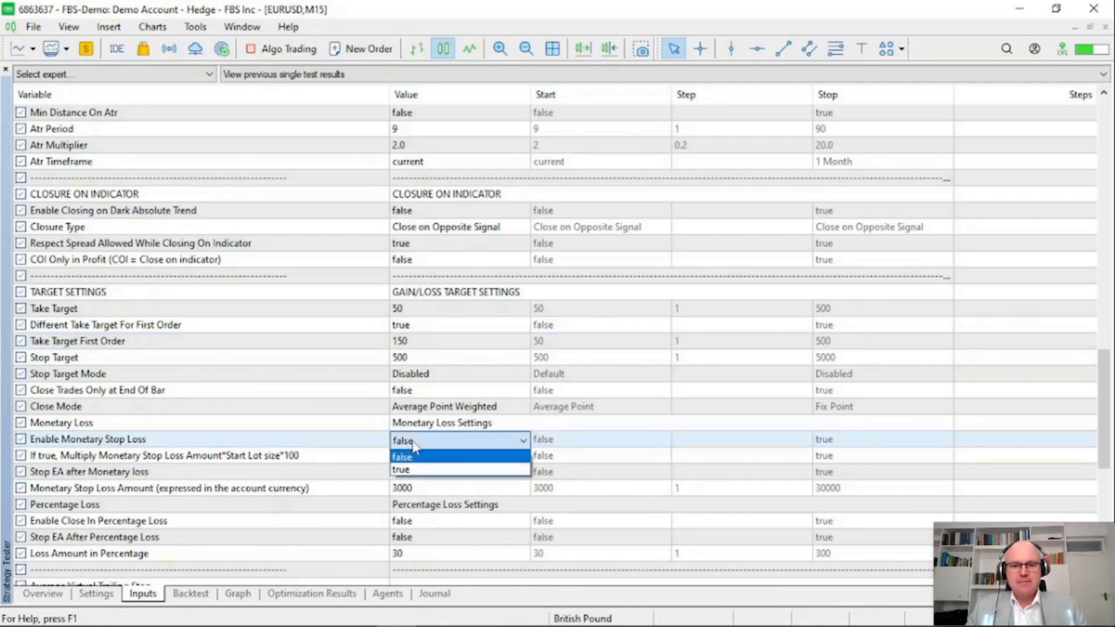
left_click(400, 471)
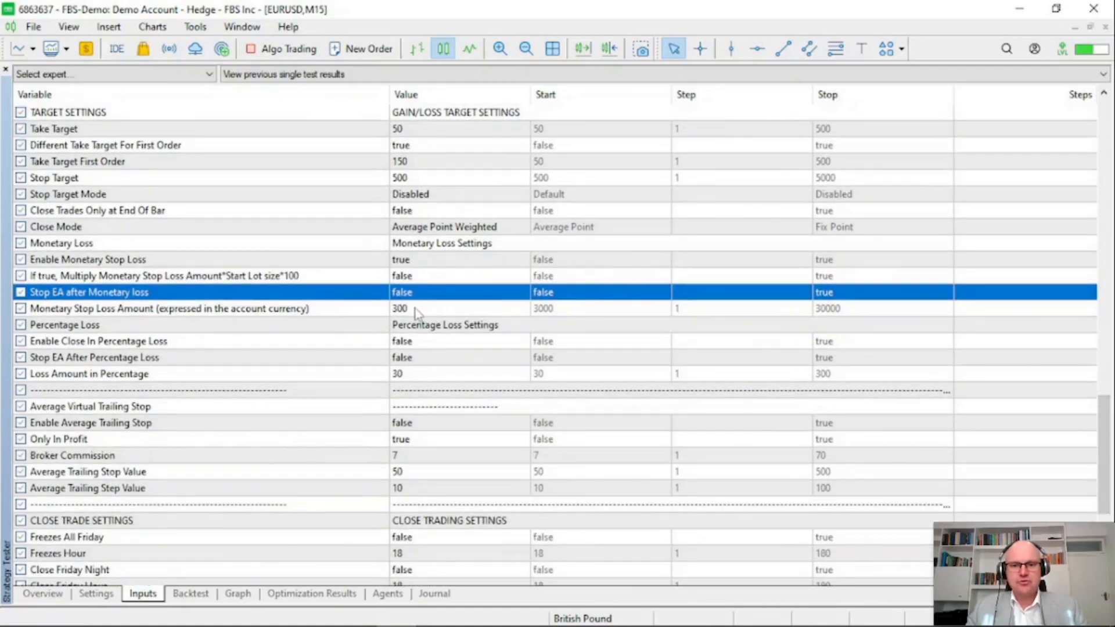
mouse_move(416, 420)
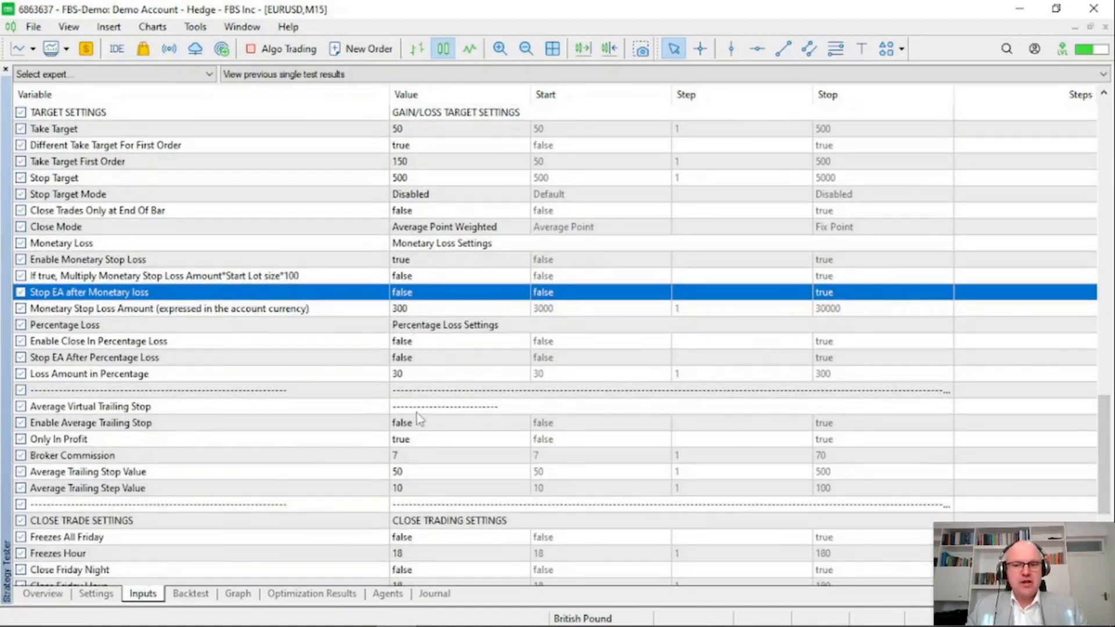
Enable the average trailing stop at value 70, step 20, and set Show Panel false.
left_click(458, 423)
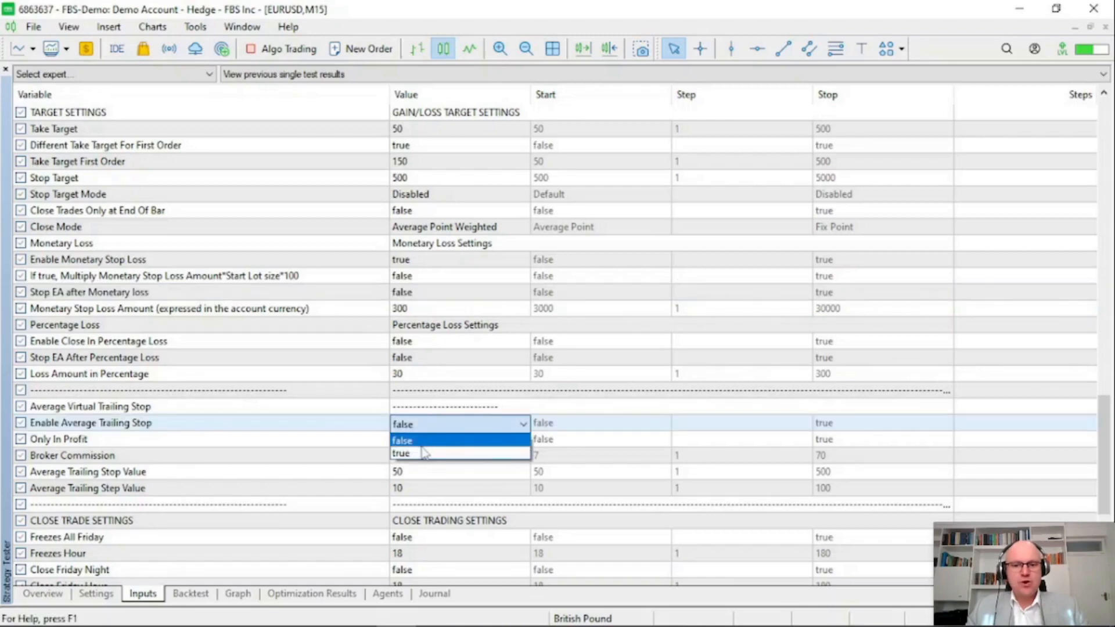
left_click(401, 454)
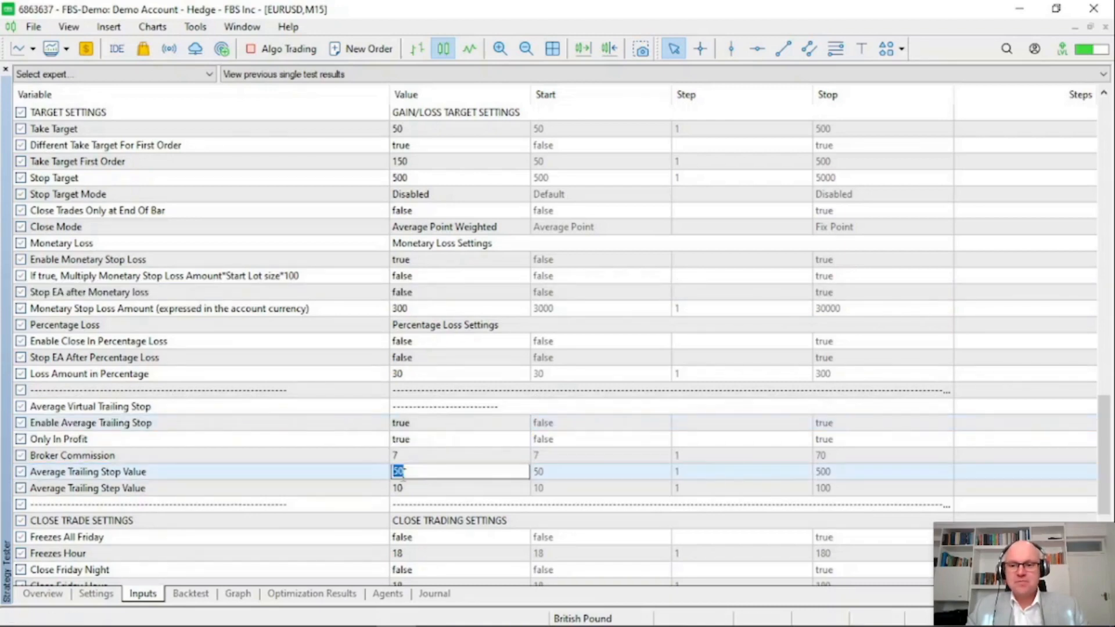
left_click(460, 487)
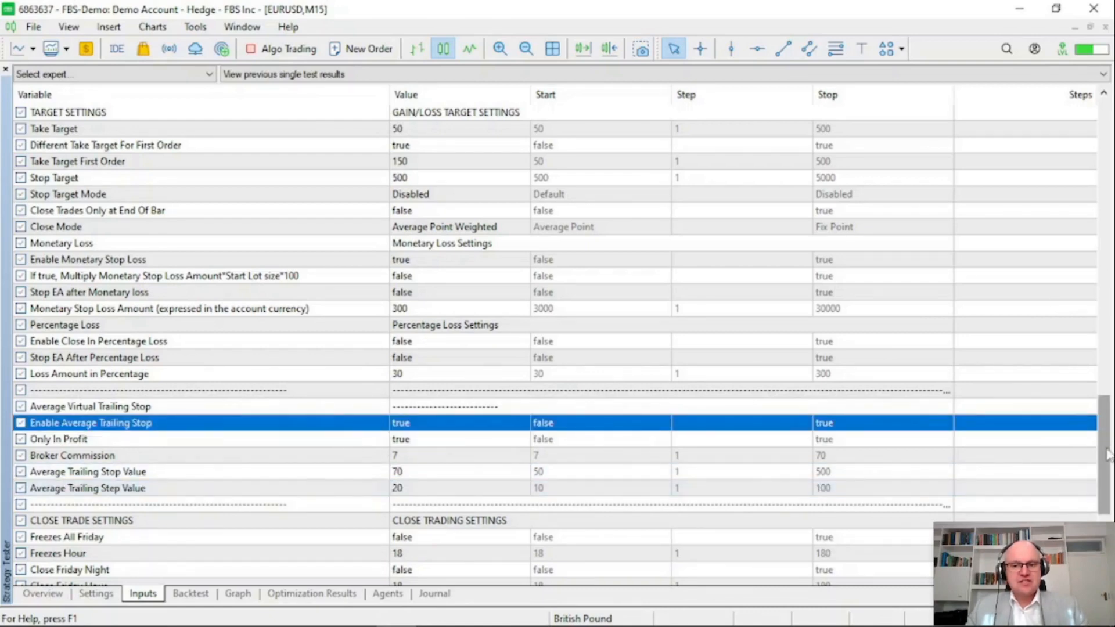
scroll("down", 3)
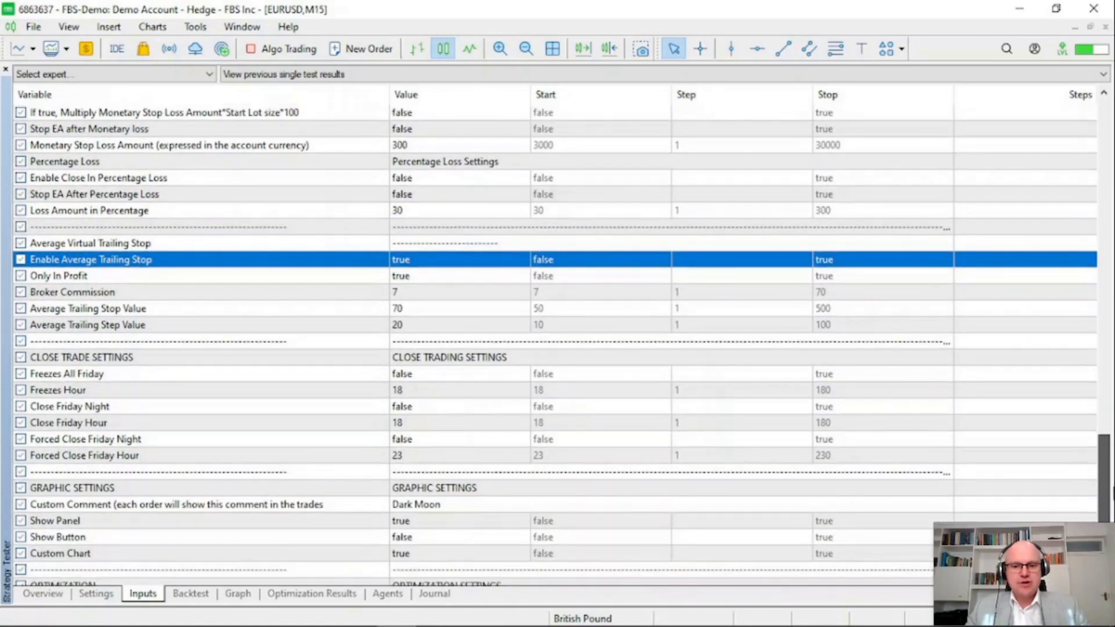
left_click(460, 505)
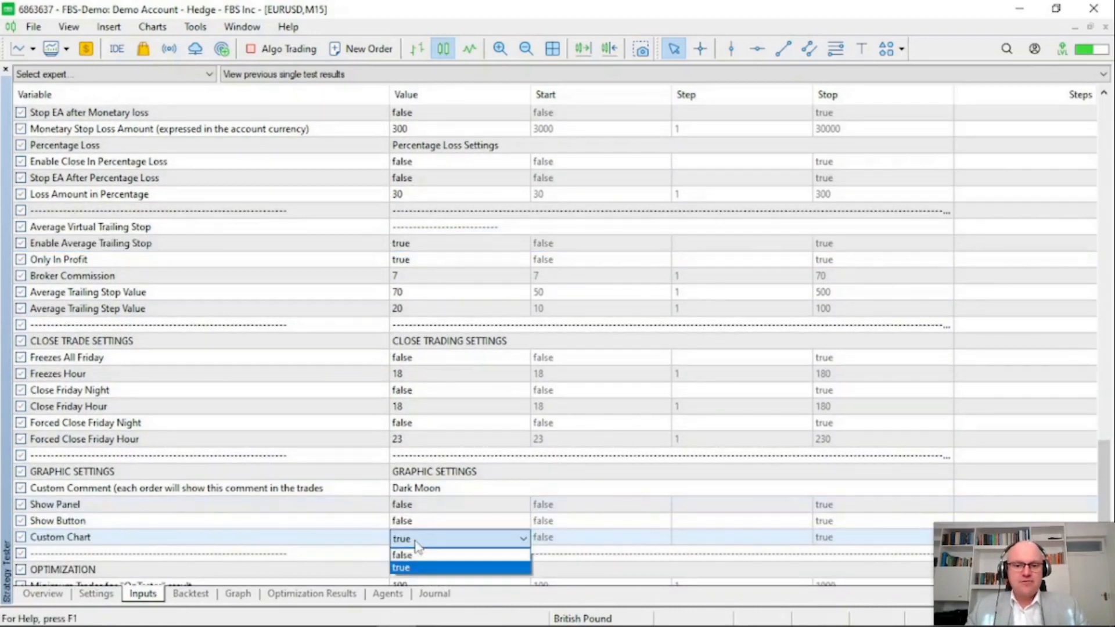
left_click(401, 555)
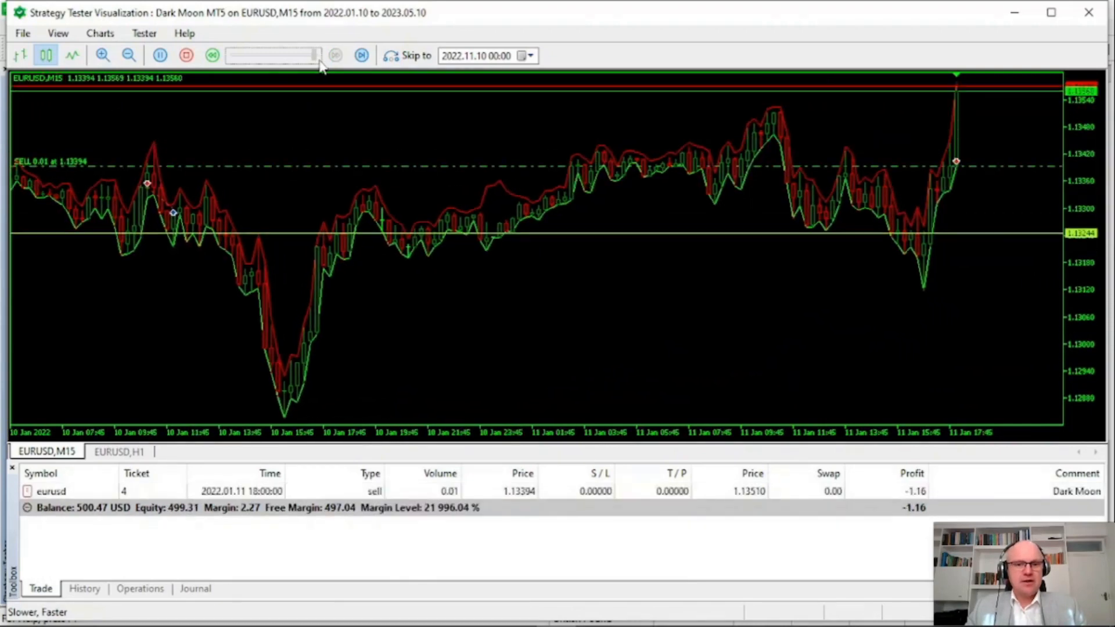
Speed up the visual test on the EURUSD H1 chart until the sell trades close.
left_click(335, 56)
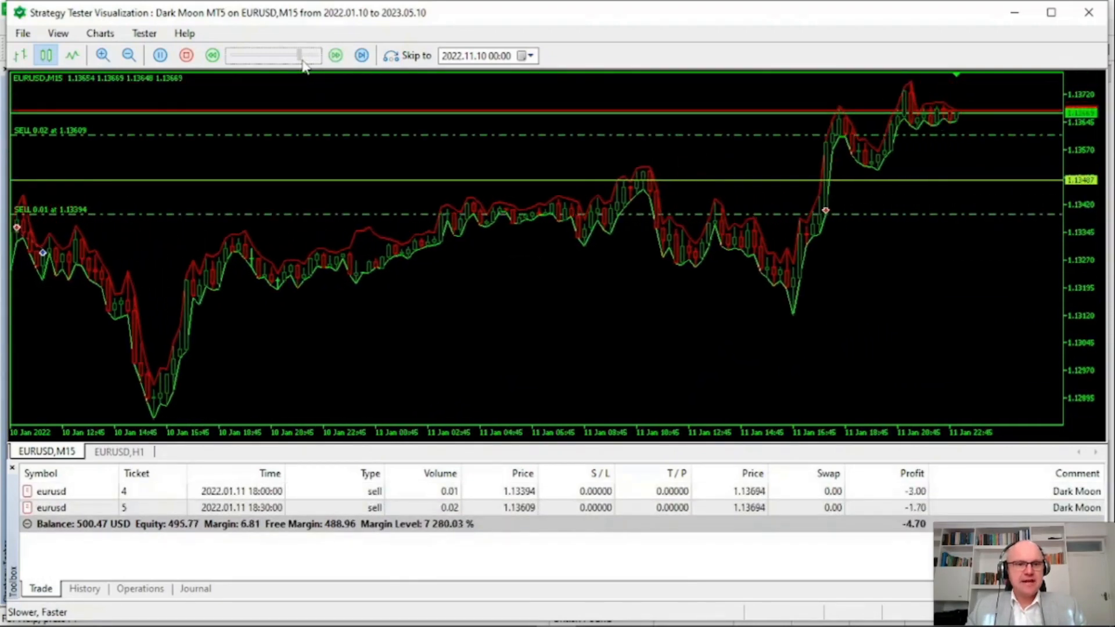
left_click(118, 452)
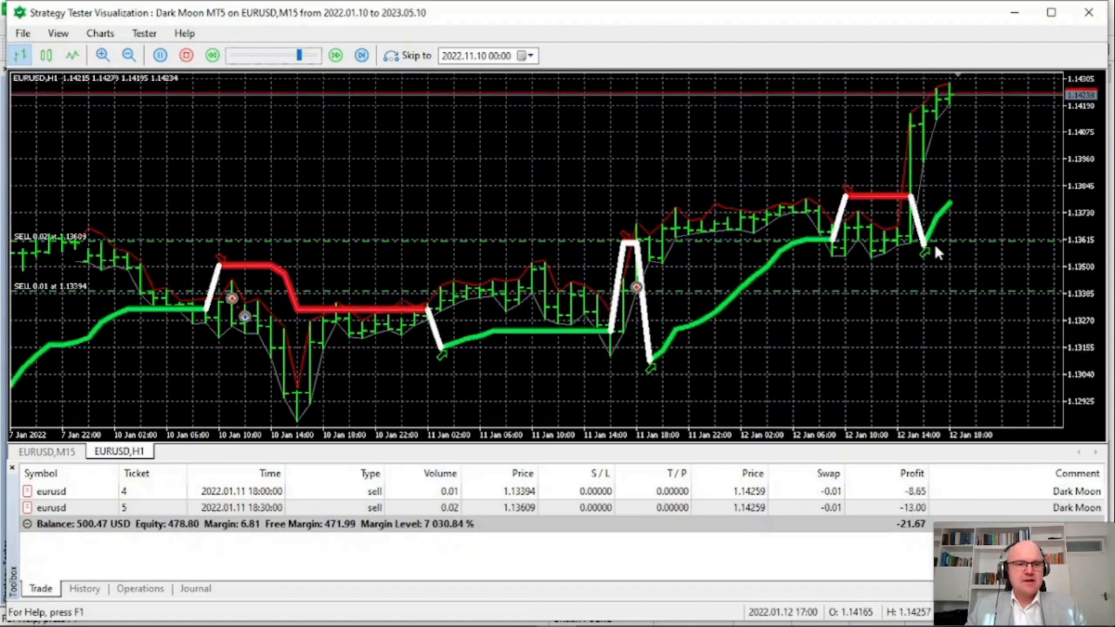
left_click(334, 55)
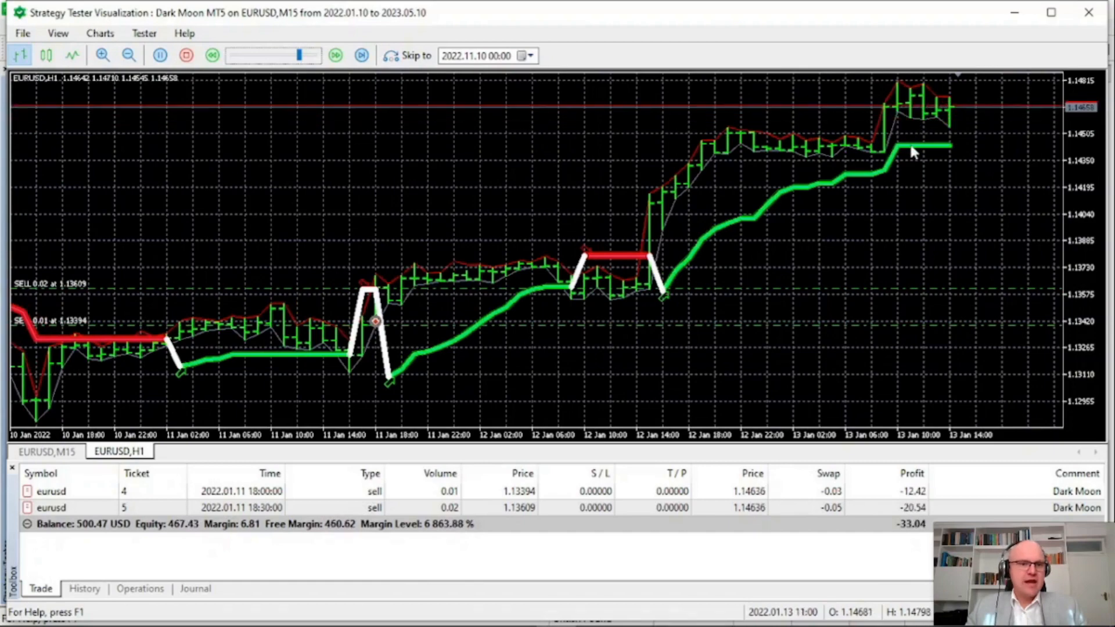
left_click(335, 56)
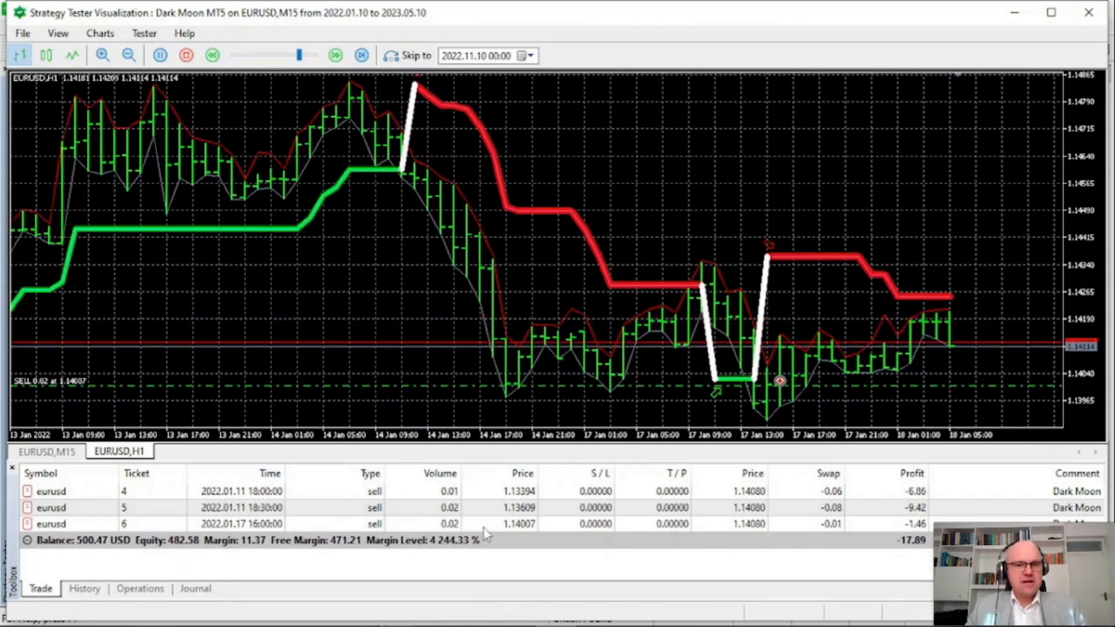
left_click(334, 55)
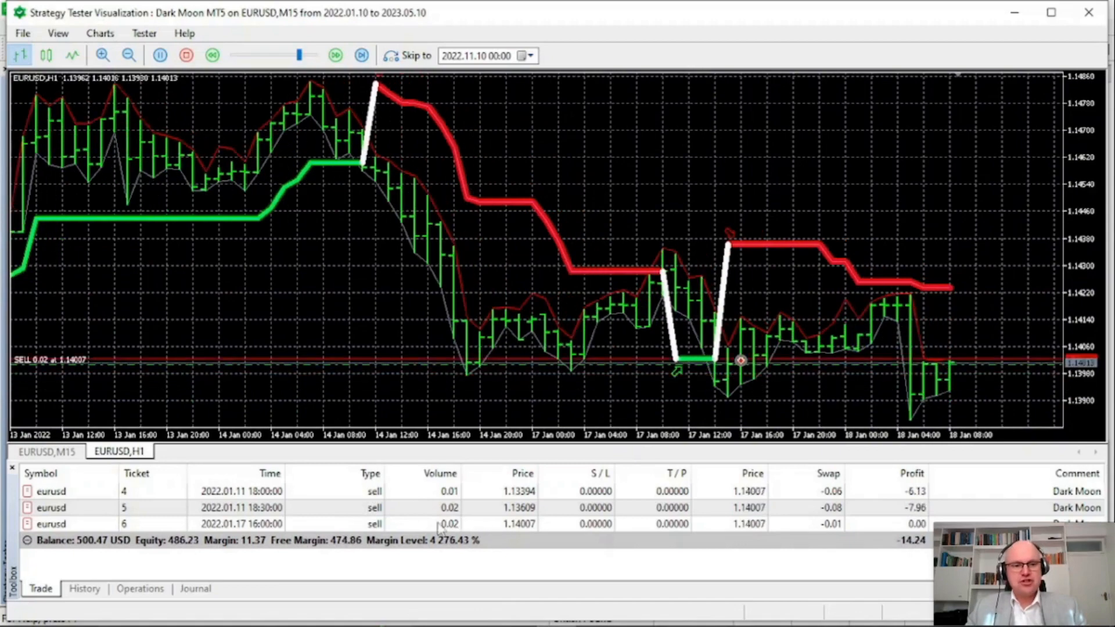
left_click(334, 55)
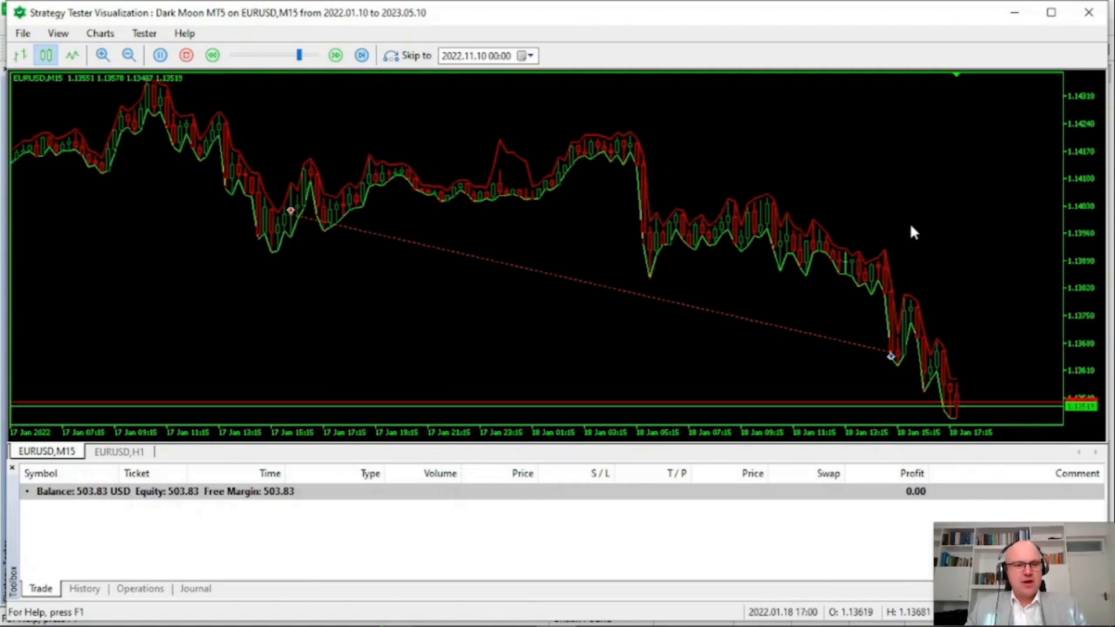
Pause the visualization with balance at 503.83 USD.
left_click(159, 54)
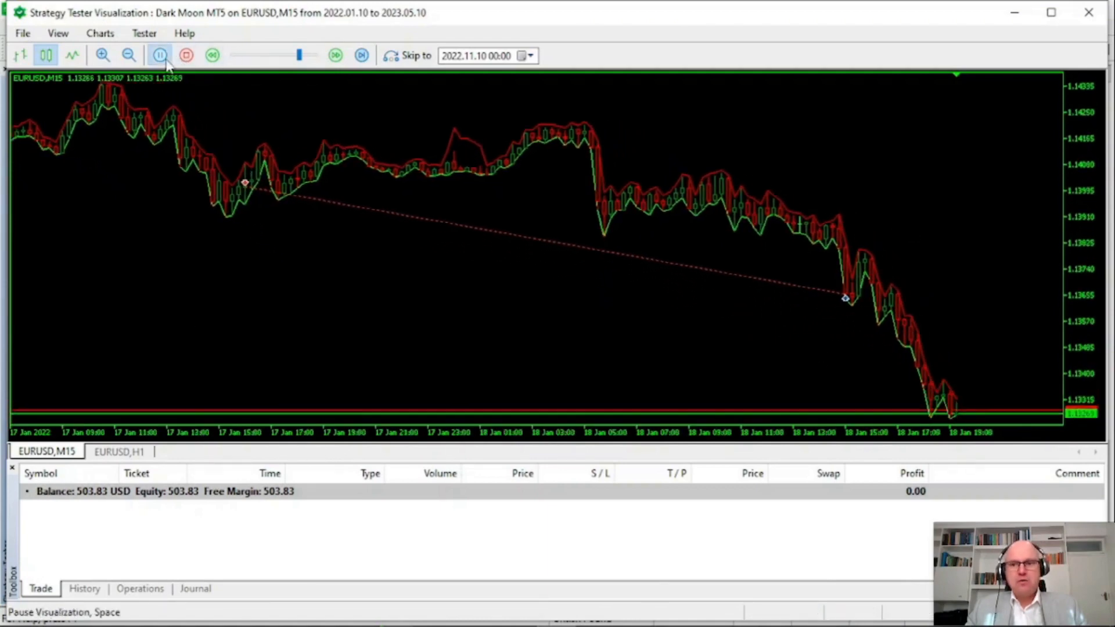
left_click(159, 55)
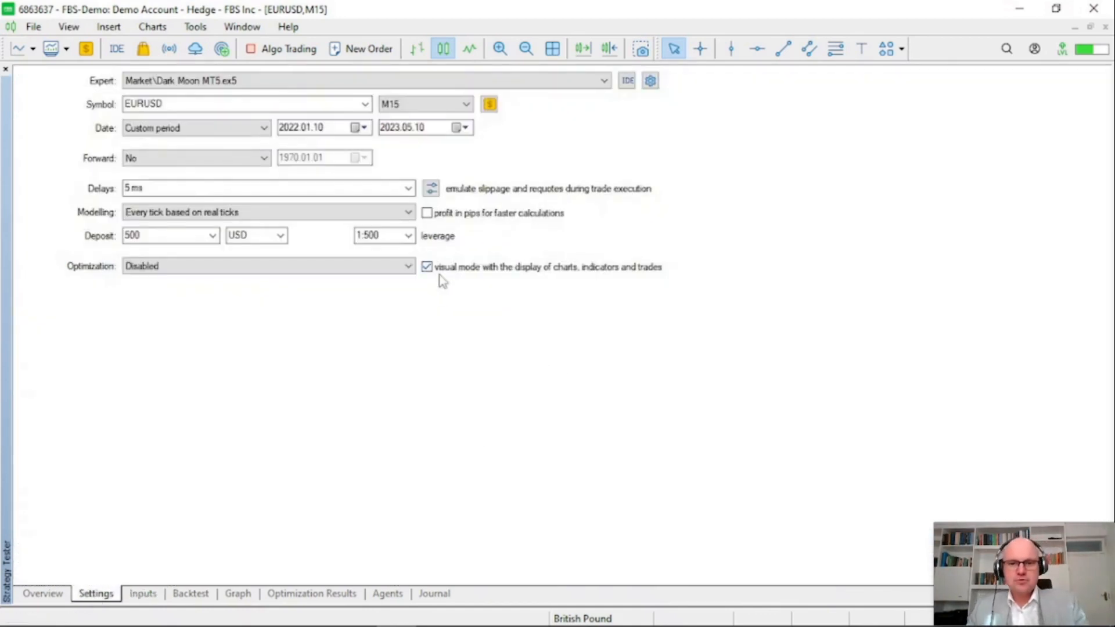
Uncheck visual mode, restart the test and follow the balance graph climbing to about 547.
left_click(427, 267)
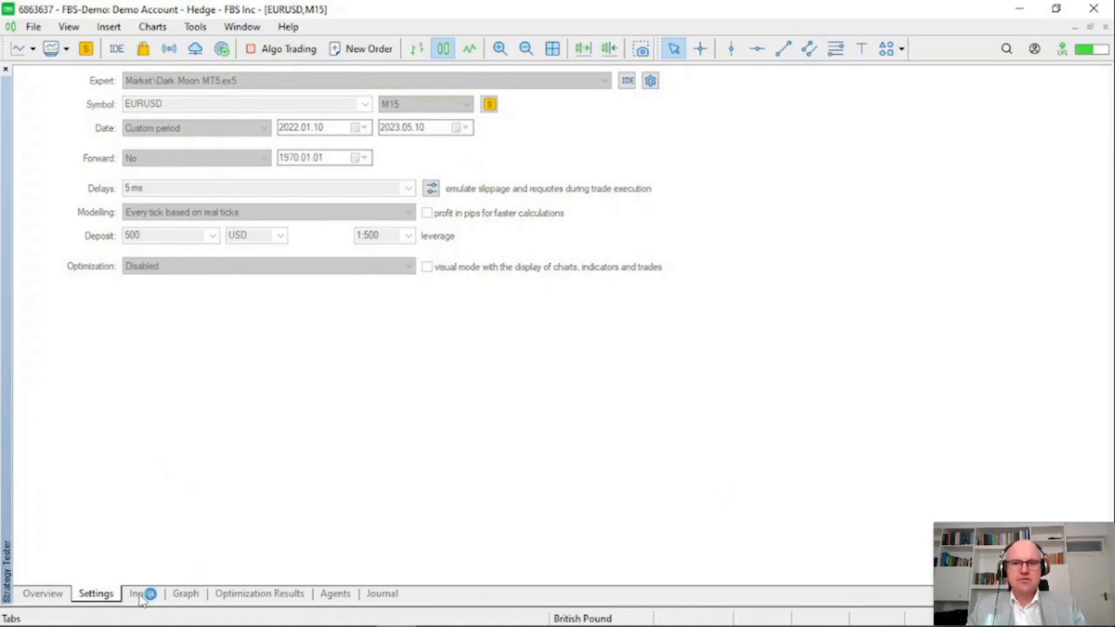
left_click(185, 594)
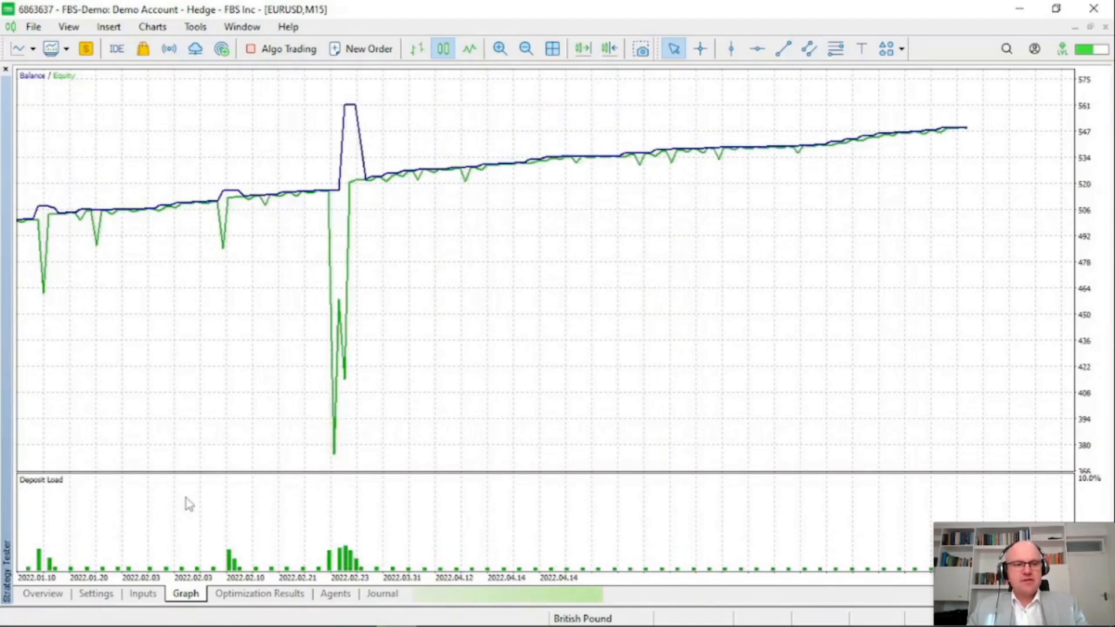
Let the balance curve reach about 710, then view the Backtest report: 244 trades, 209.94 profit.
left_click(141, 594)
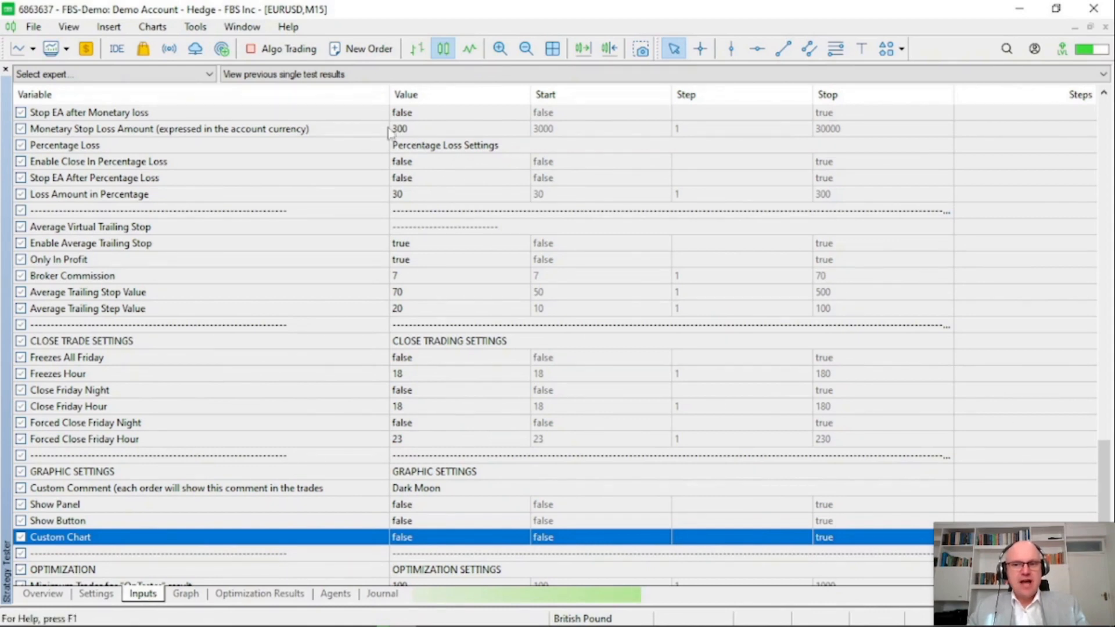
left_click(185, 593)
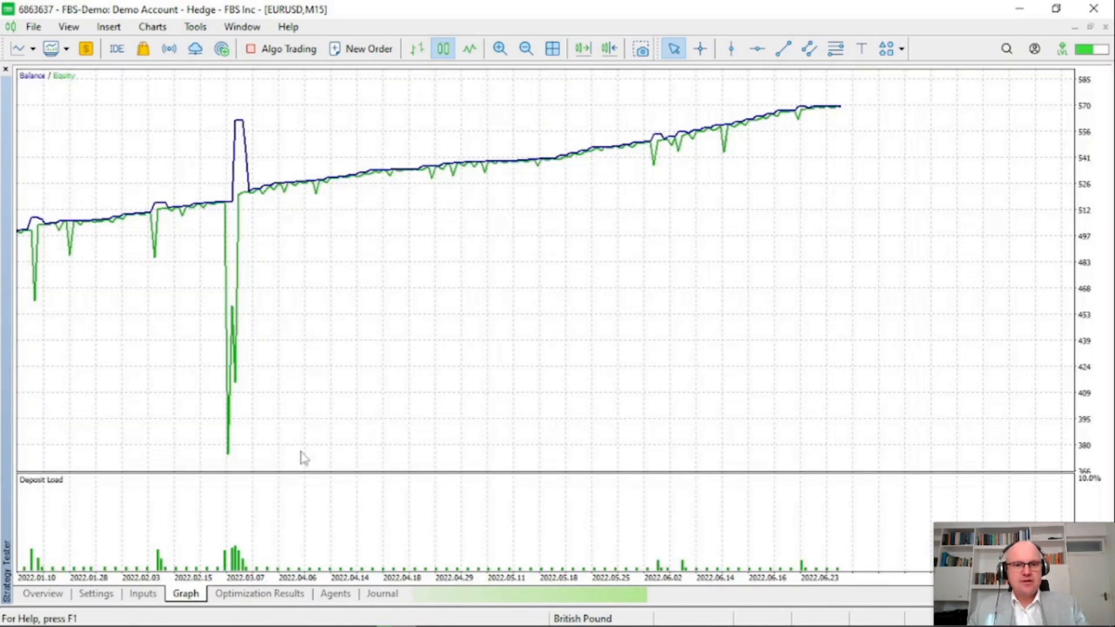
mouse_move(458, 347)
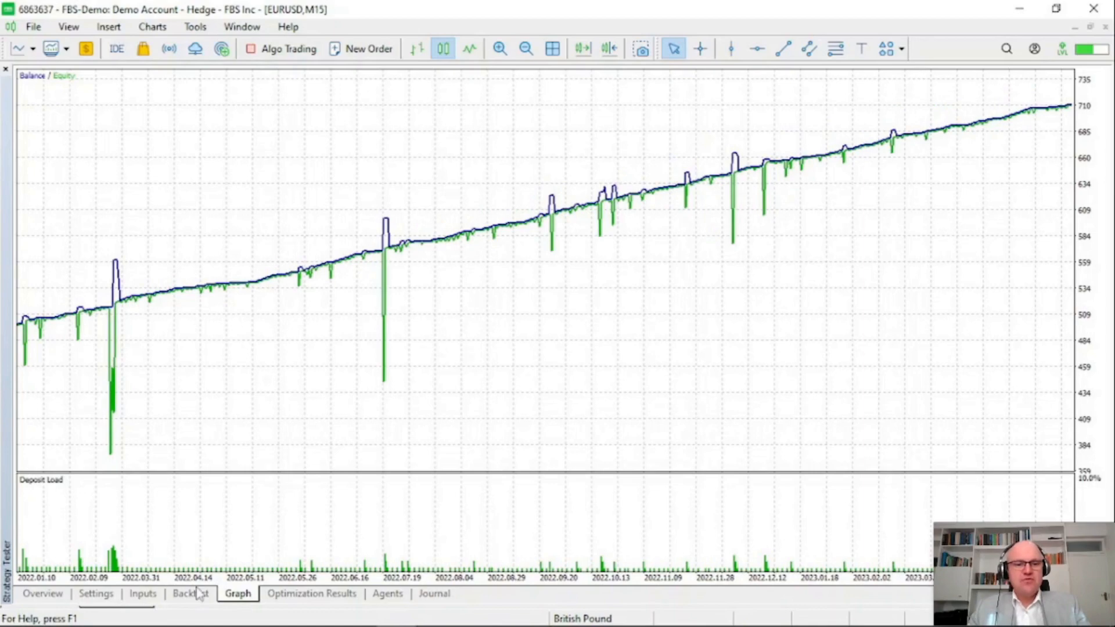
left_click(190, 593)
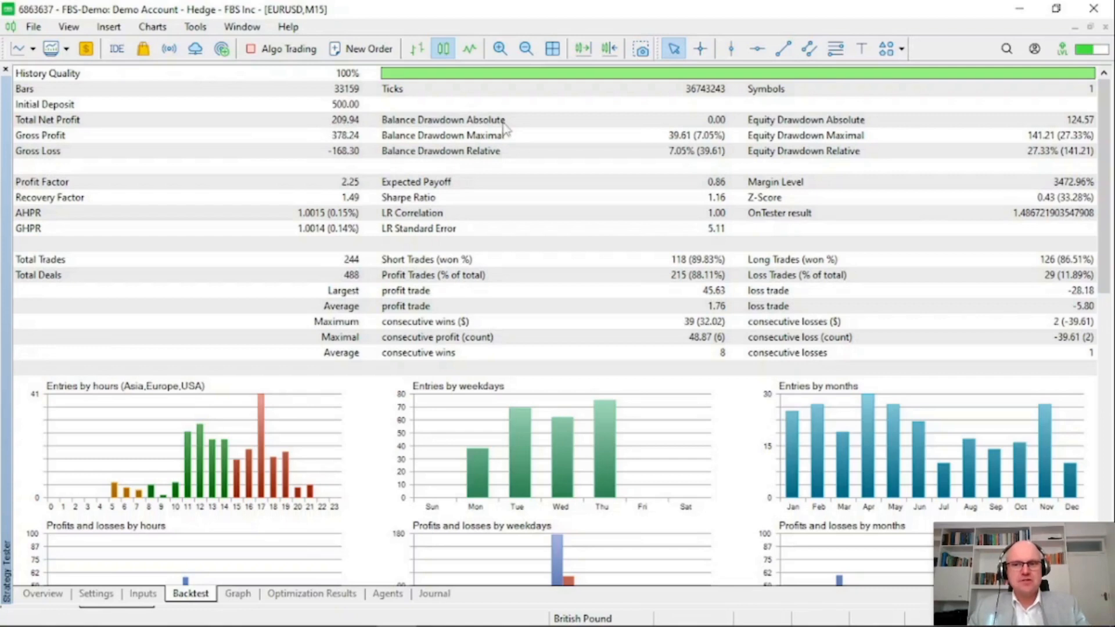
mouse_move(1028, 142)
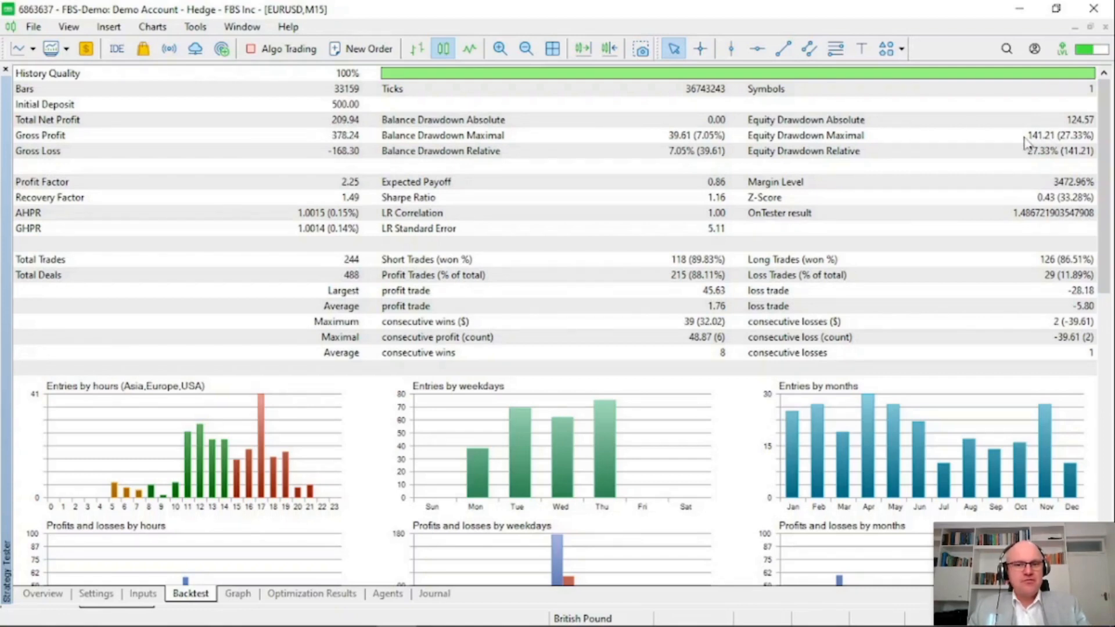
mouse_move(1035, 137)
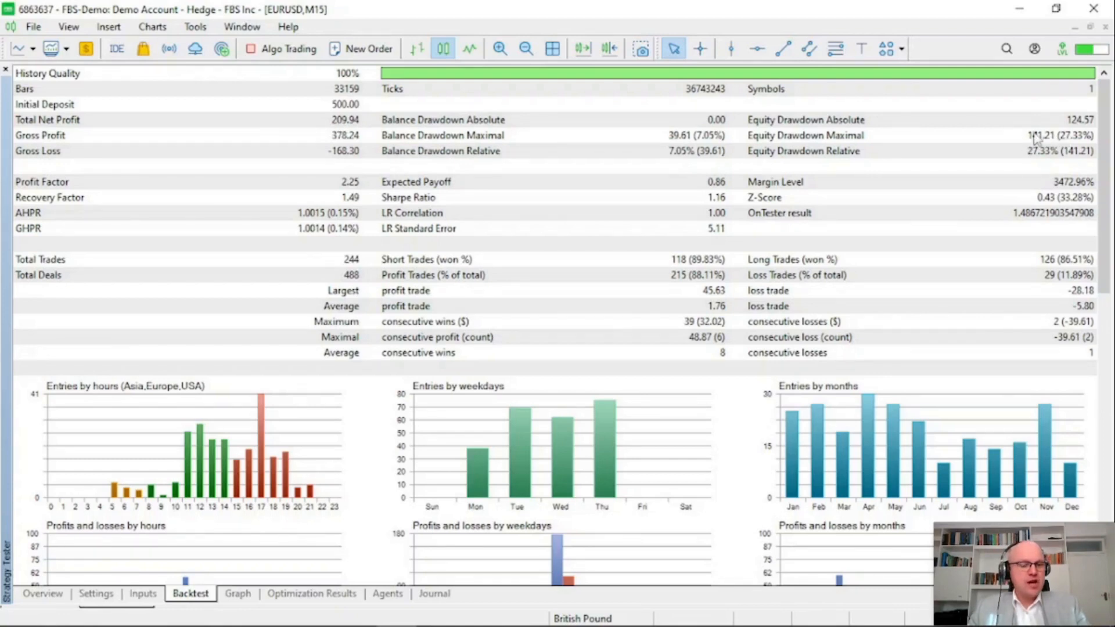
mouse_move(361, 185)
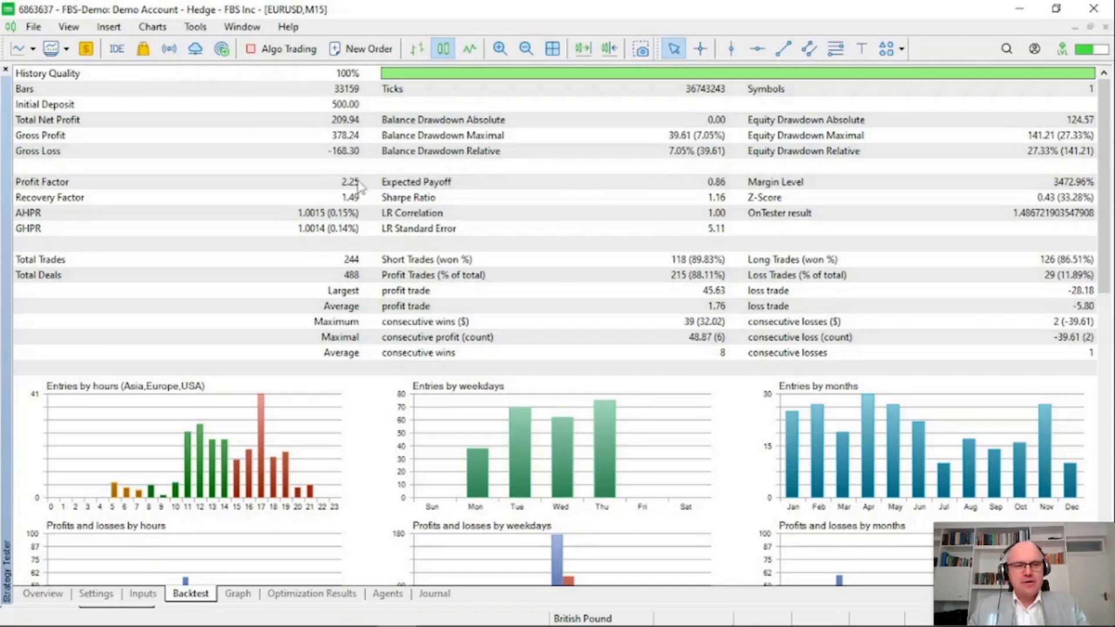
mouse_move(360, 187)
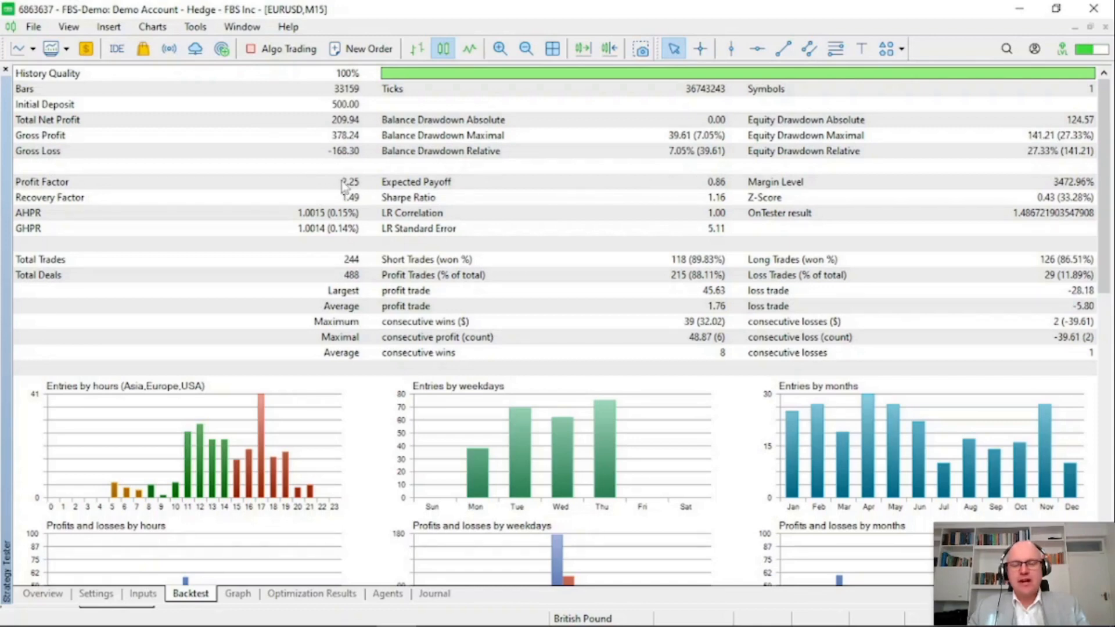
mouse_move(334, 114)
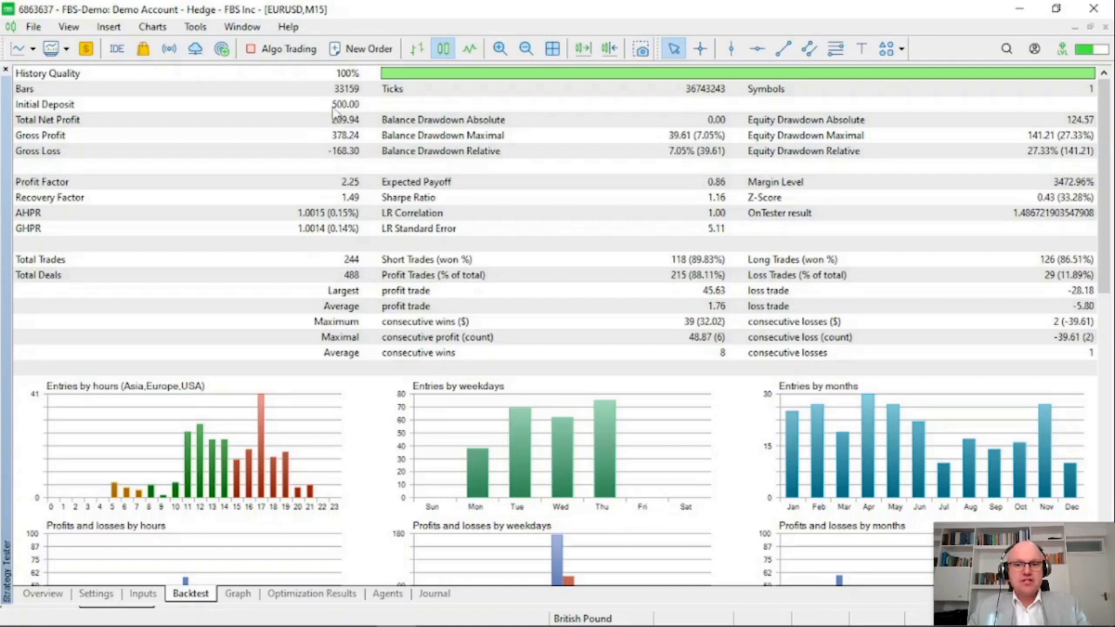
mouse_move(334, 121)
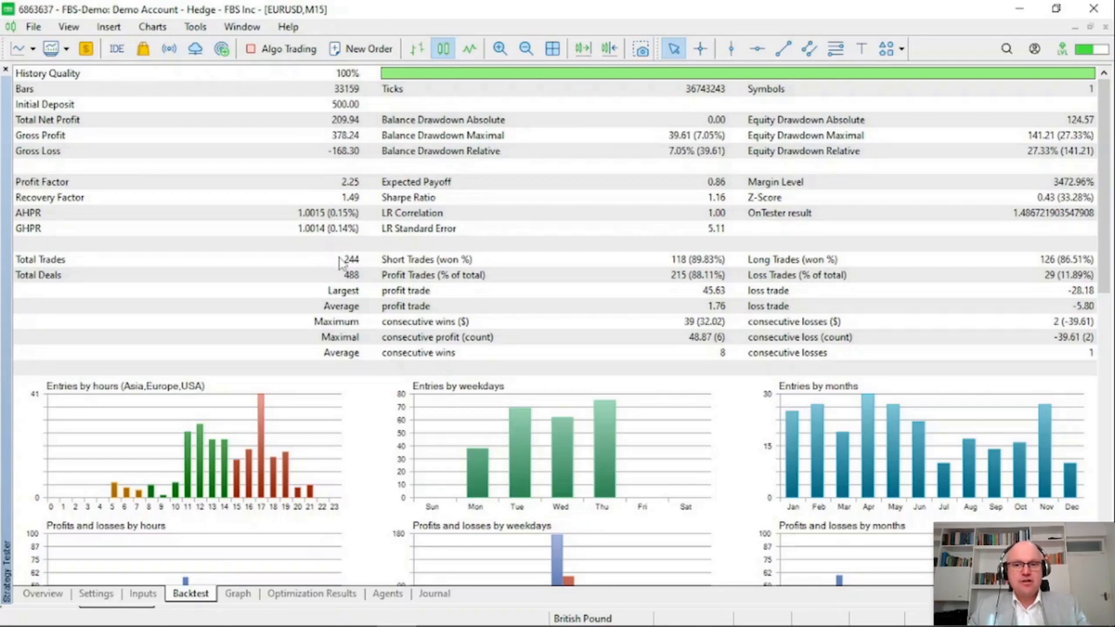
mouse_move(690, 285)
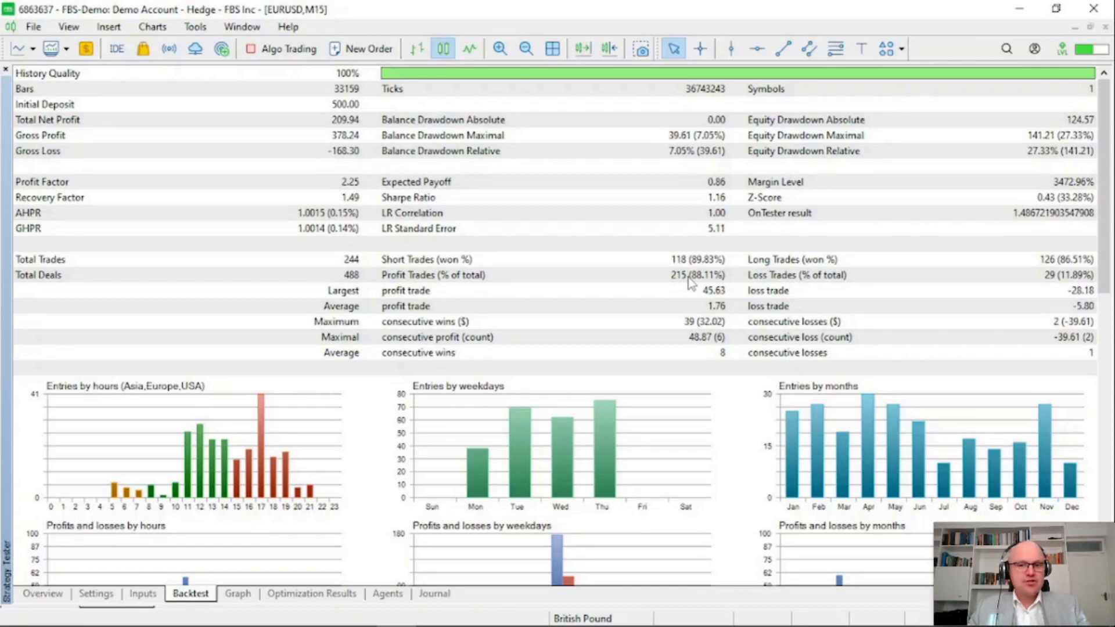
mouse_move(996, 288)
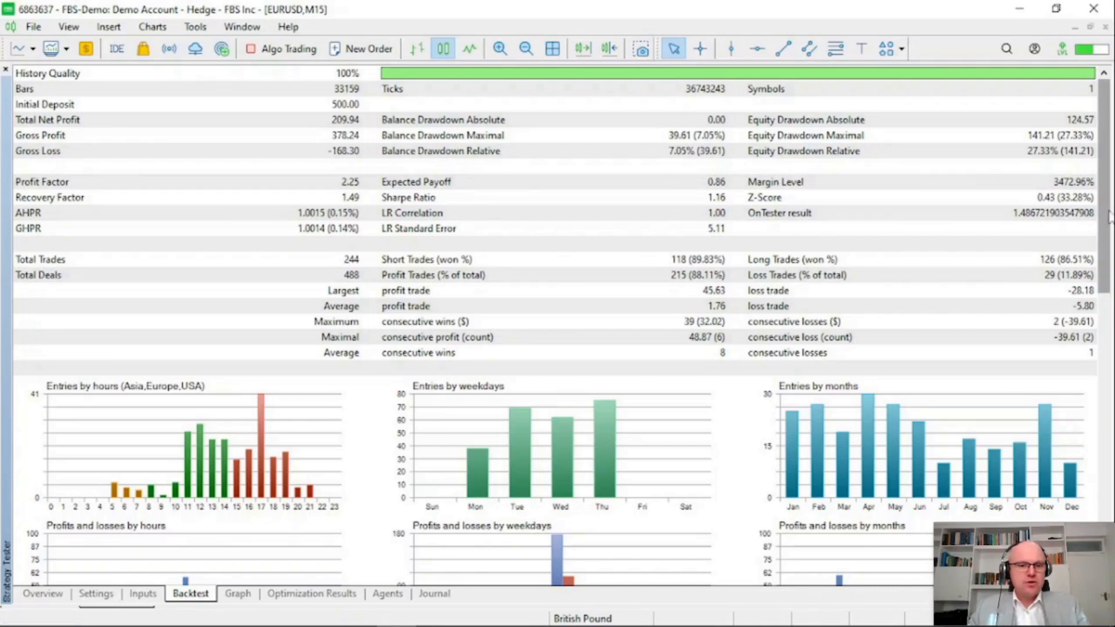
scroll("down", 3)
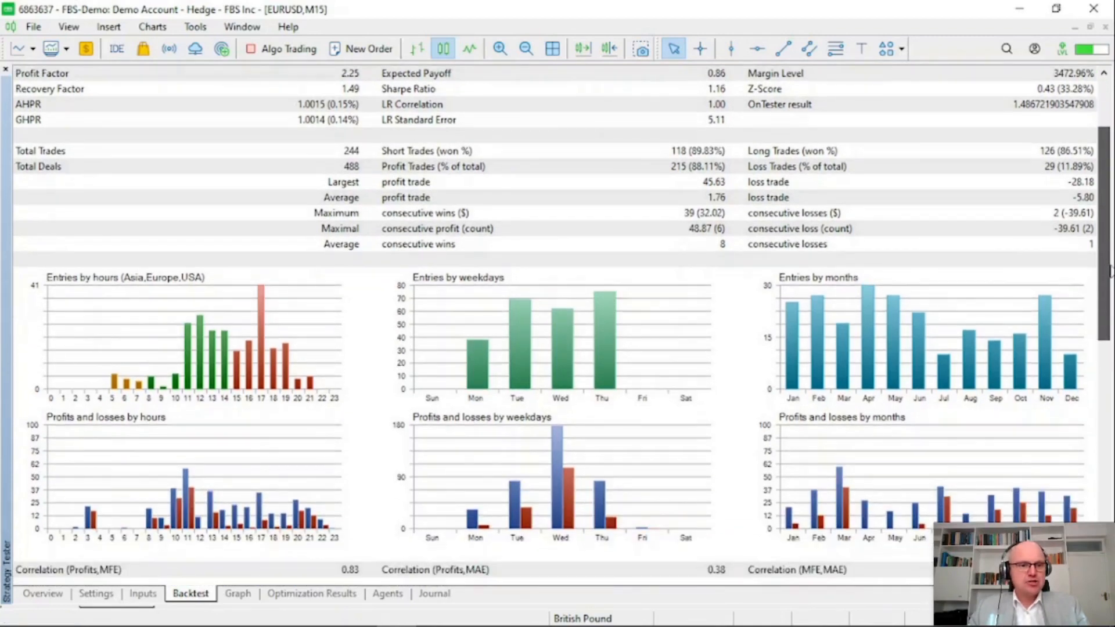
scroll("down", 3)
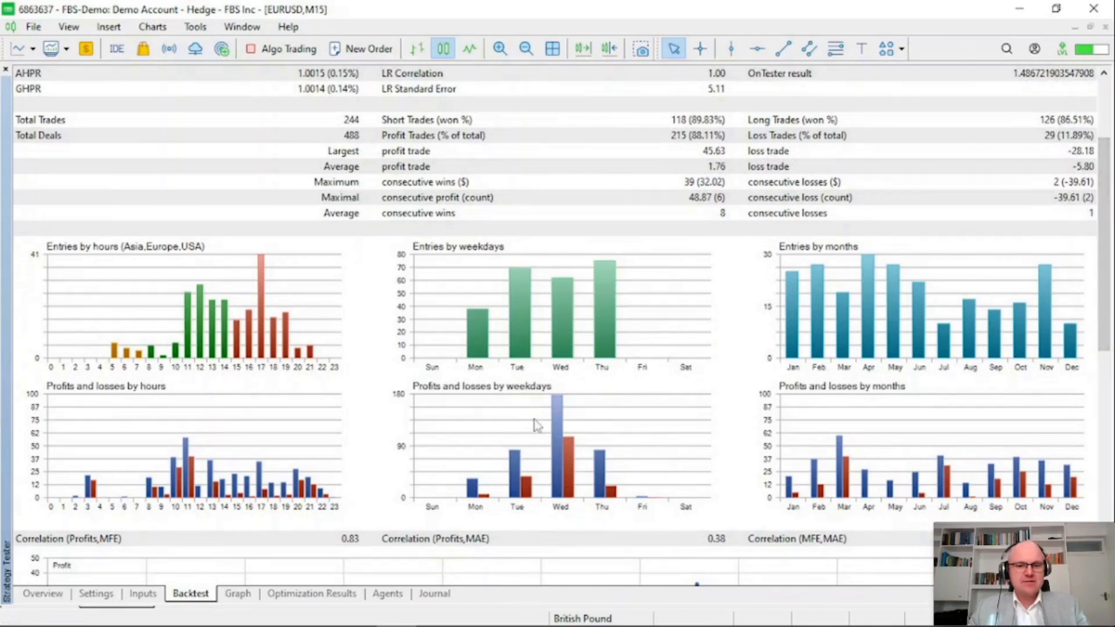
mouse_move(572, 465)
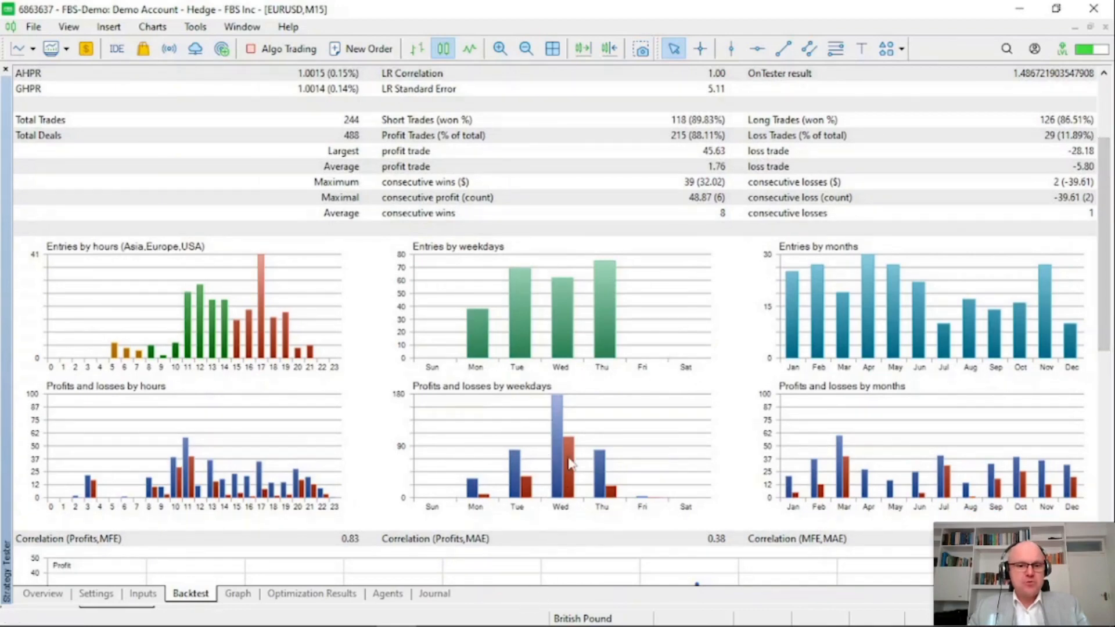
mouse_move(864, 498)
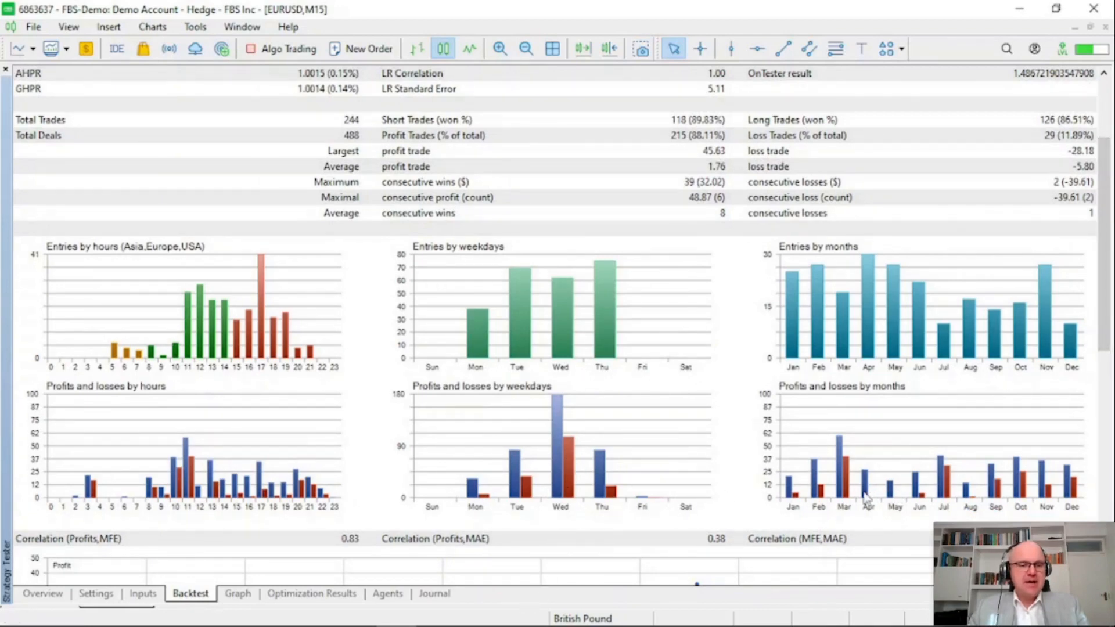
mouse_move(866, 494)
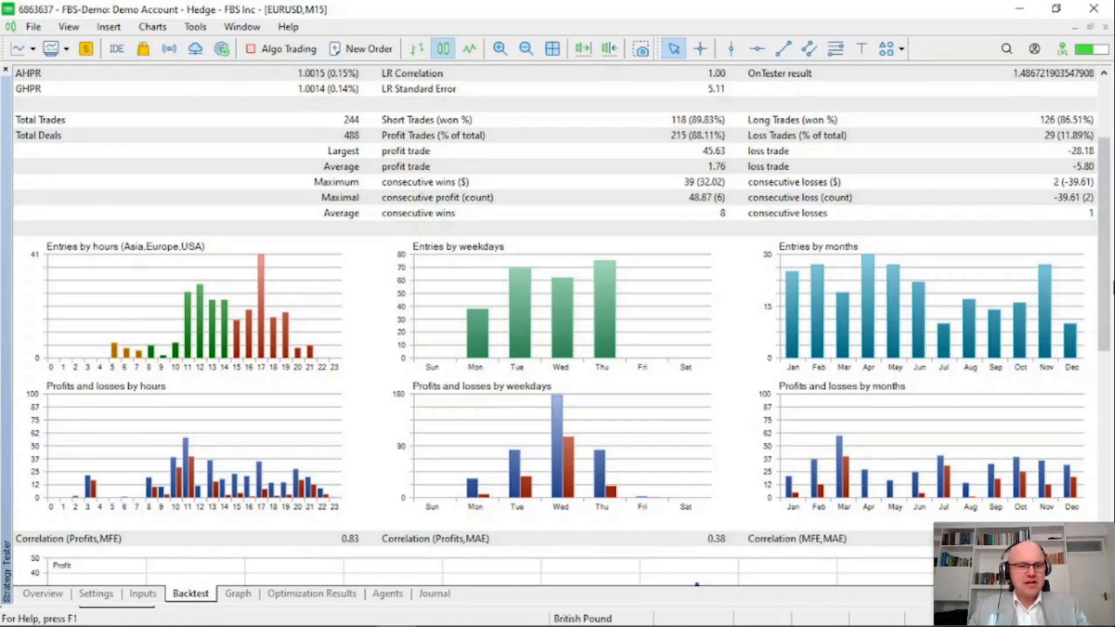
scroll("down", 3)
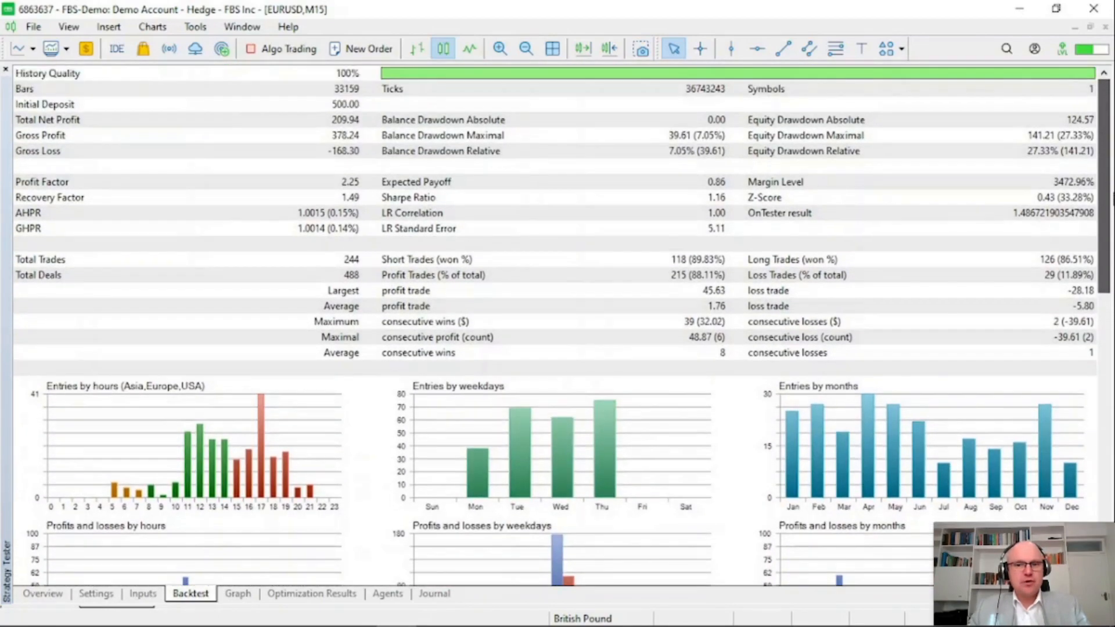
mouse_move(791, 288)
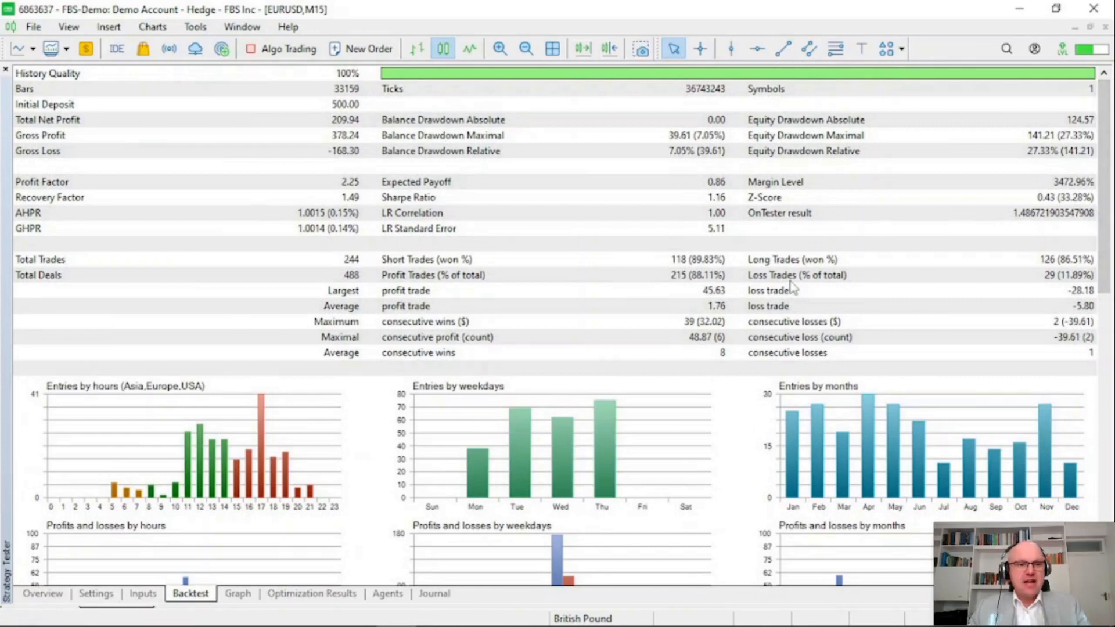